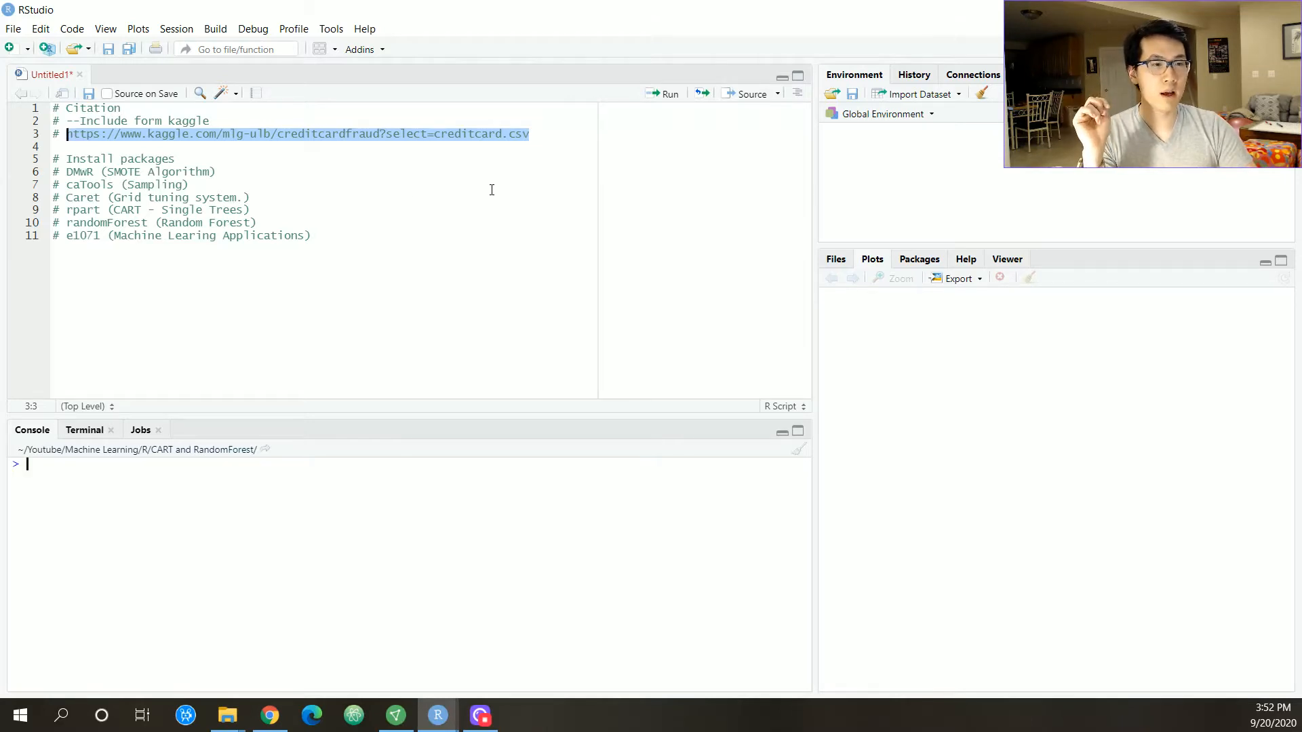
- Below the package comments, set the random seed to 21 with set.seed(21)
drag(67, 172, 310, 235)
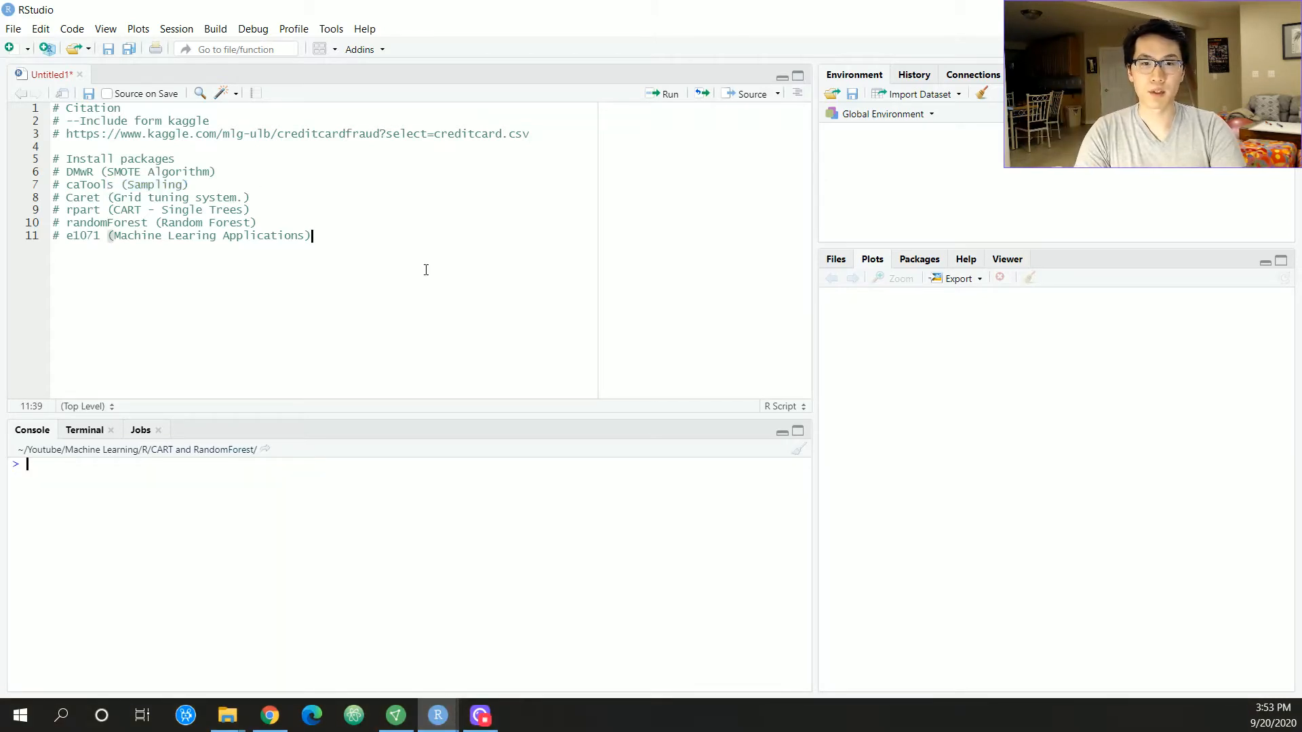
key(enter)
text(rm(list )
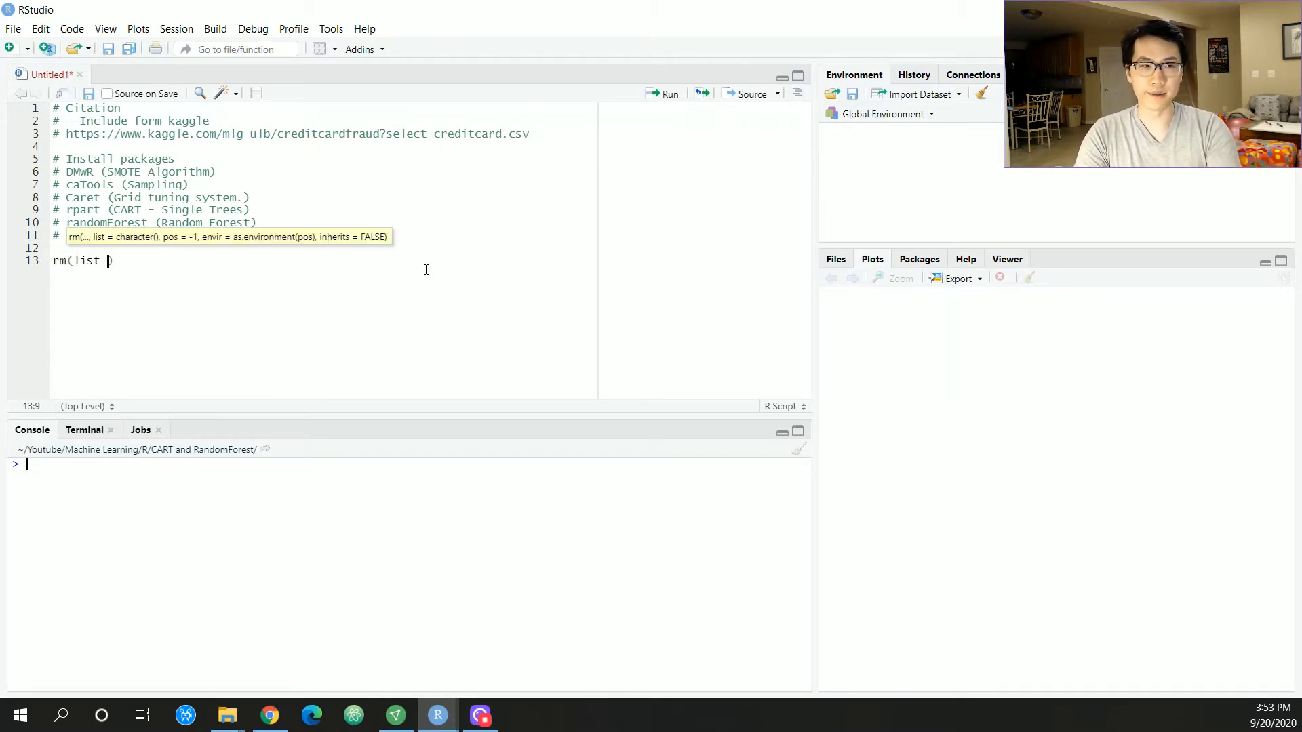
text(=ls())
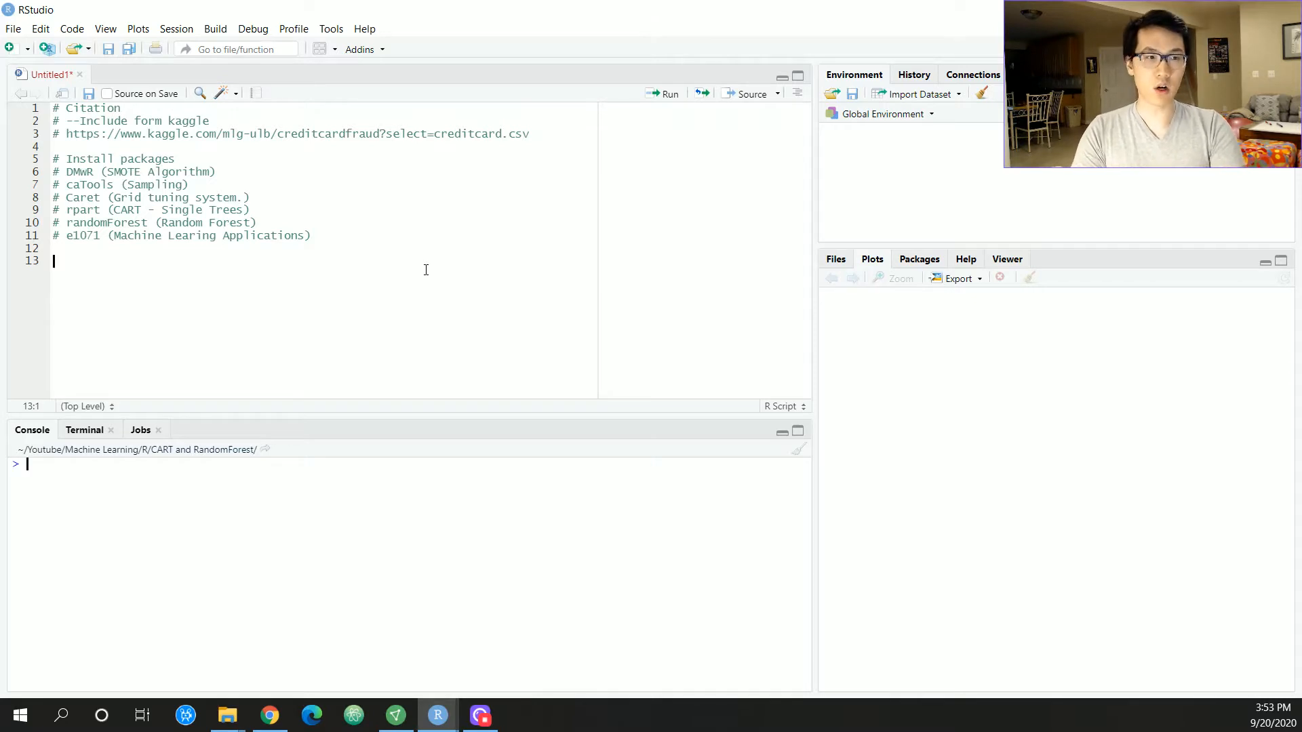
text(set.seed()
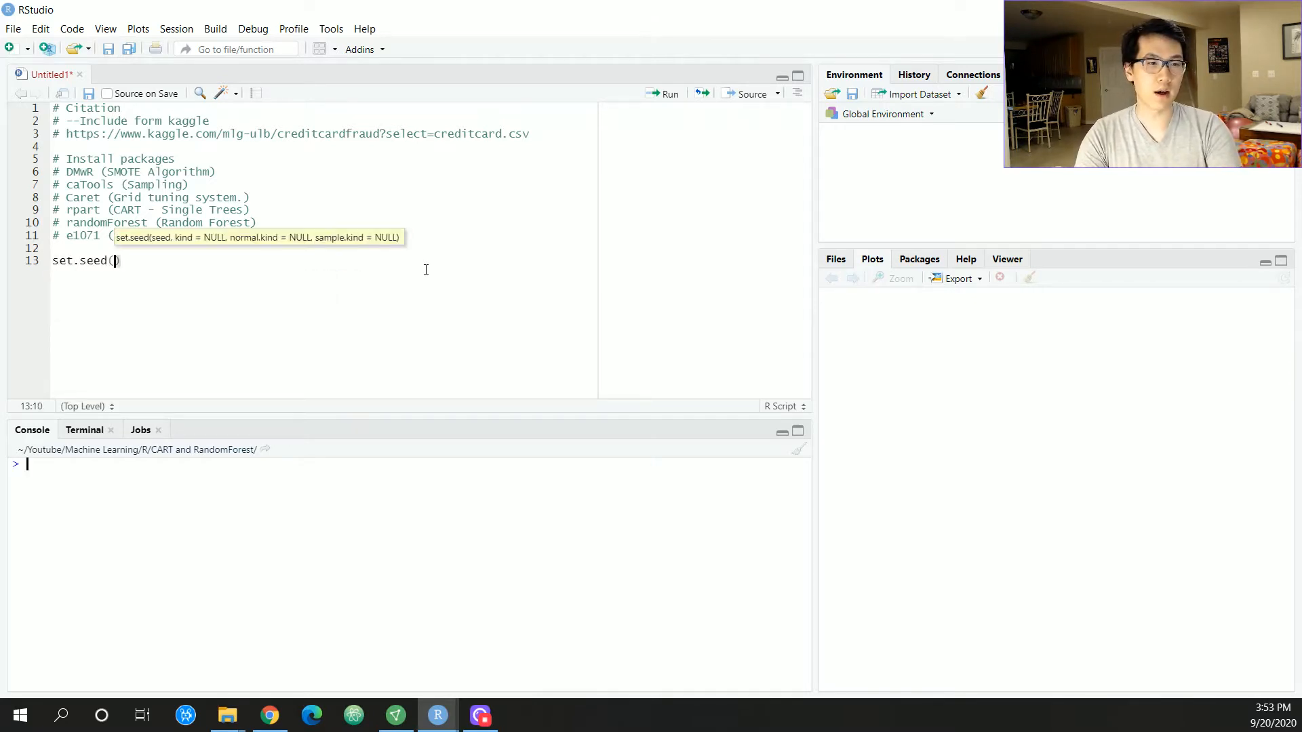
text(21)
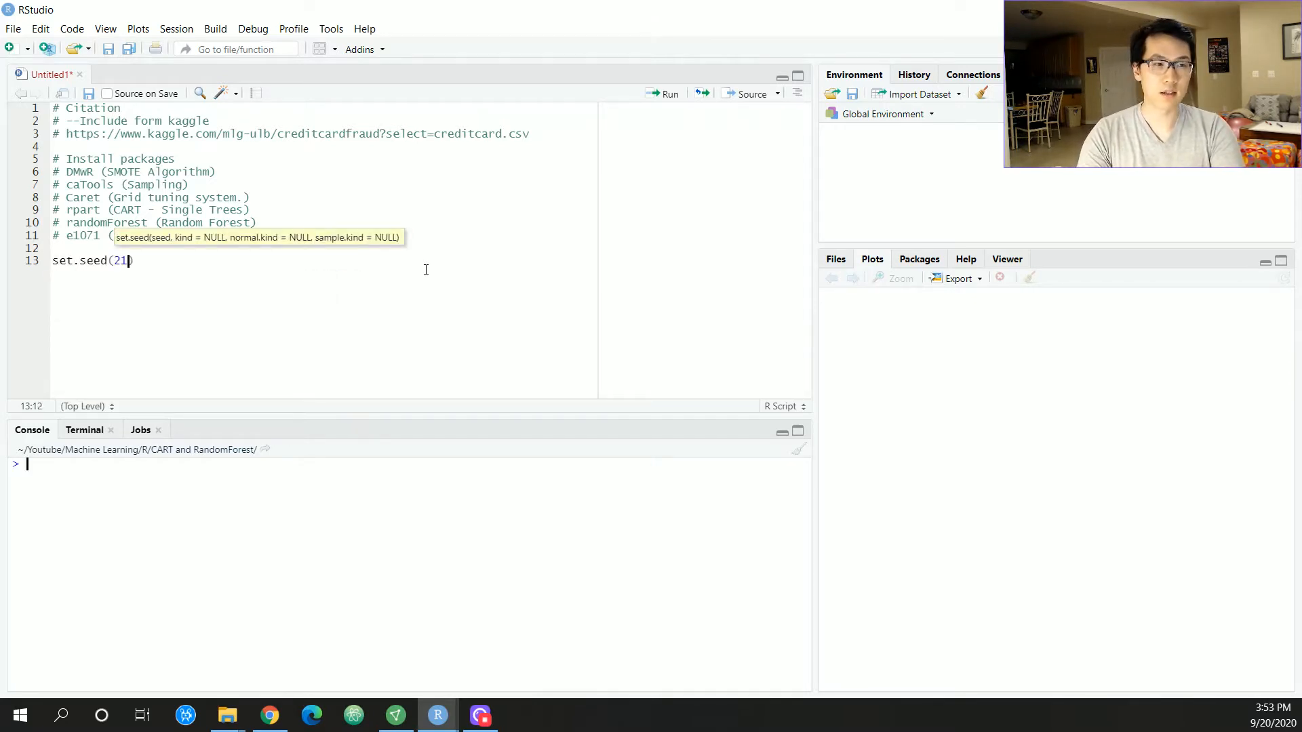
key(Return)
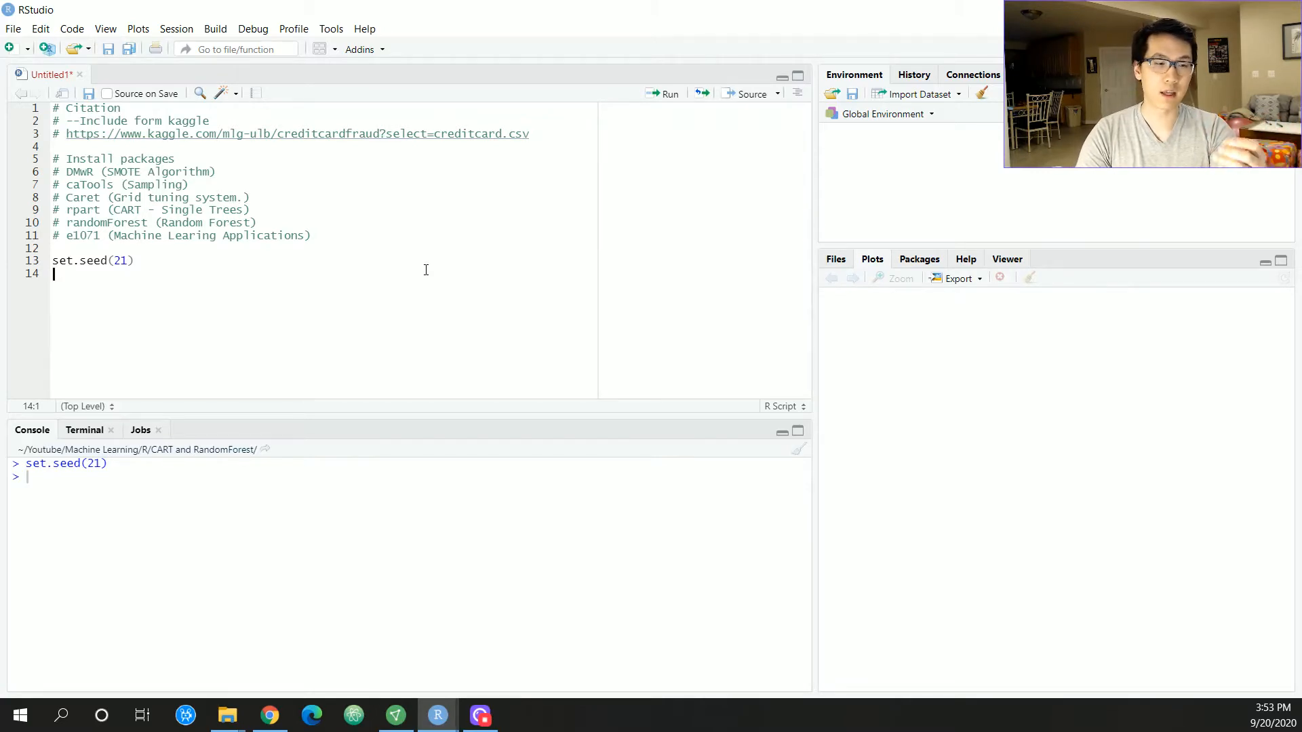
- Load creditcard.csv into data with read.csv
text(data <- read.csv)
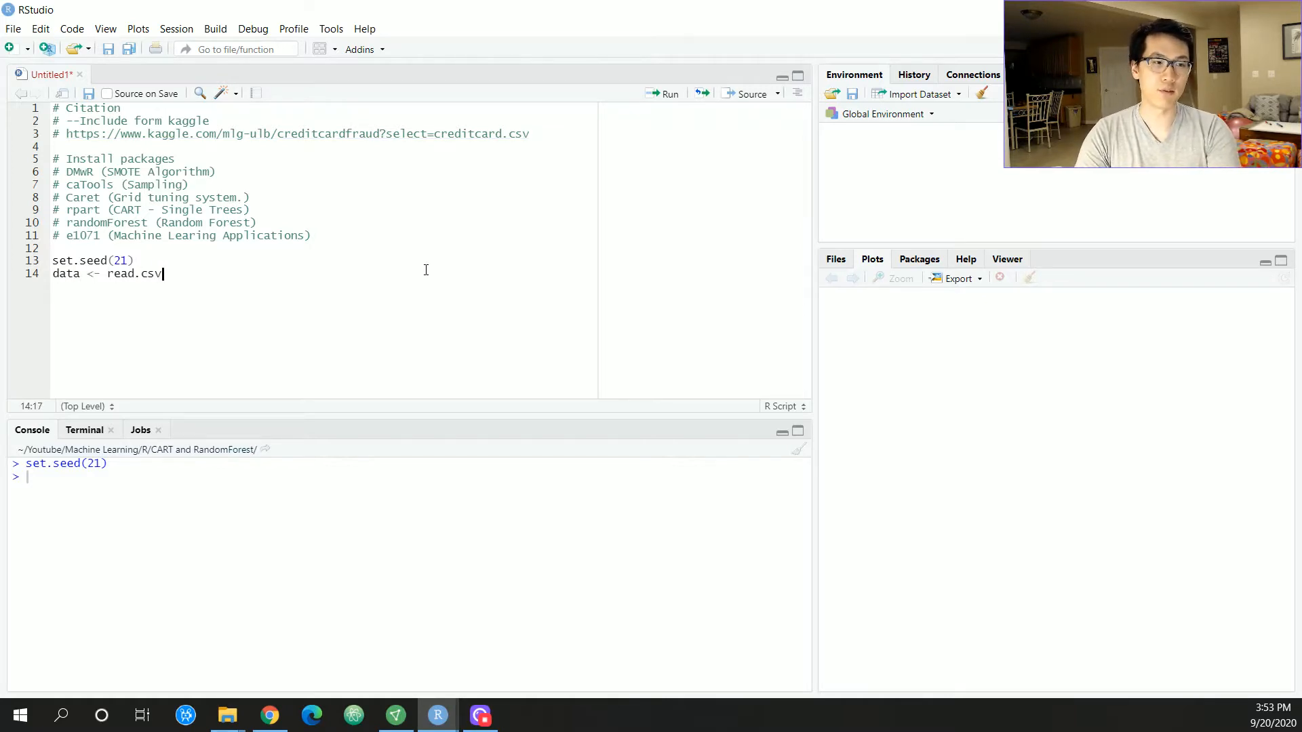
text(("cre)
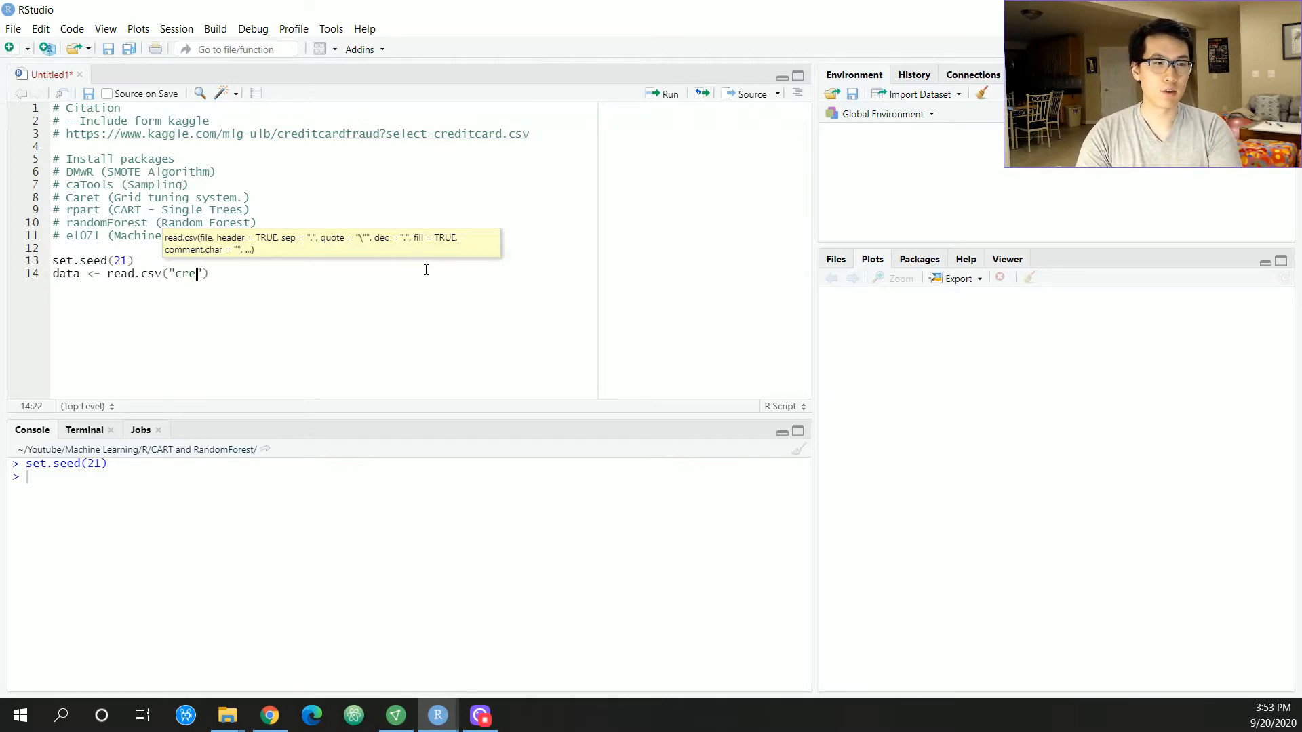
text(d)
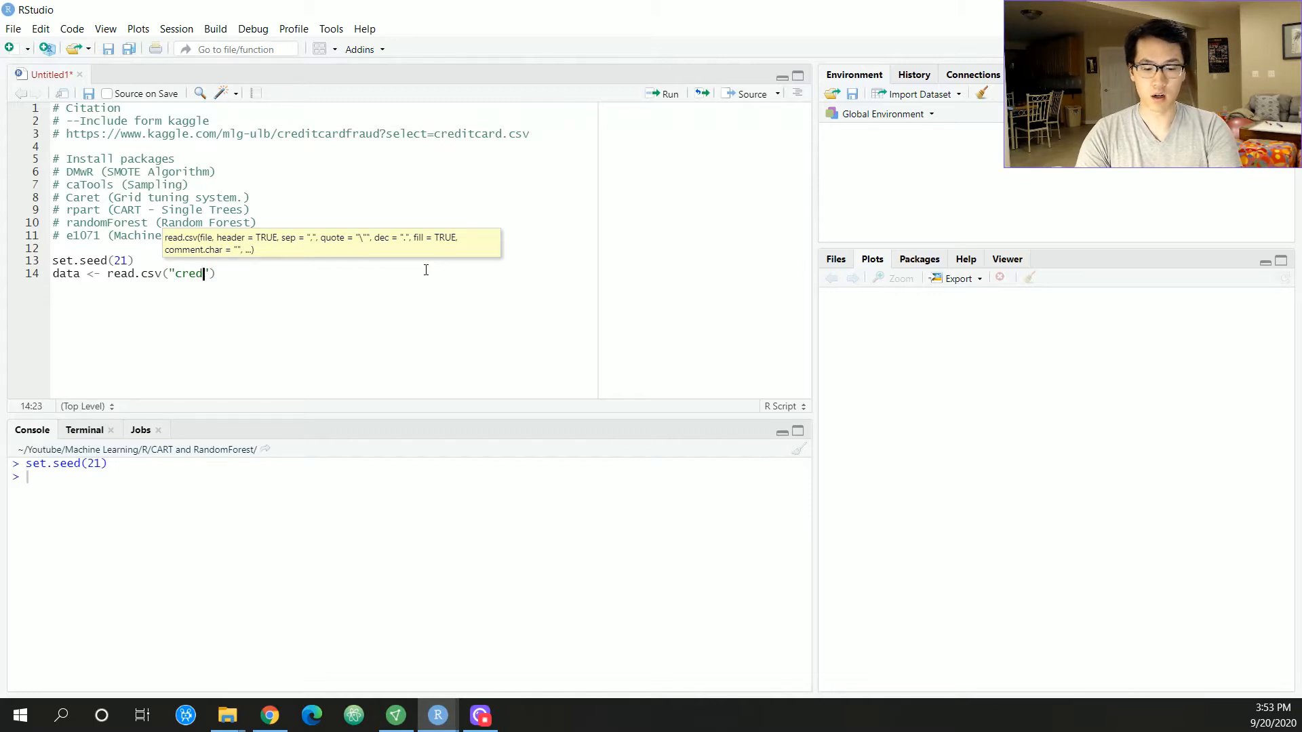
text(itcard.csv)
text(str(data))
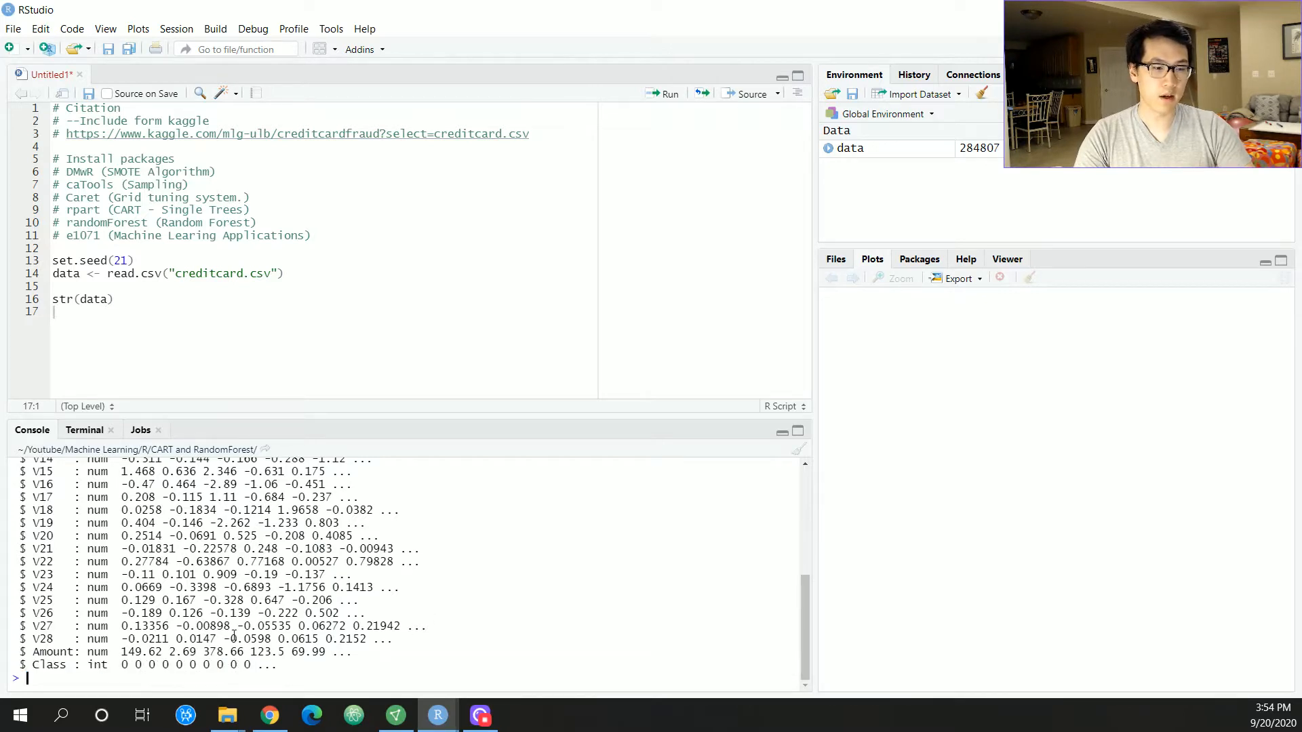
- Run summary(data) and scroll through column statistics down to Class
drag(54, 664, 278, 664)
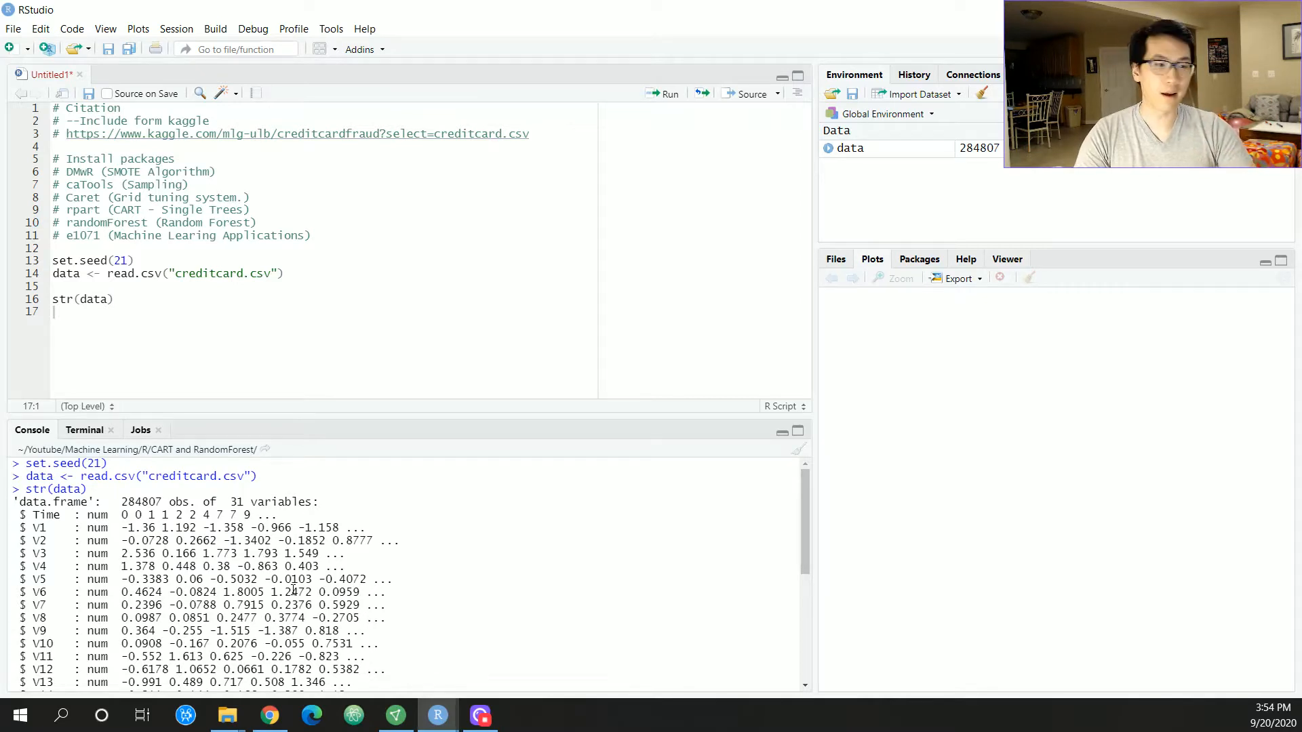
scroll(down, 3)
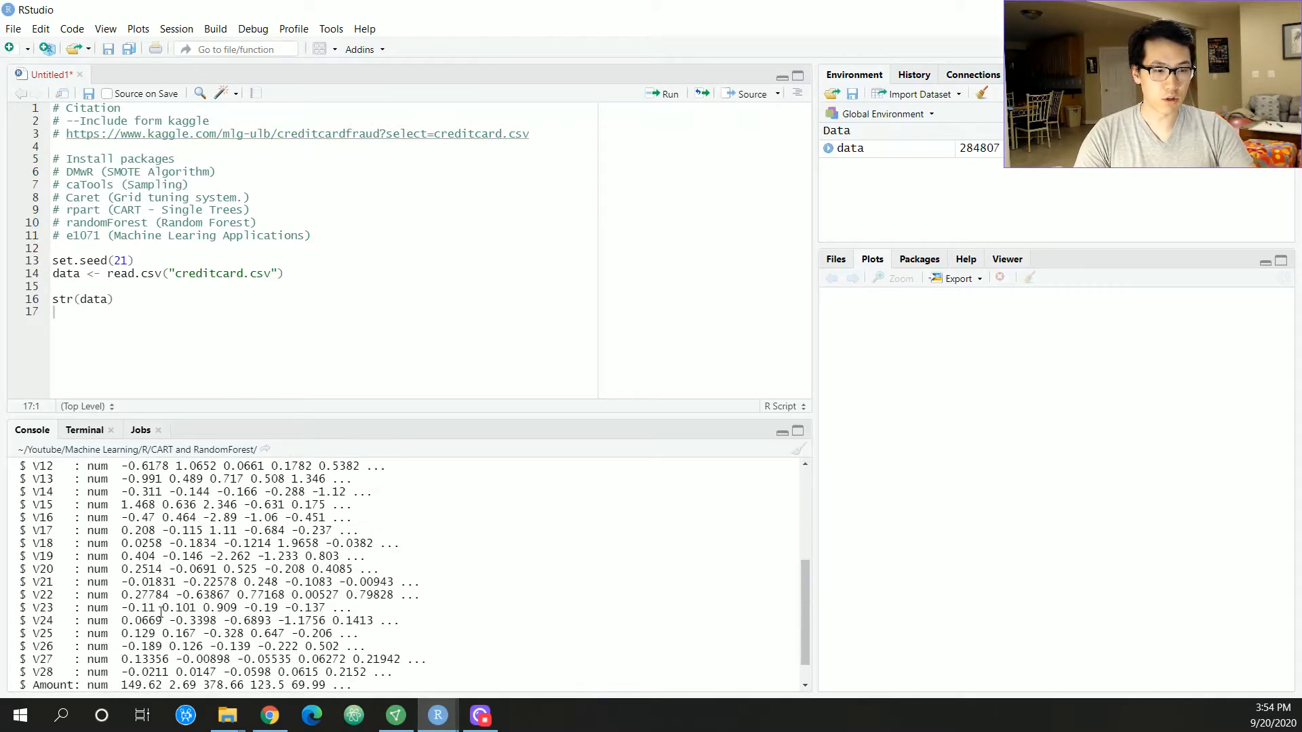
scroll(down, 3)
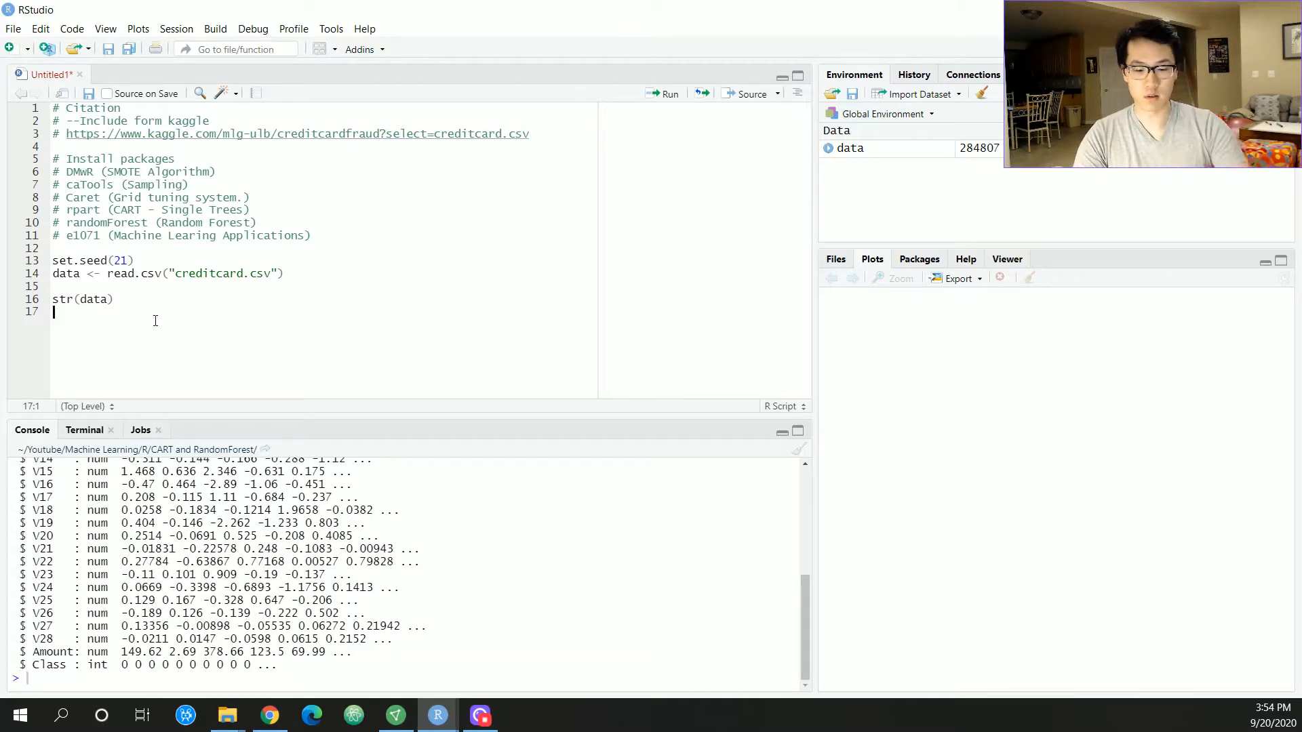
text(summary(data))
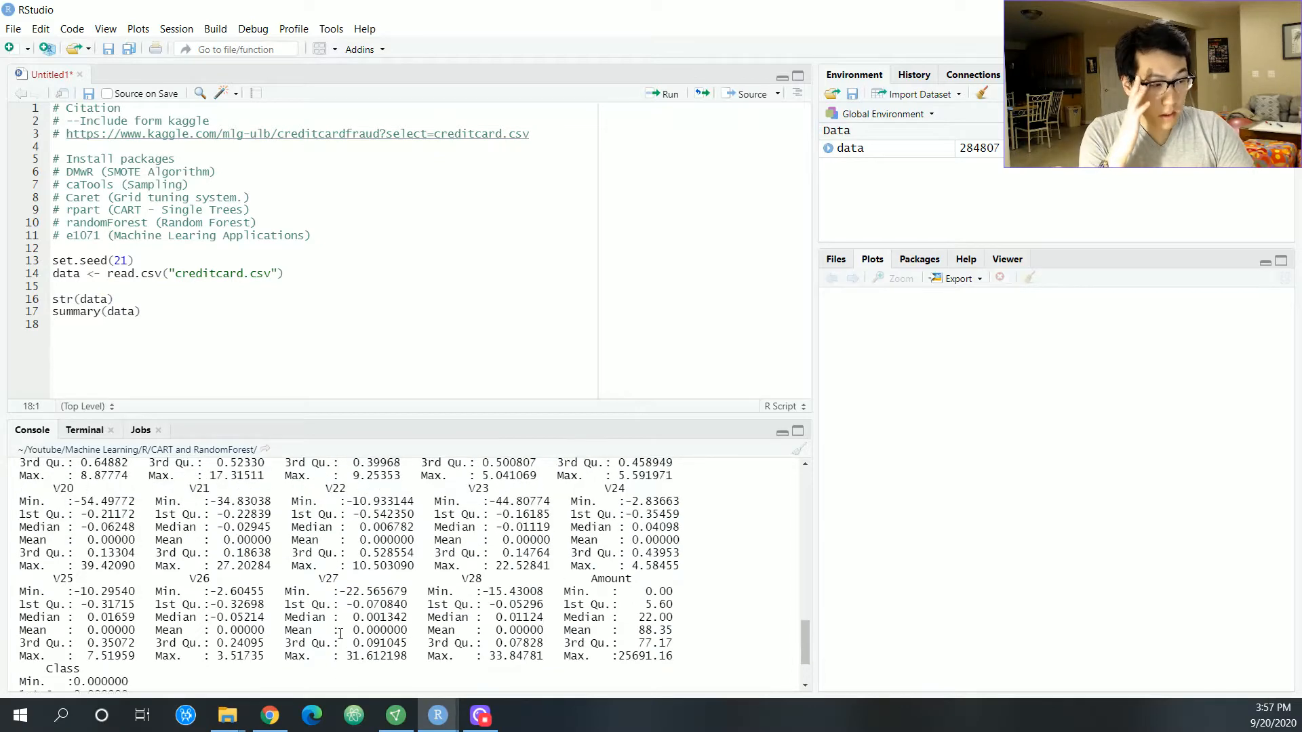
scroll(up, 3)
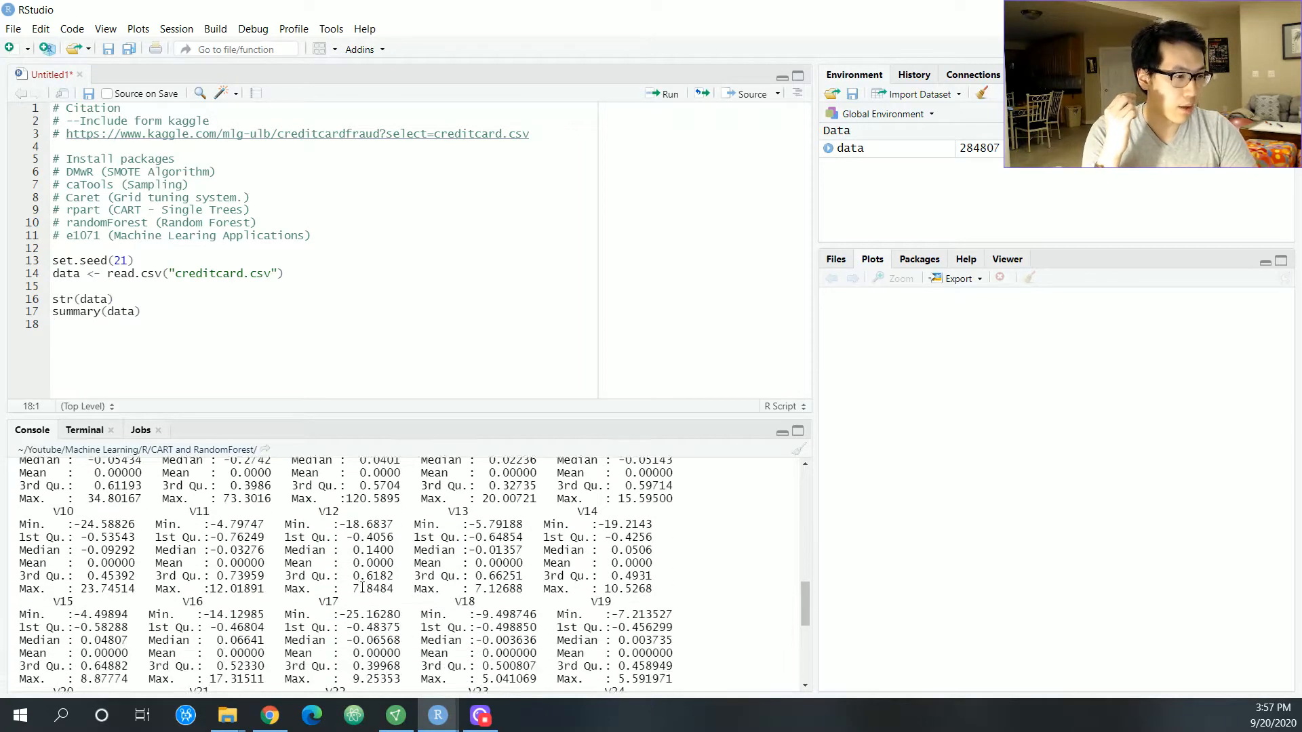
scroll(down, 3)
text(#)
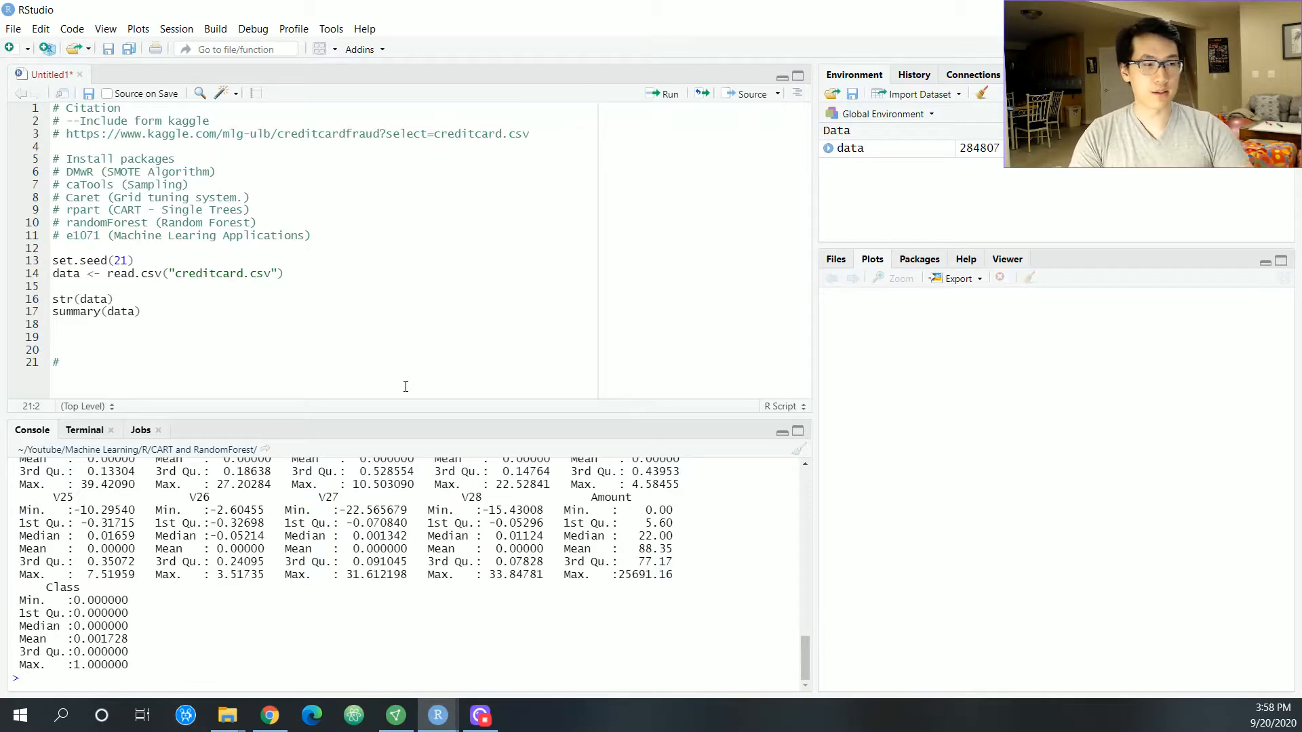
- Add a 'Take a imbalanced data set' comment and build counts from table(data$Class)
text(Take a look at th)
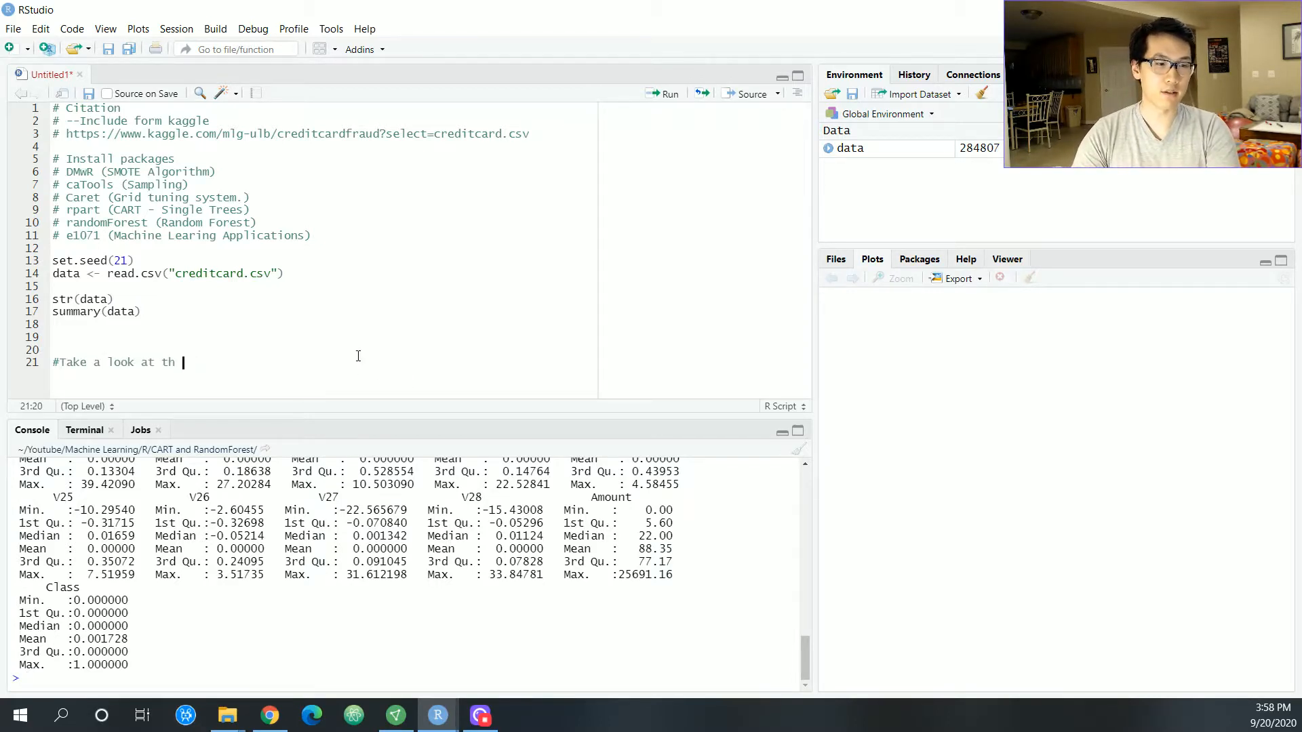
text(e imbal)
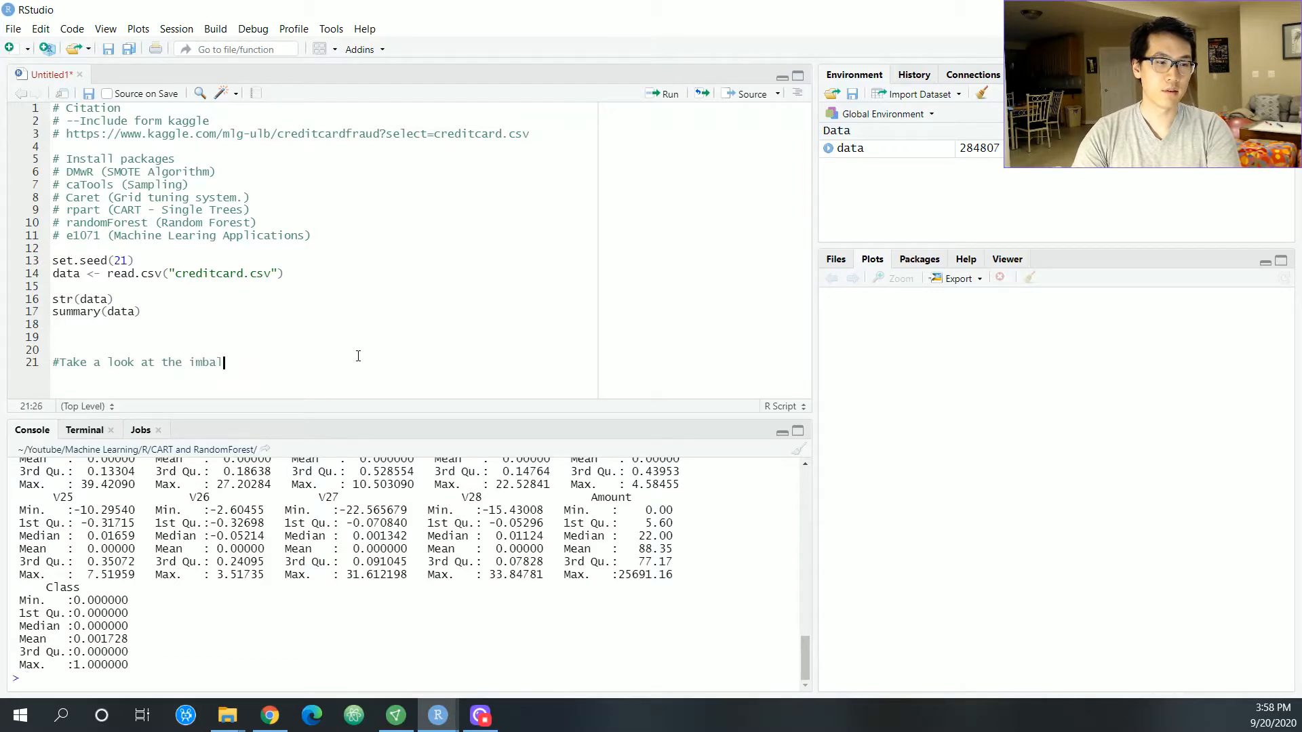
text(anced data set)
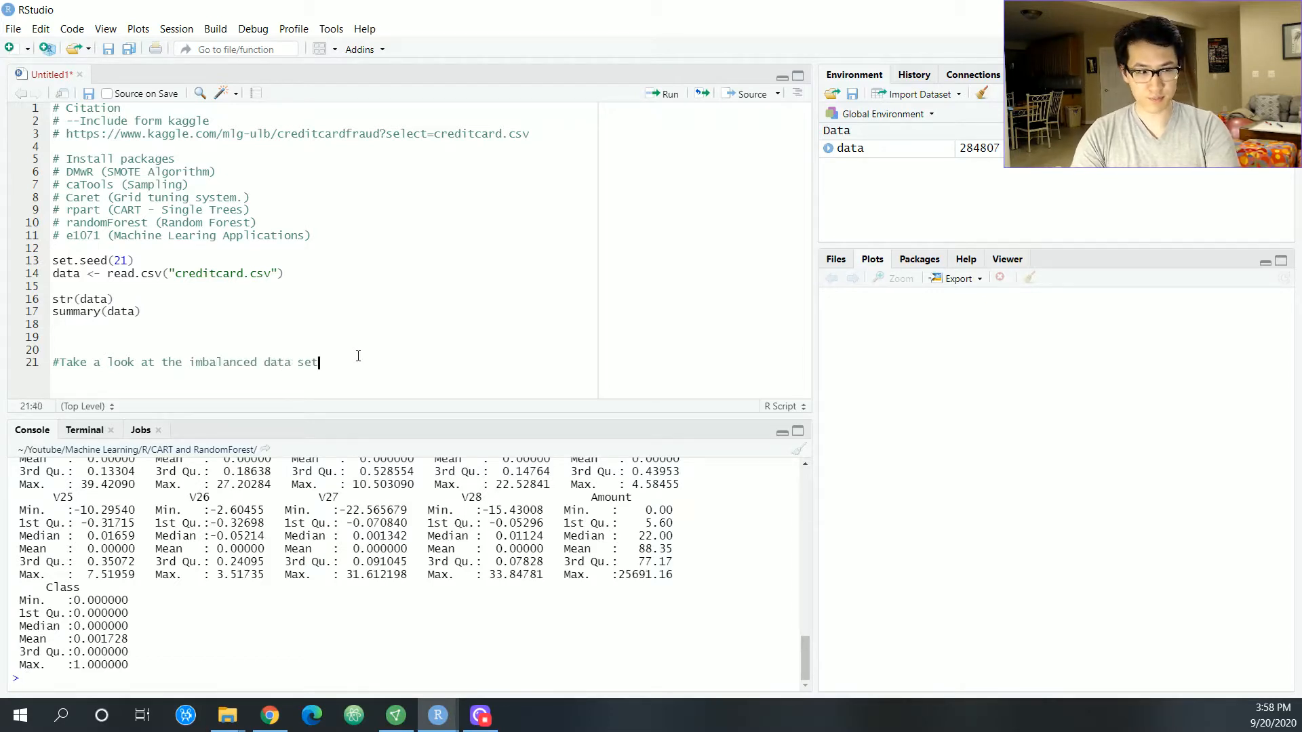
key(enter)
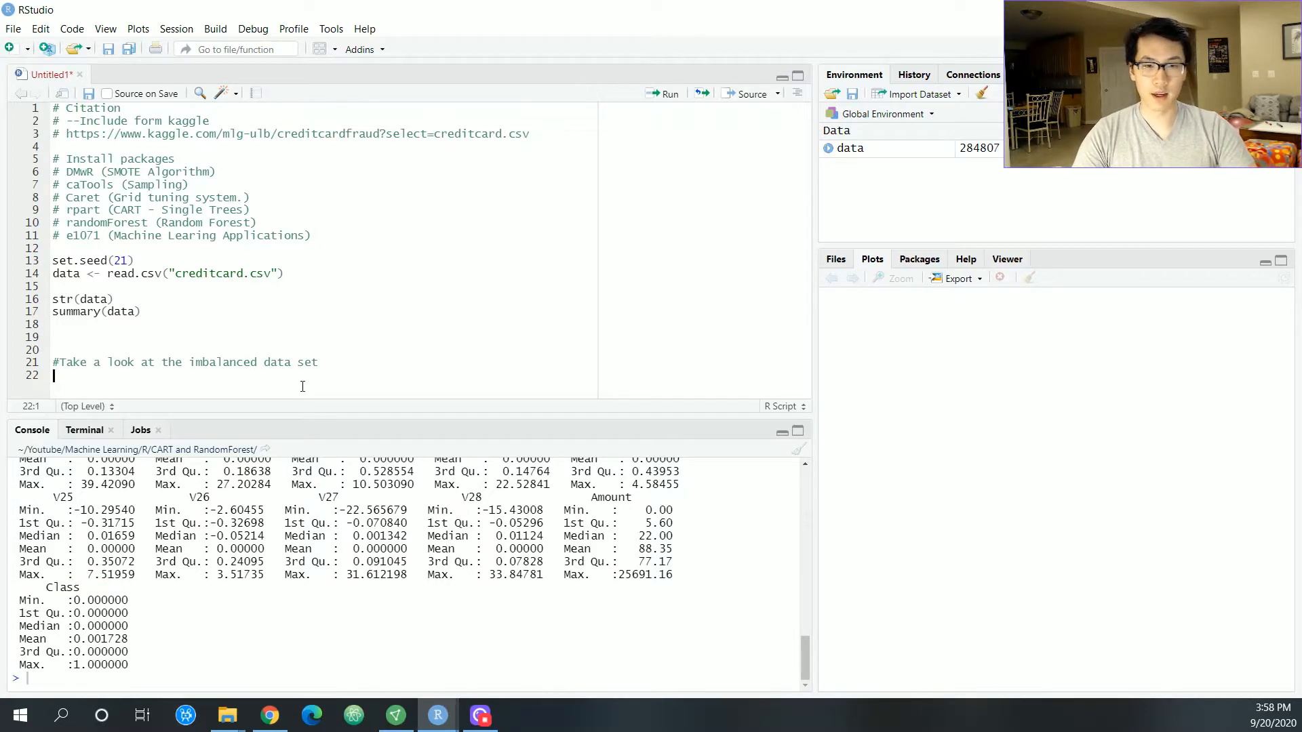
text(counts <- table)
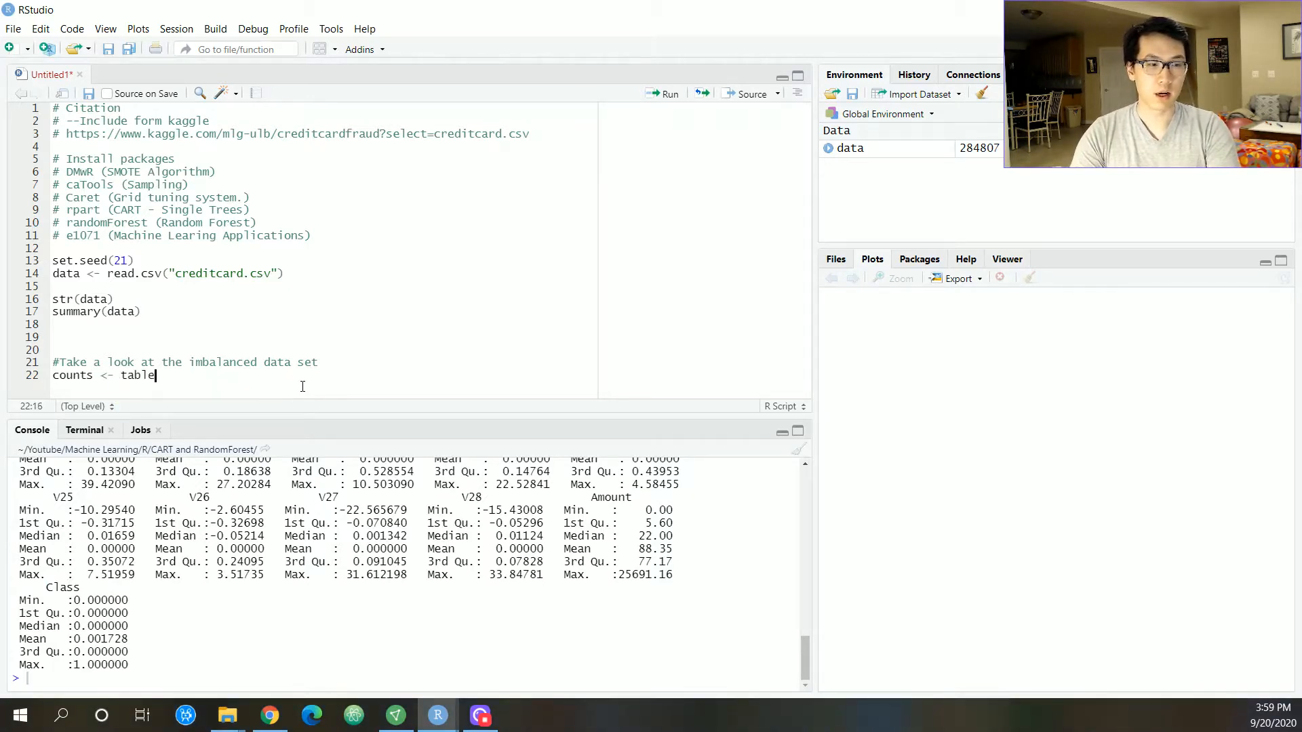
text(9data$Class))
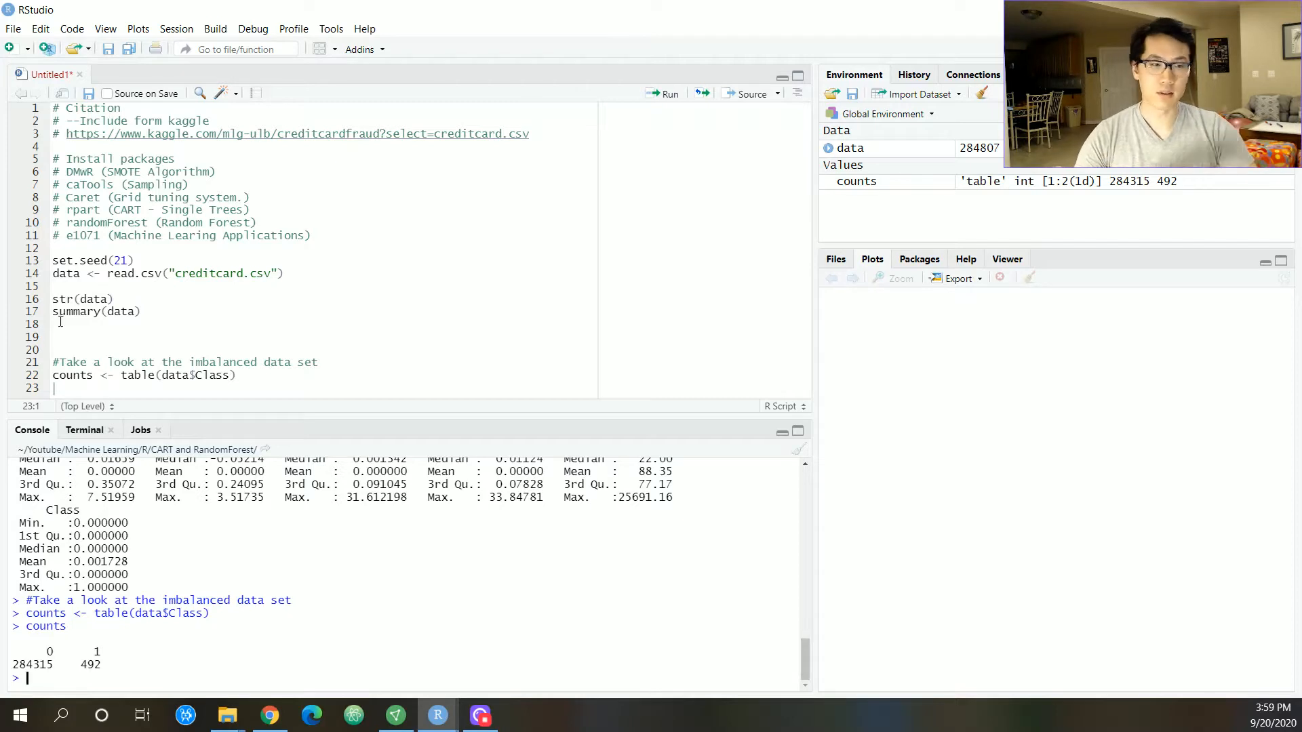
- Plot counts as a barplot titled 'Fraud Distribution 0: Not Fraud, 1: Fraud'
text(ba)
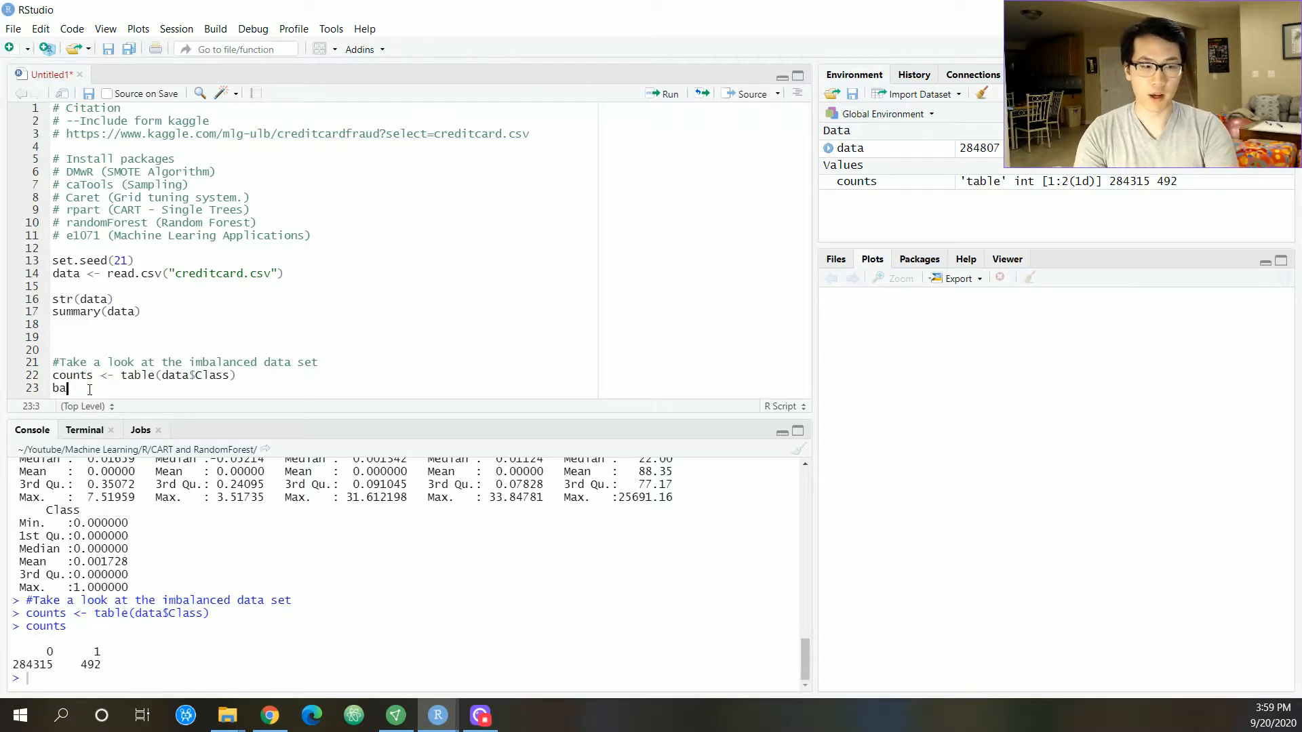
text(barplot()
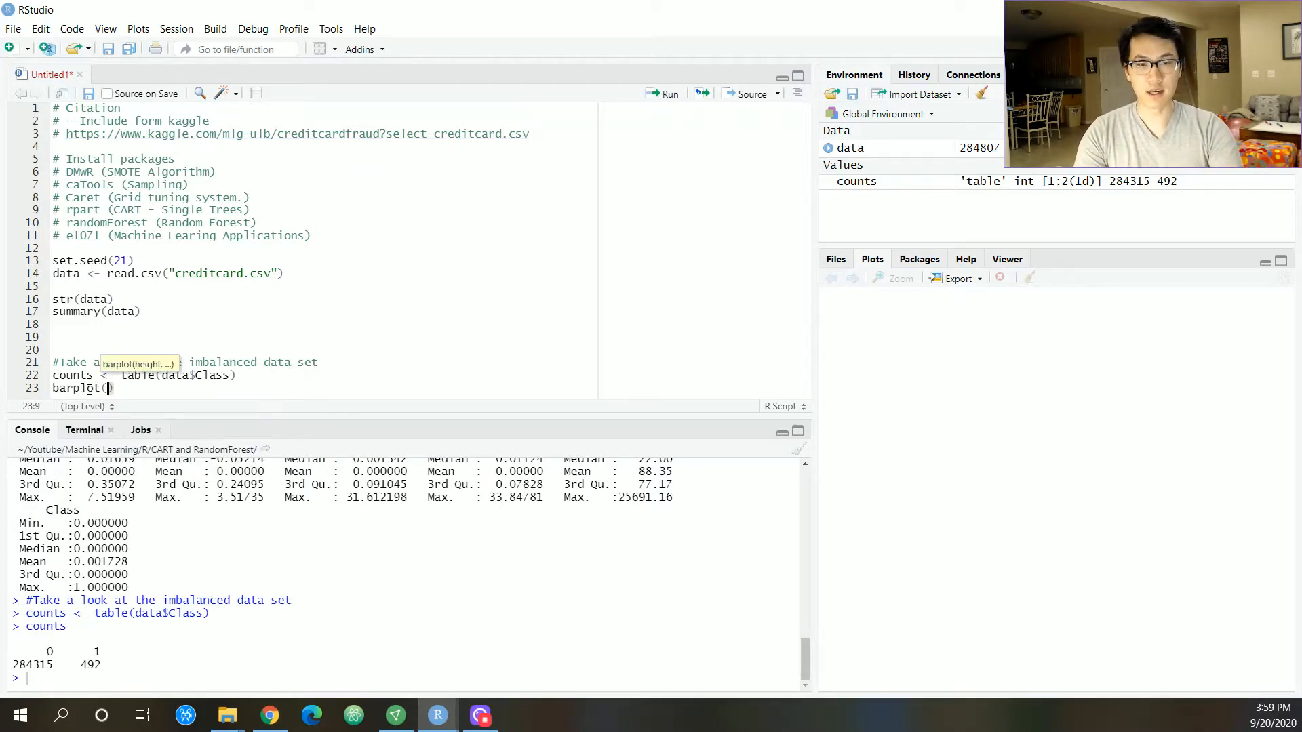
text(coutns,)
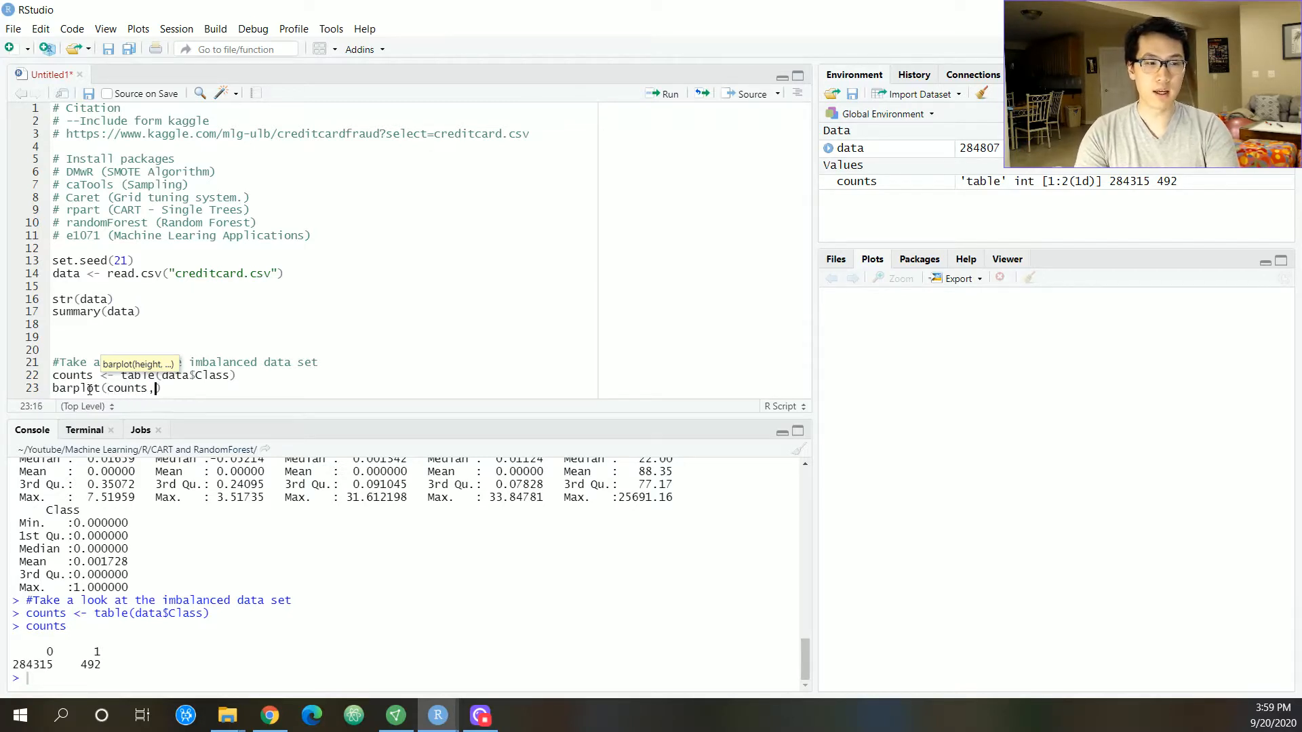
text(main = "Fraud Distribution 0: Not Fraud, 1: Fraud", xlab = "Freq.)
click(406, 678)
text(492)
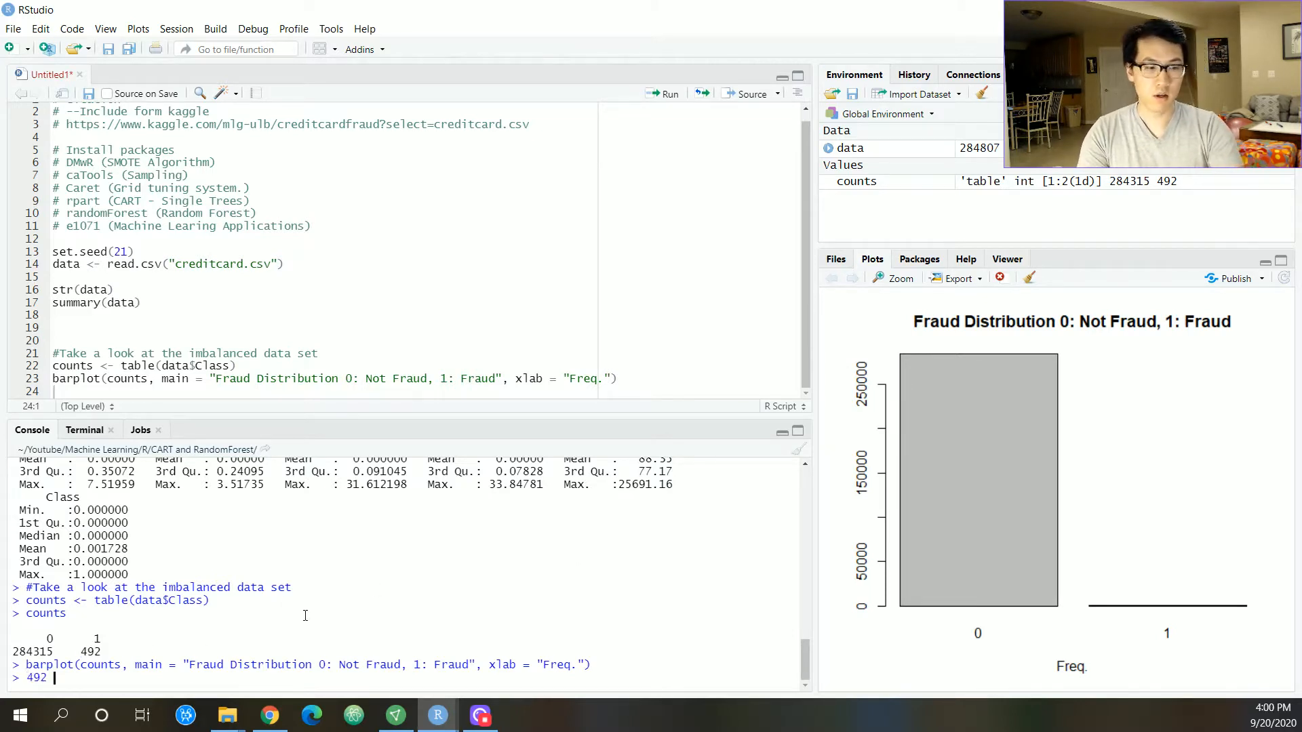
- Compute the fraud share 492/284807 in the console
text(/2)
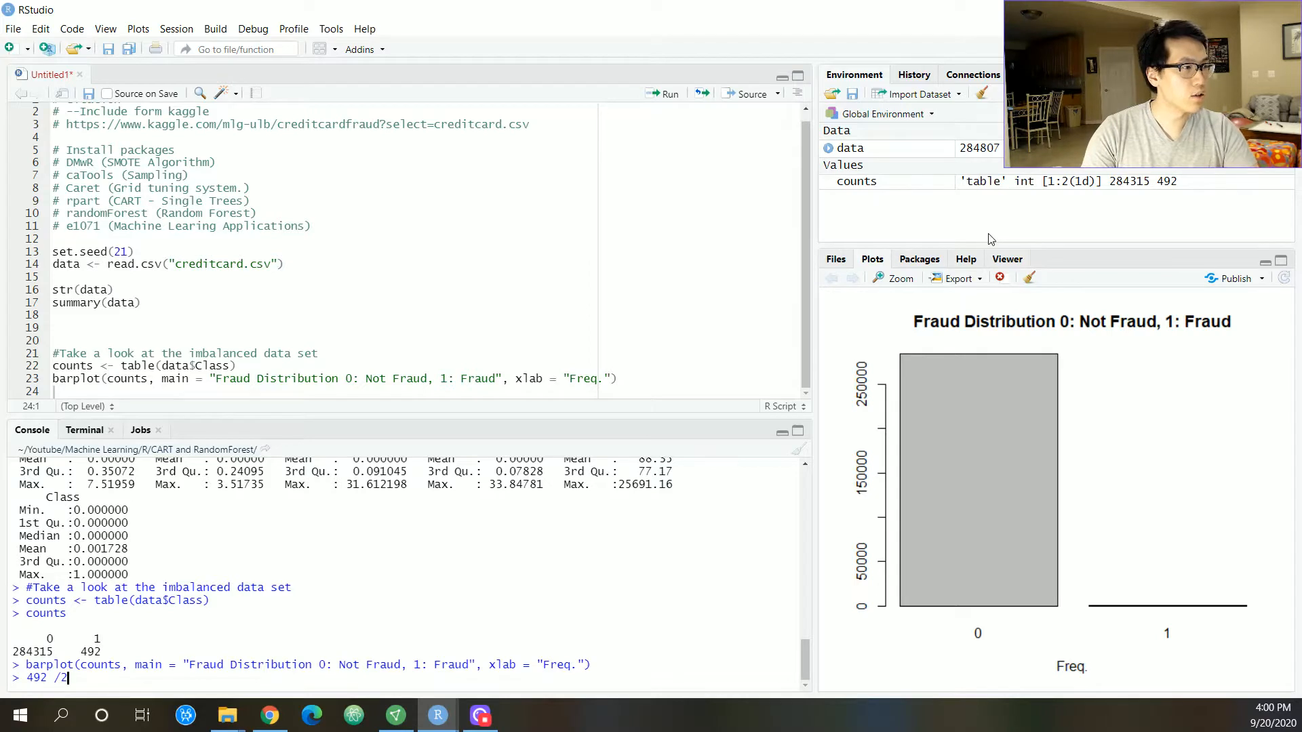
text(84807)
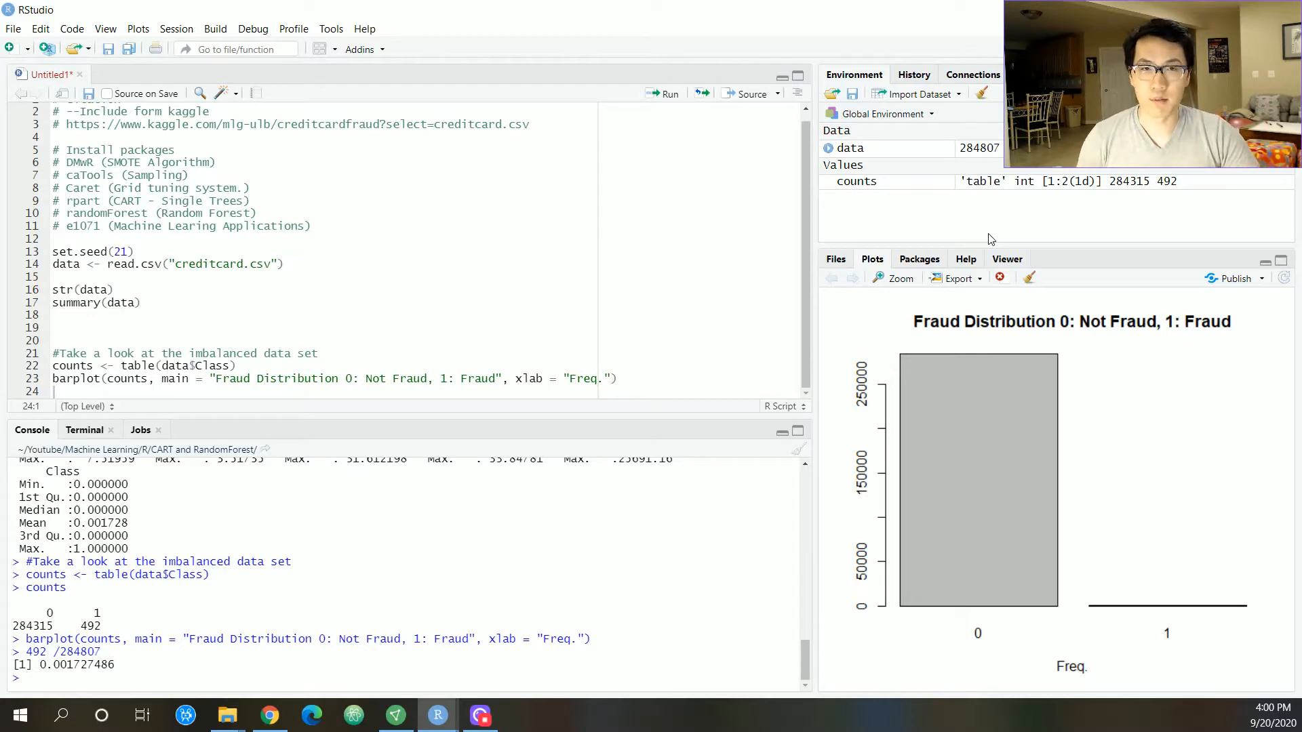
mouse_move(648, 258)
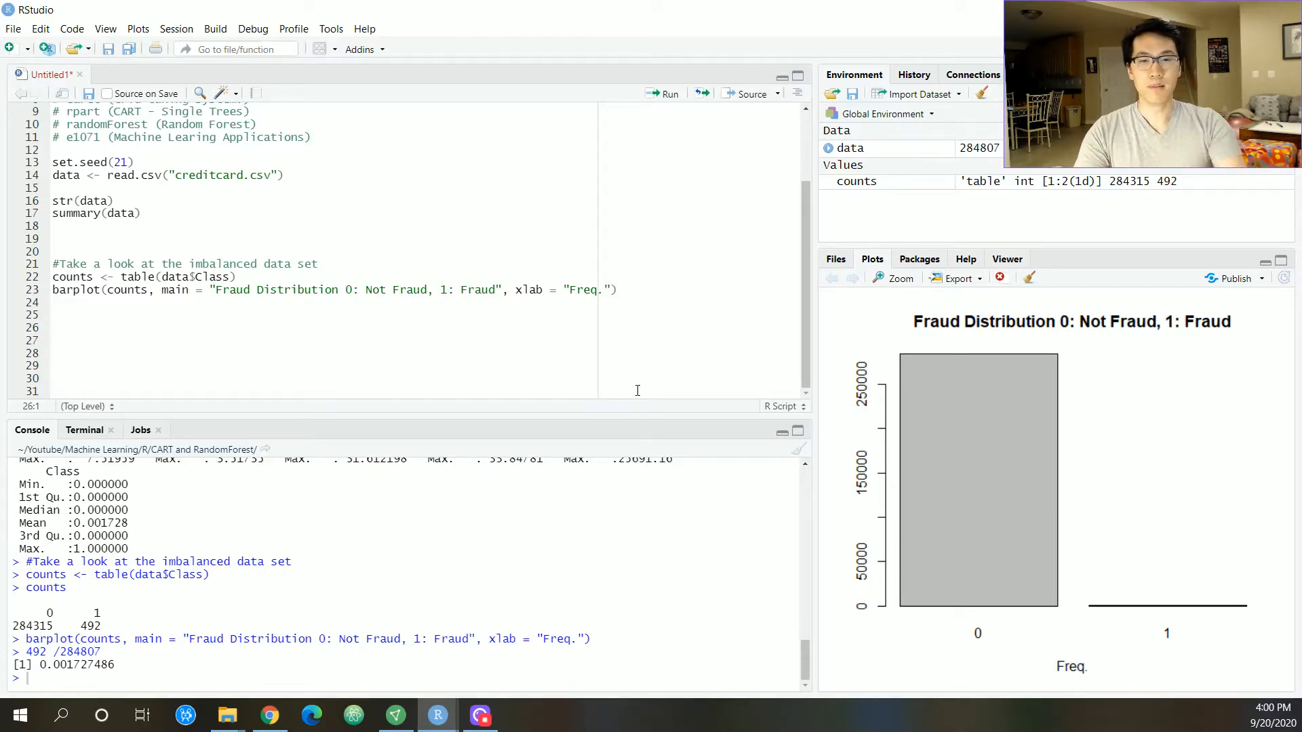
- Add a '# Conve... Factor' comment and convert data$Class to a factor
text(# First scale)
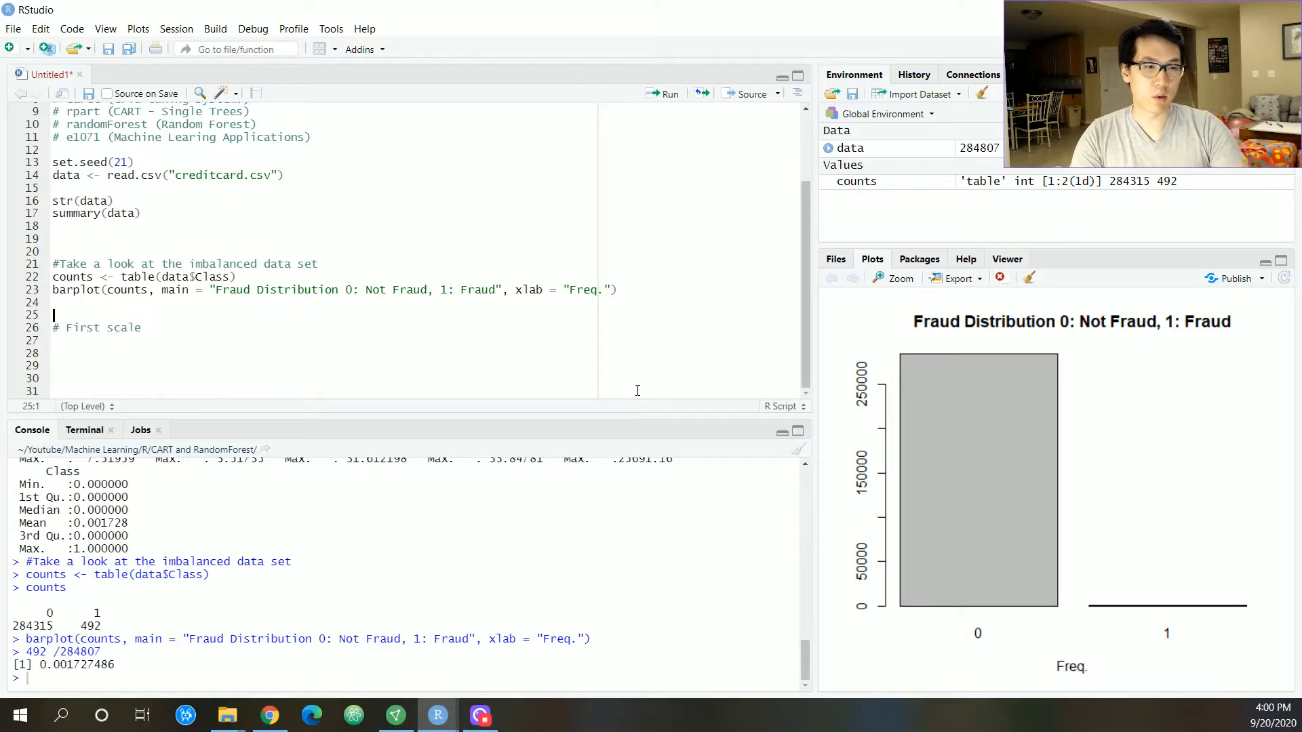
text(# Convert the Class to a)
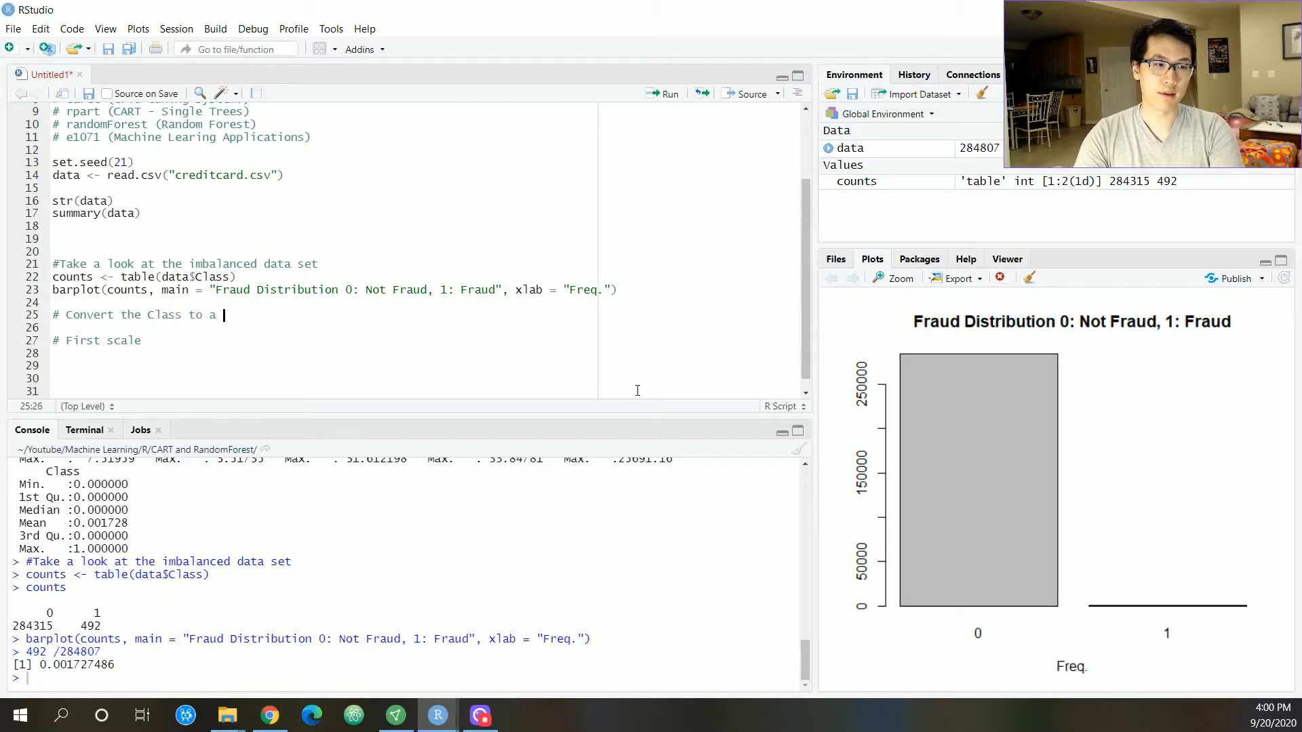
text(Factor)
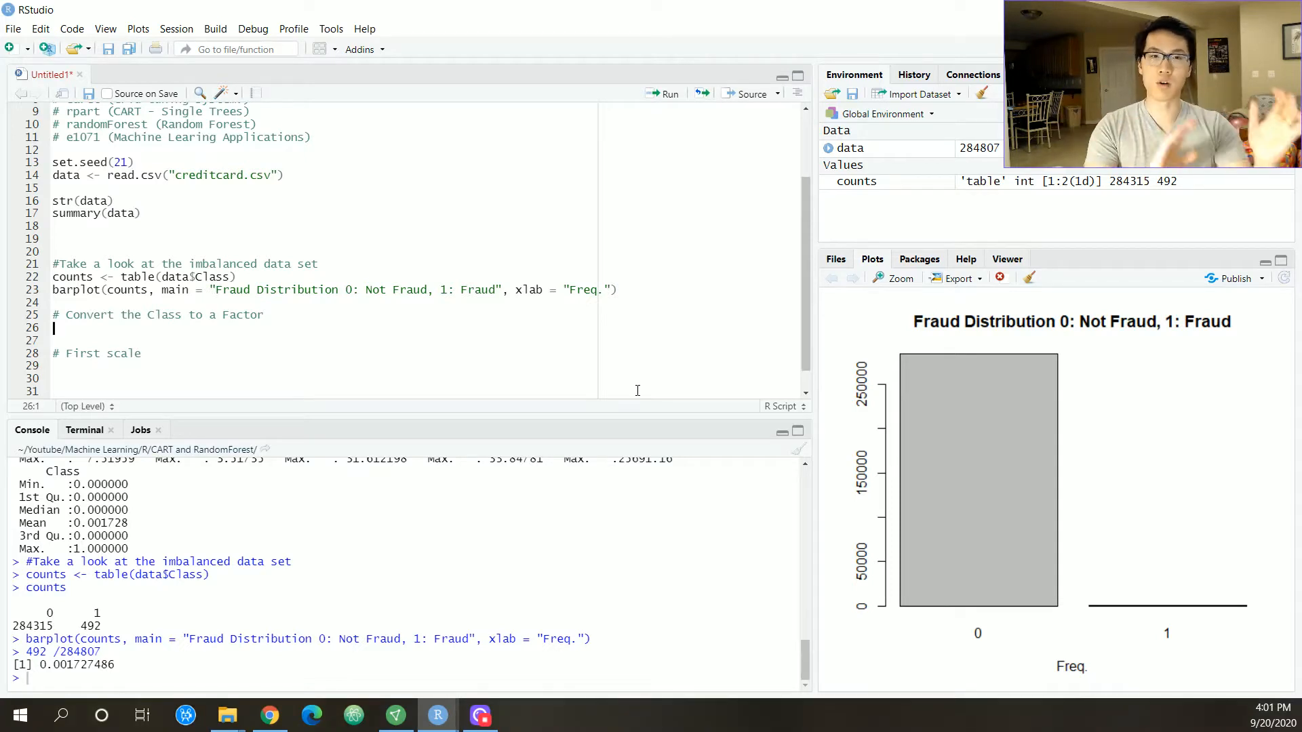
text(data$)
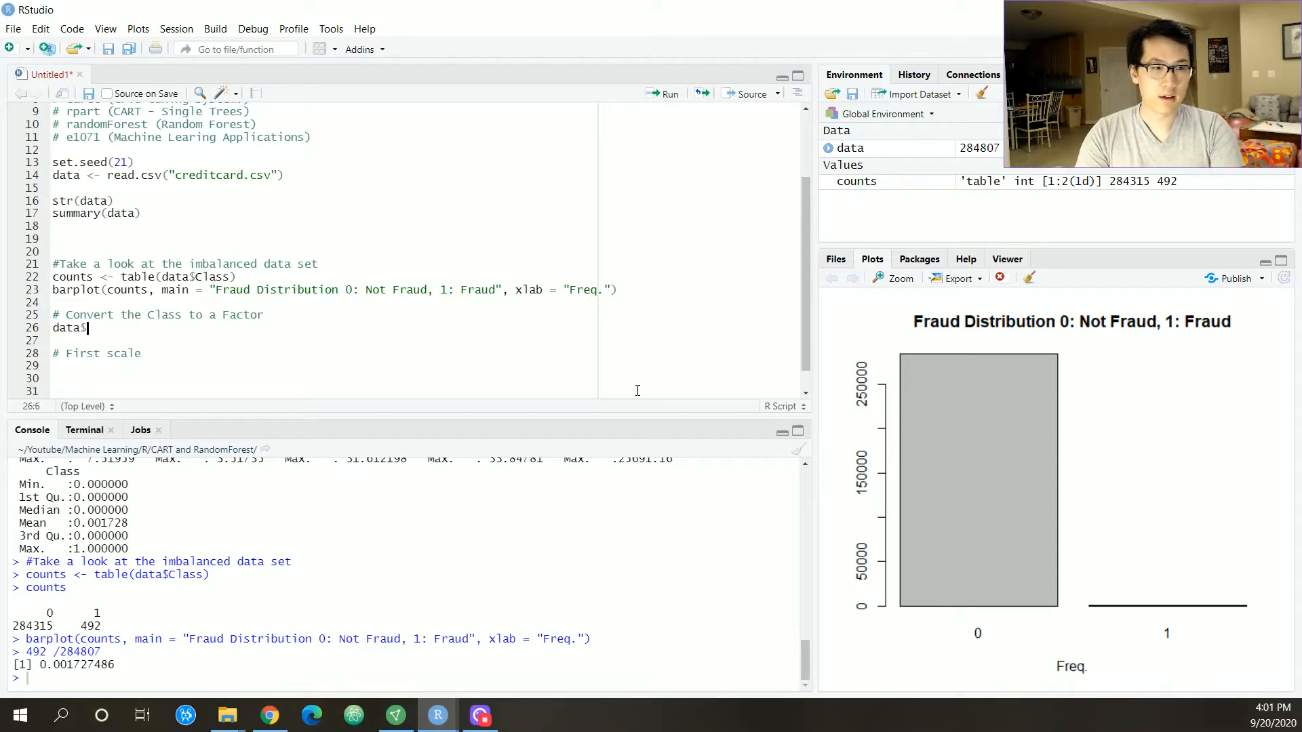
text(Class <- fac)
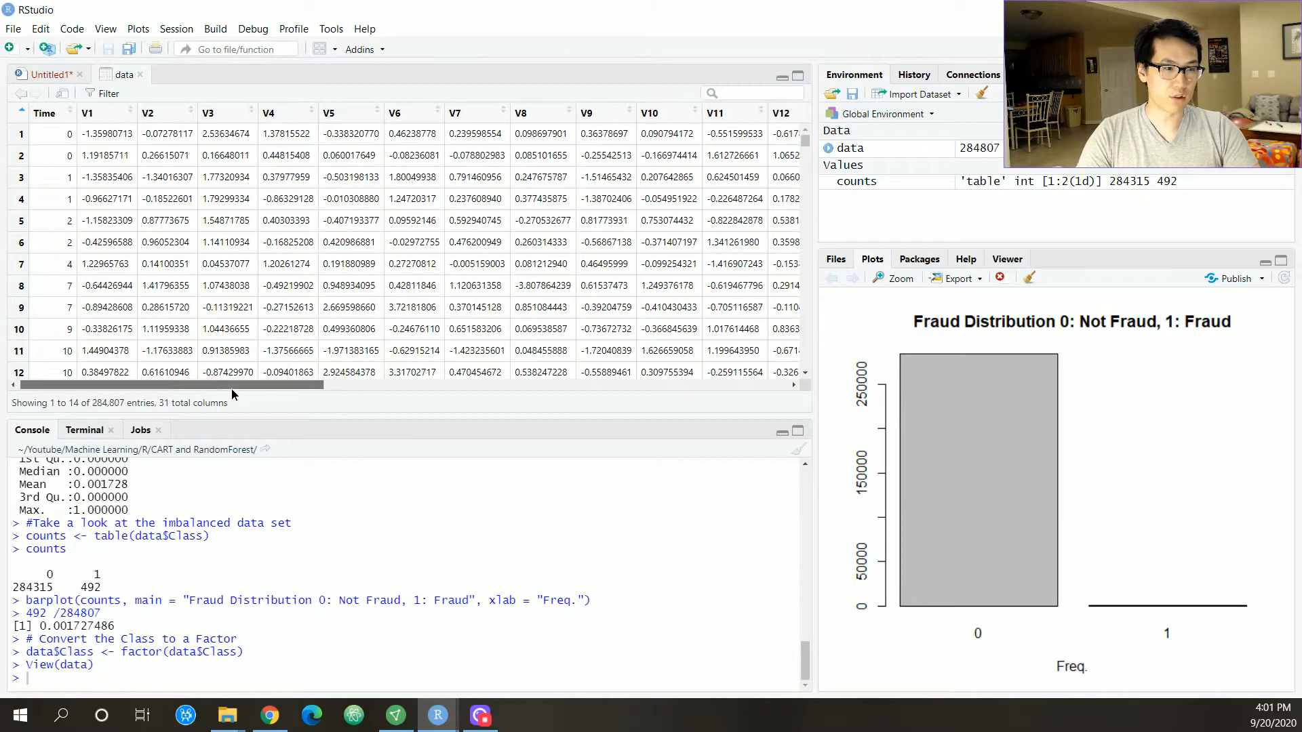
- Scroll across the data viewer's columns, then return to the Untitled1 script
scroll(right, 3)
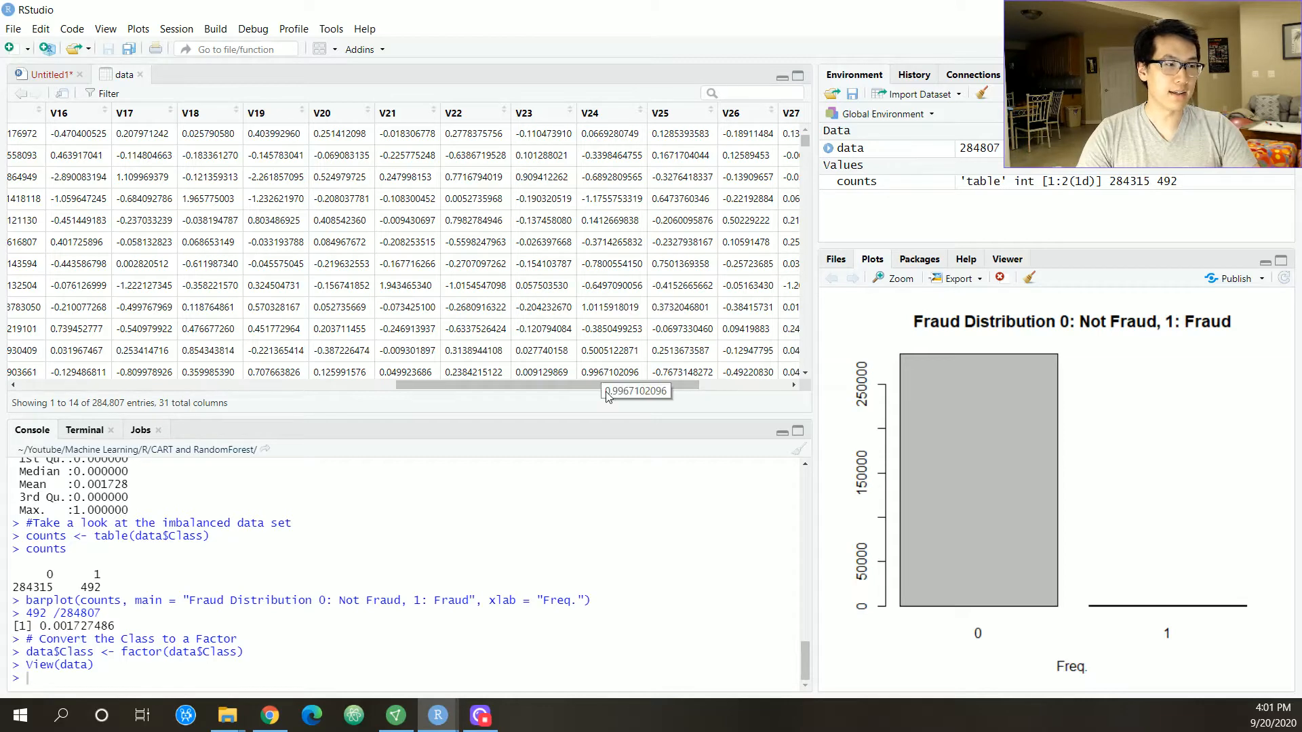
mouse_move(606, 392)
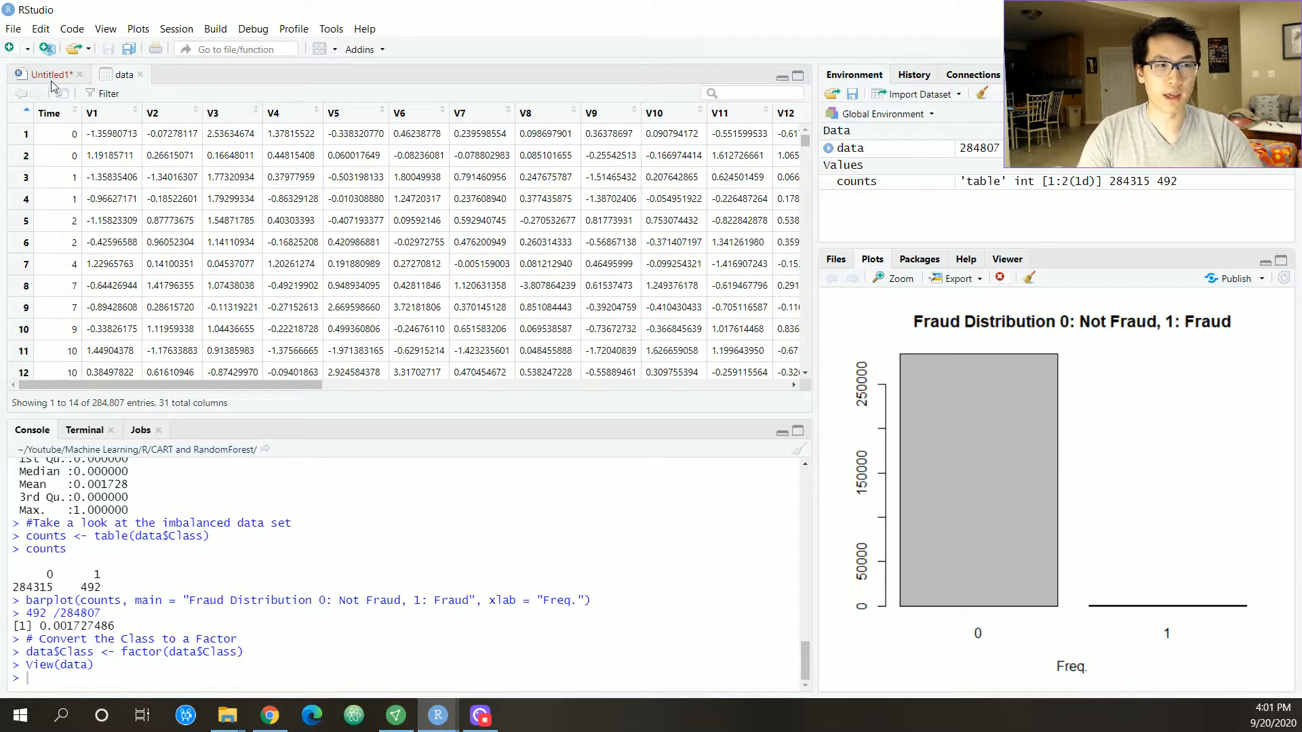
click(46, 74)
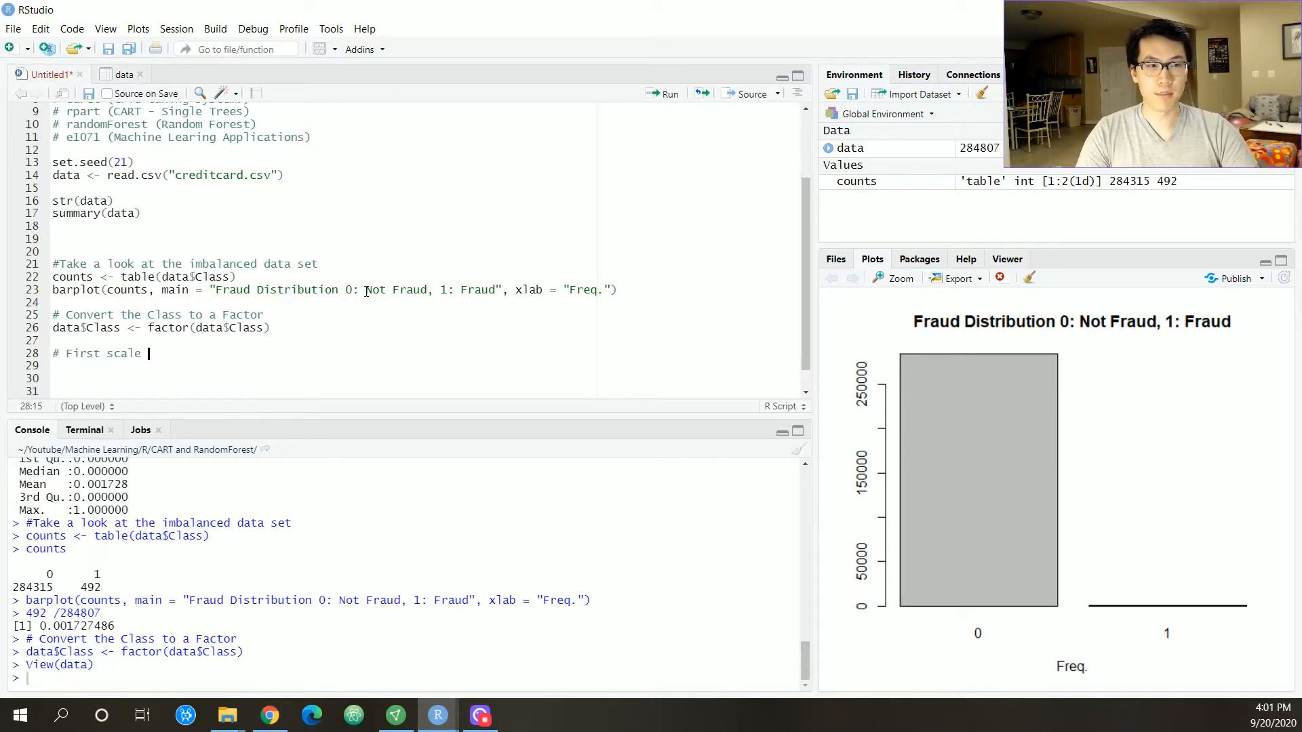
mouse_move(347, 343)
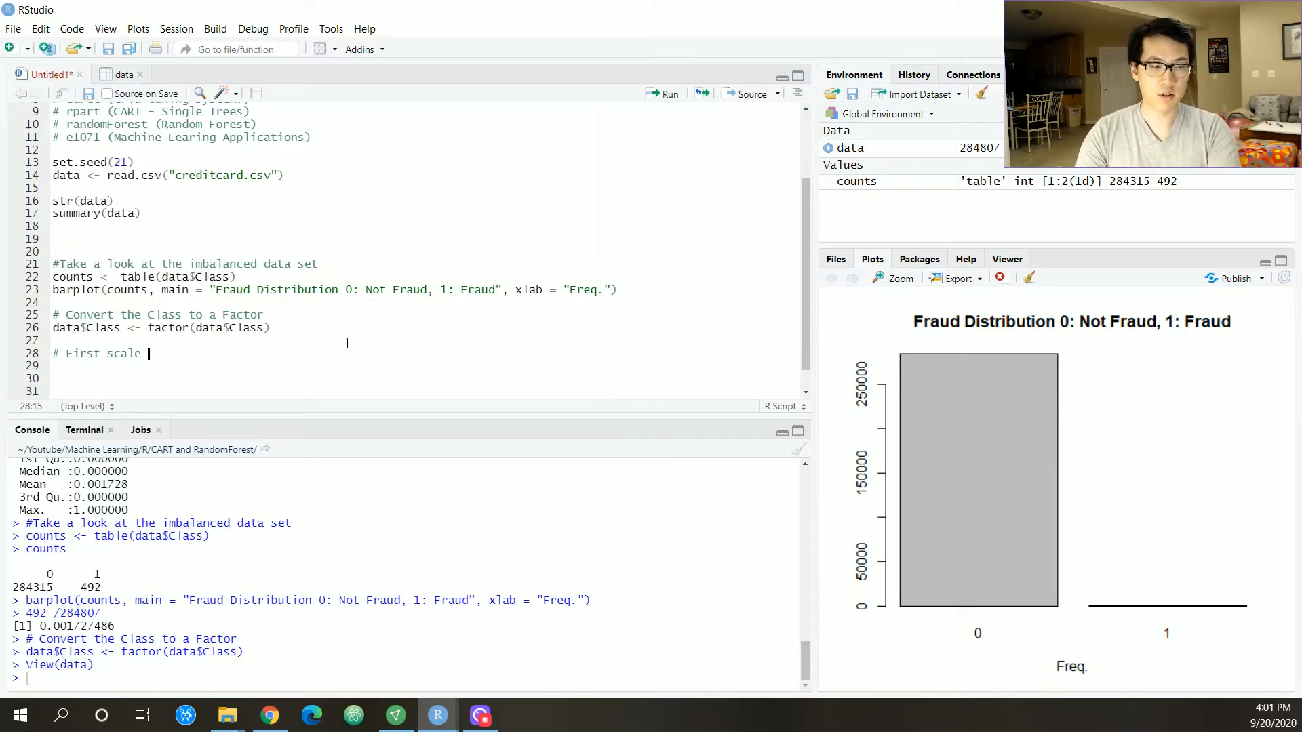
- Comment '# First scale Time / Amount' and standardise data$Time and data$Amount with scale()
text(Time / AMout)
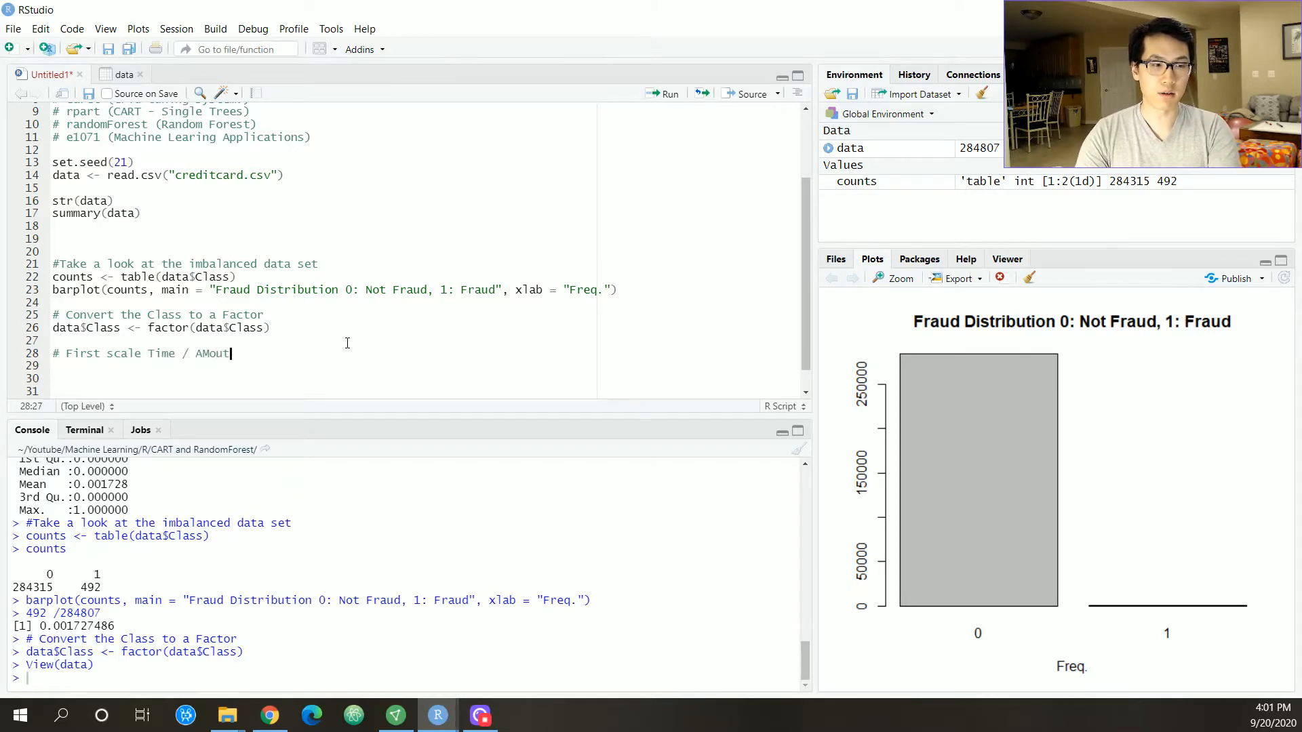
text(Amount)
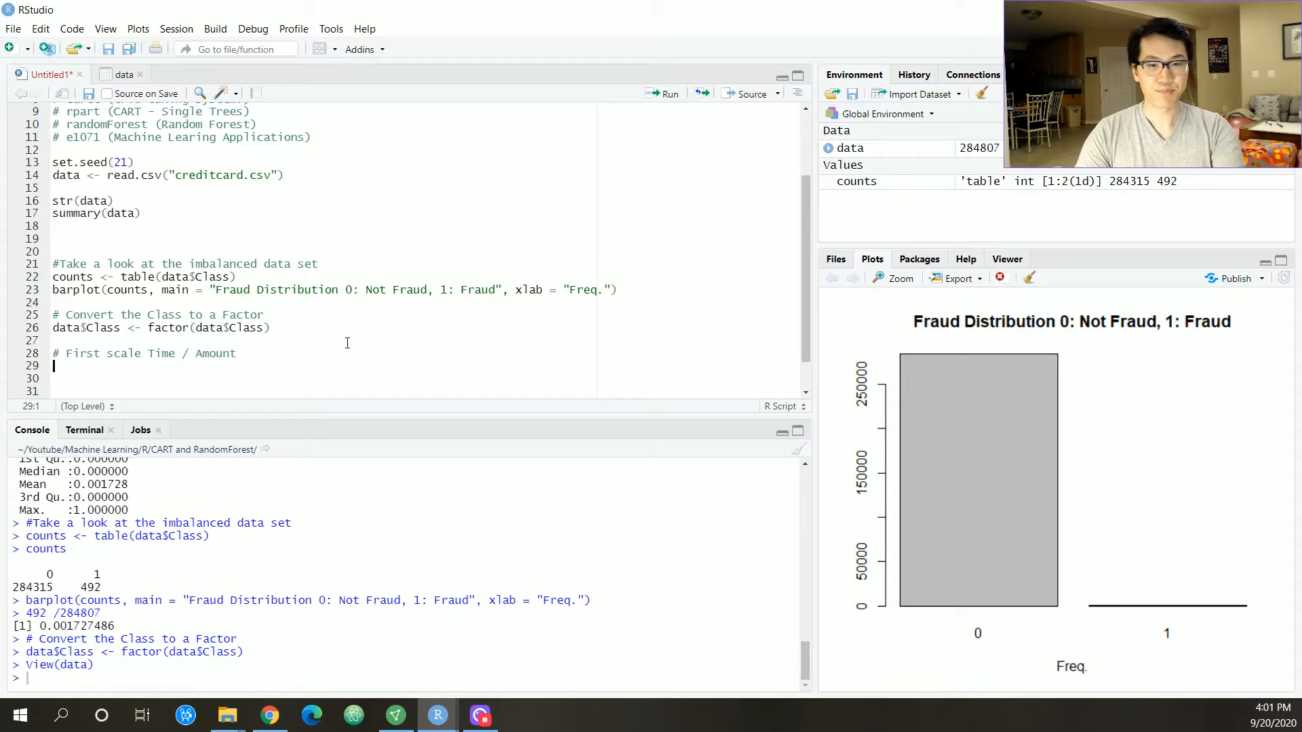
text(date$)
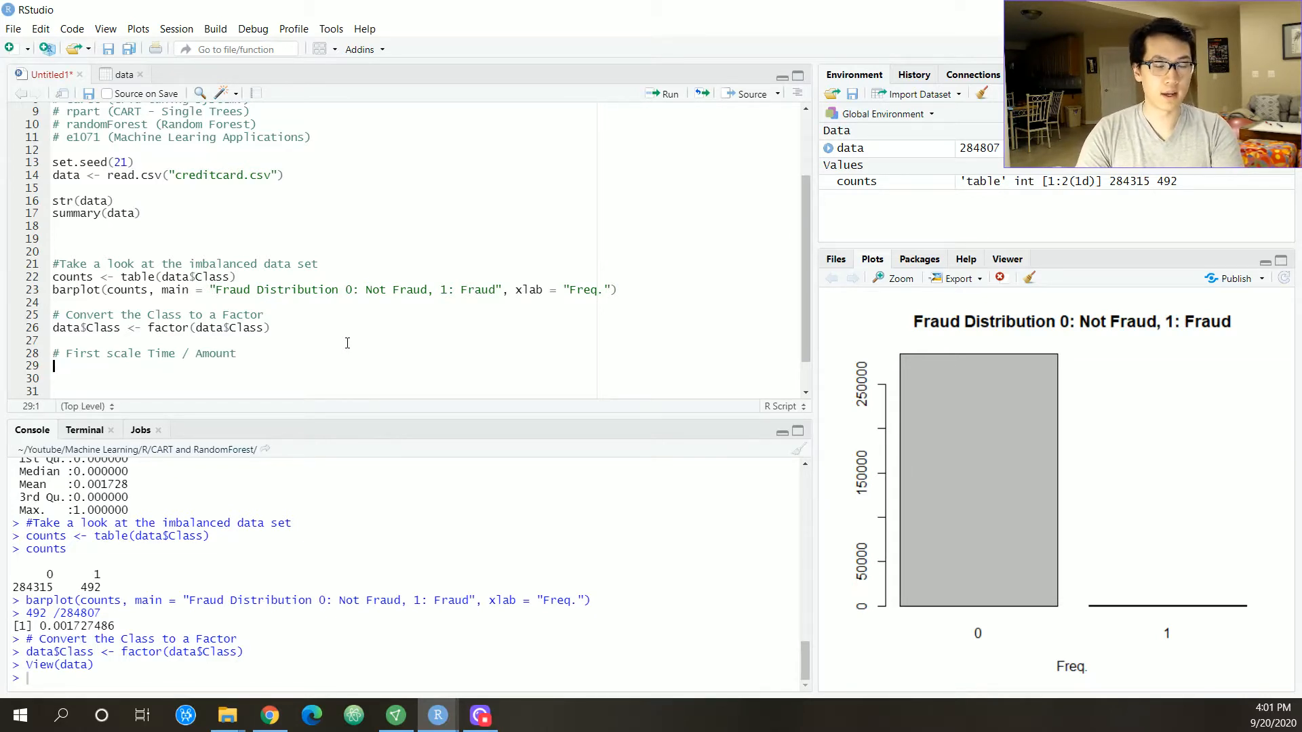
text(data)
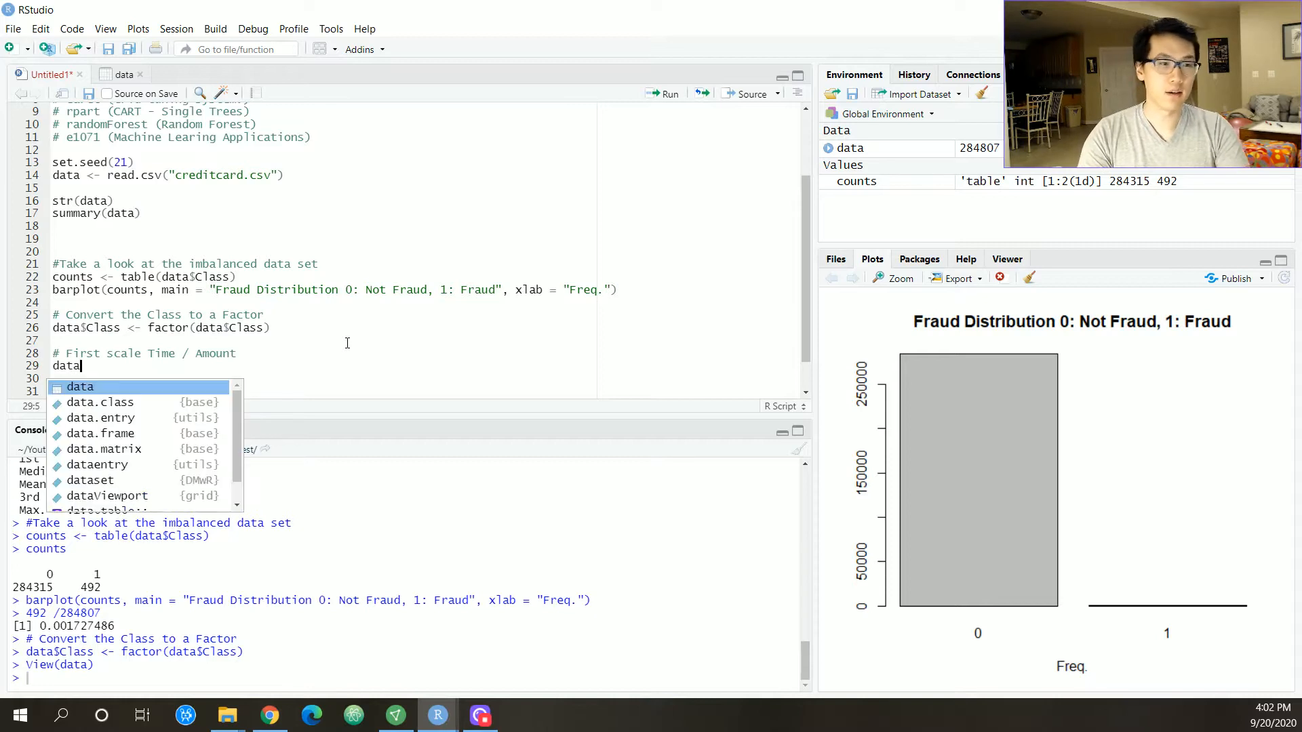
text($Time <- data)
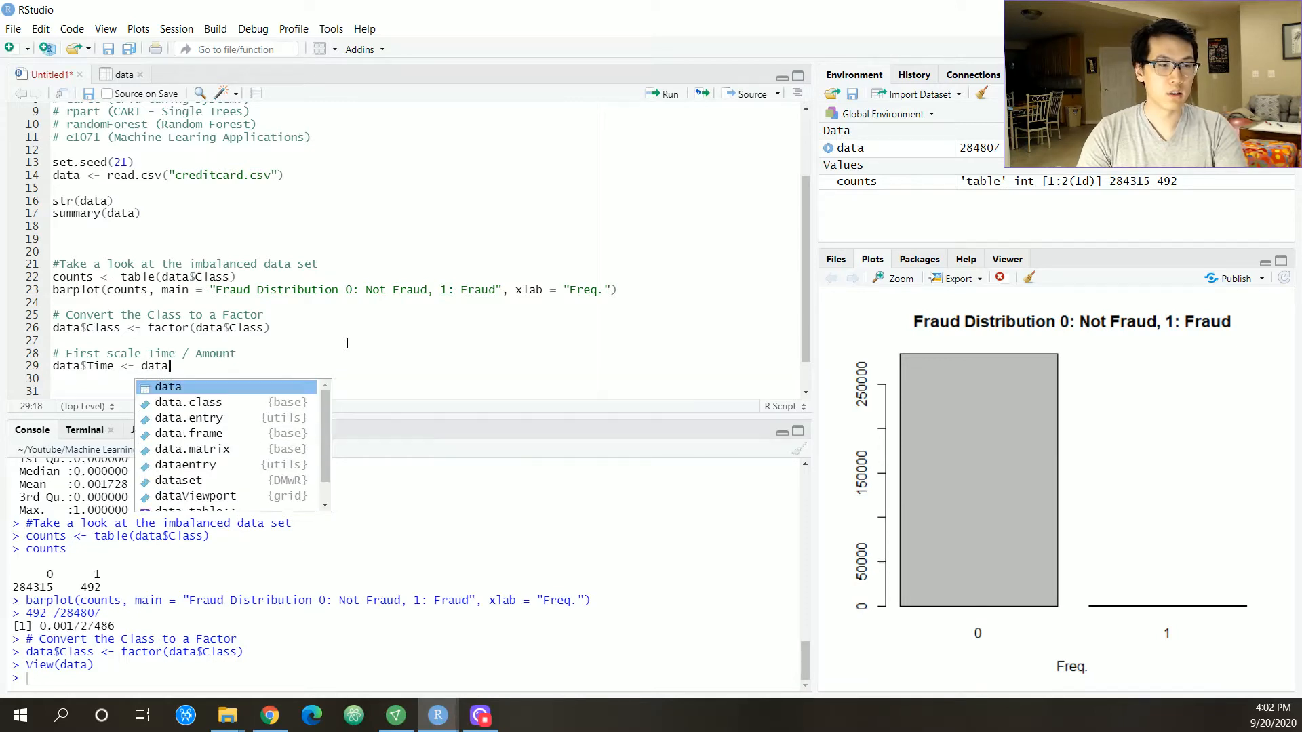
text($Class)
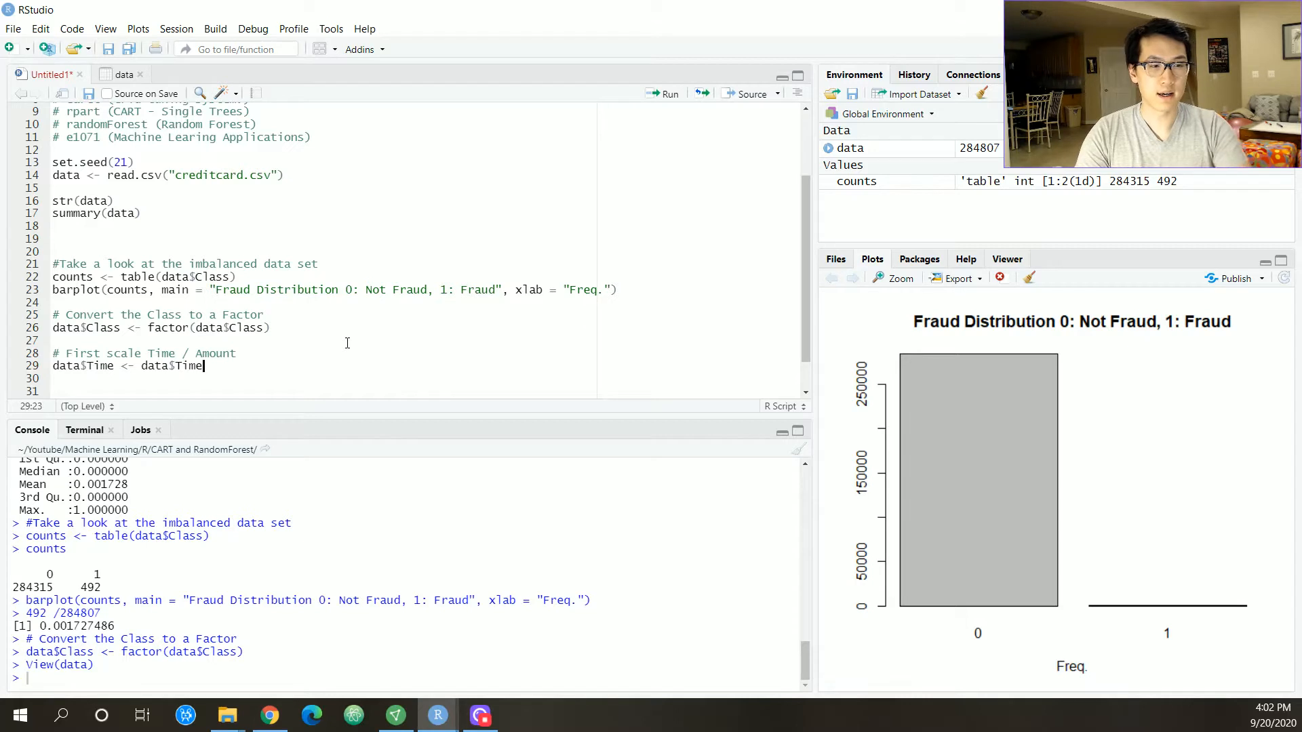
text(scale()
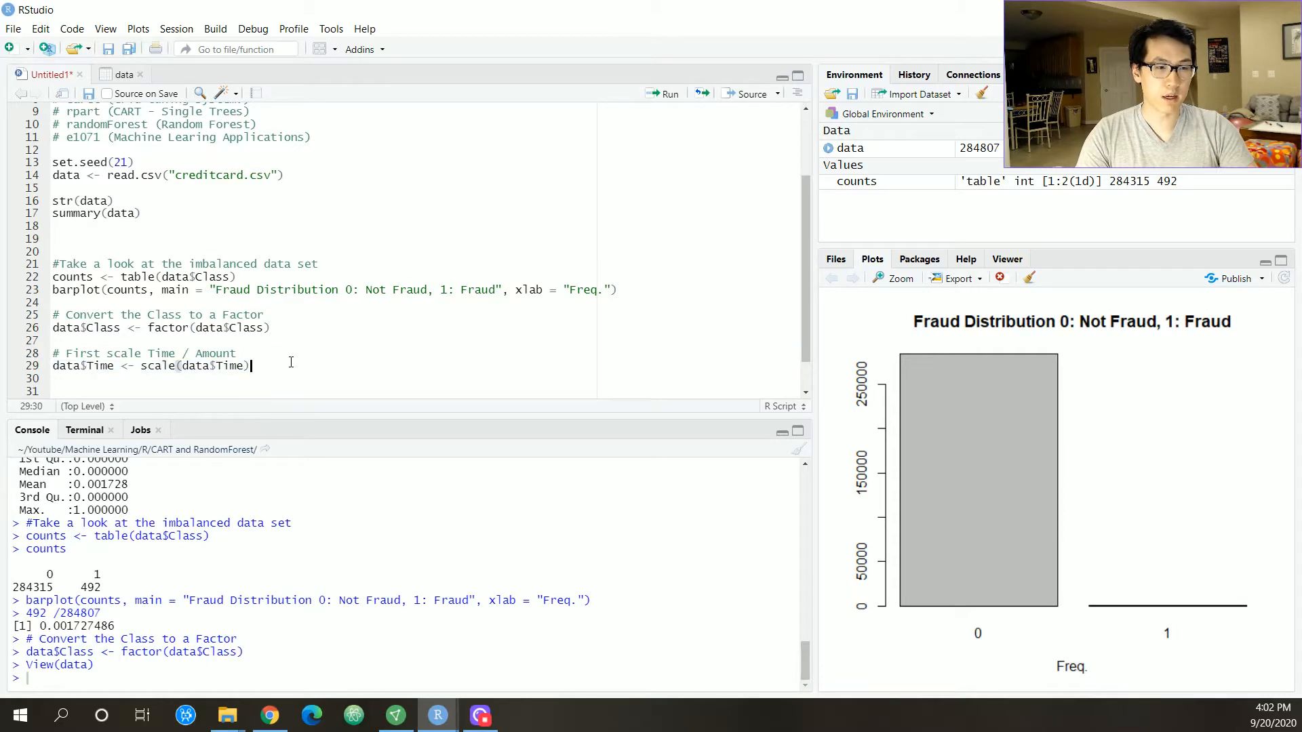
text(data$A <- scale(data$Time))
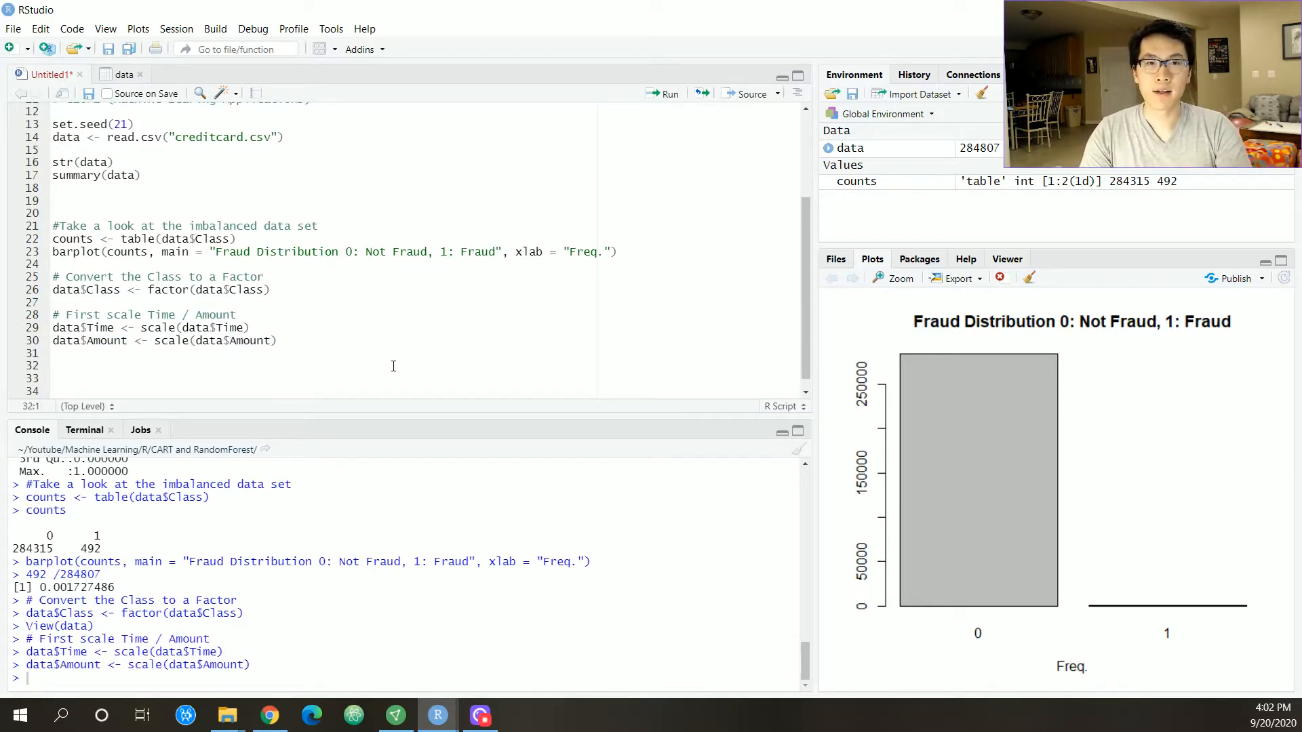
text(library()
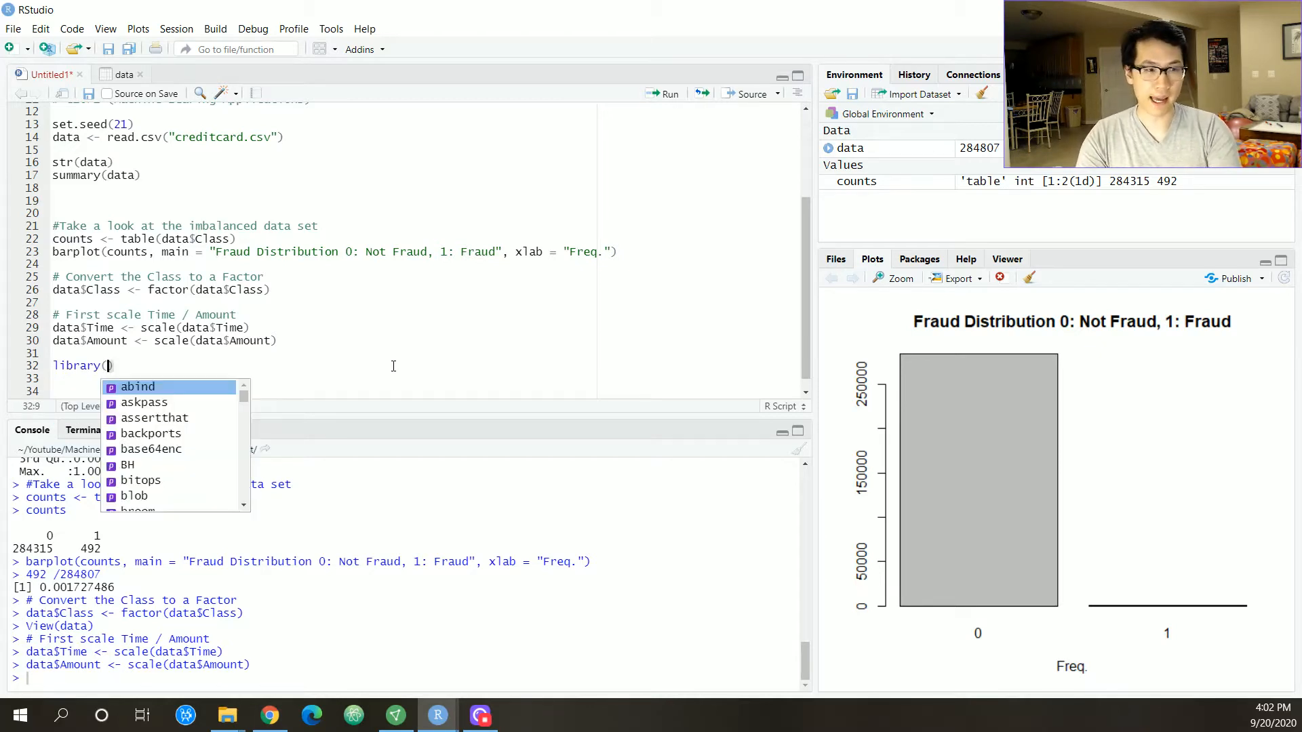
- Load caTools and split data 80/20 with sample.split into train and test subsets
text(caTool)
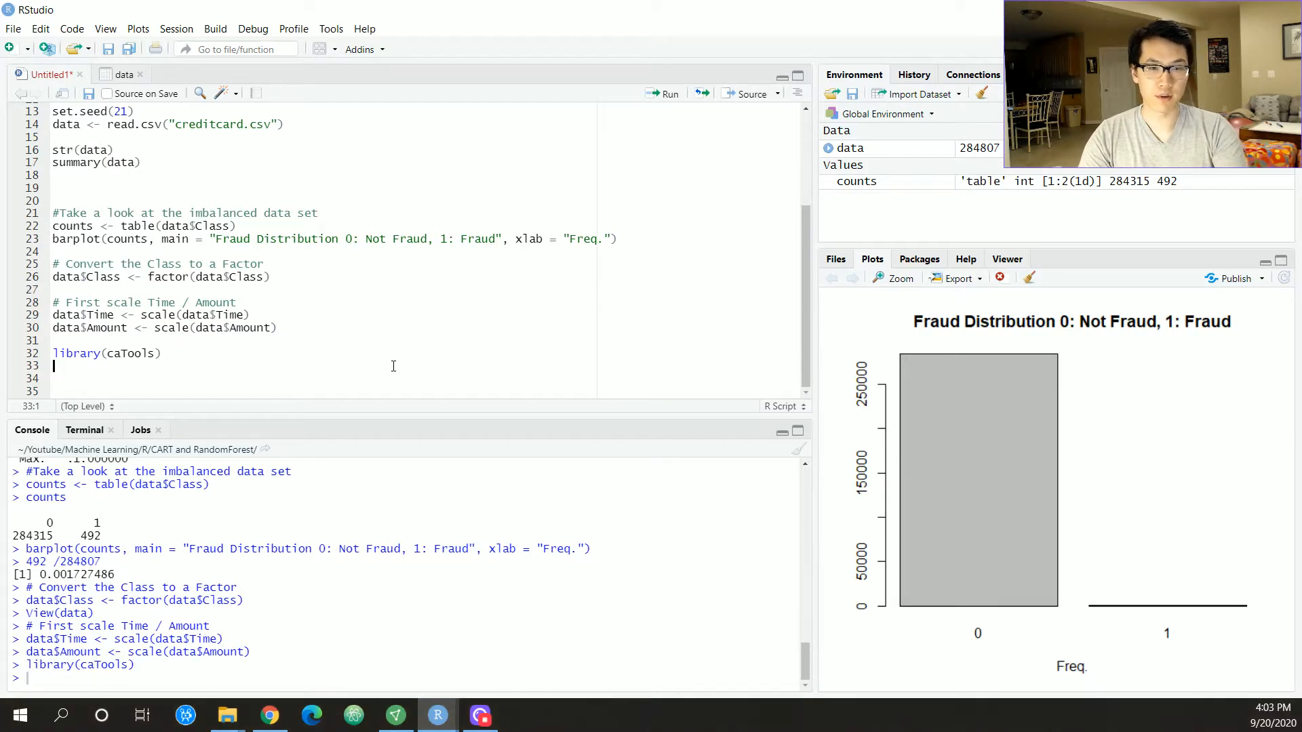
text(sample = sample.split()
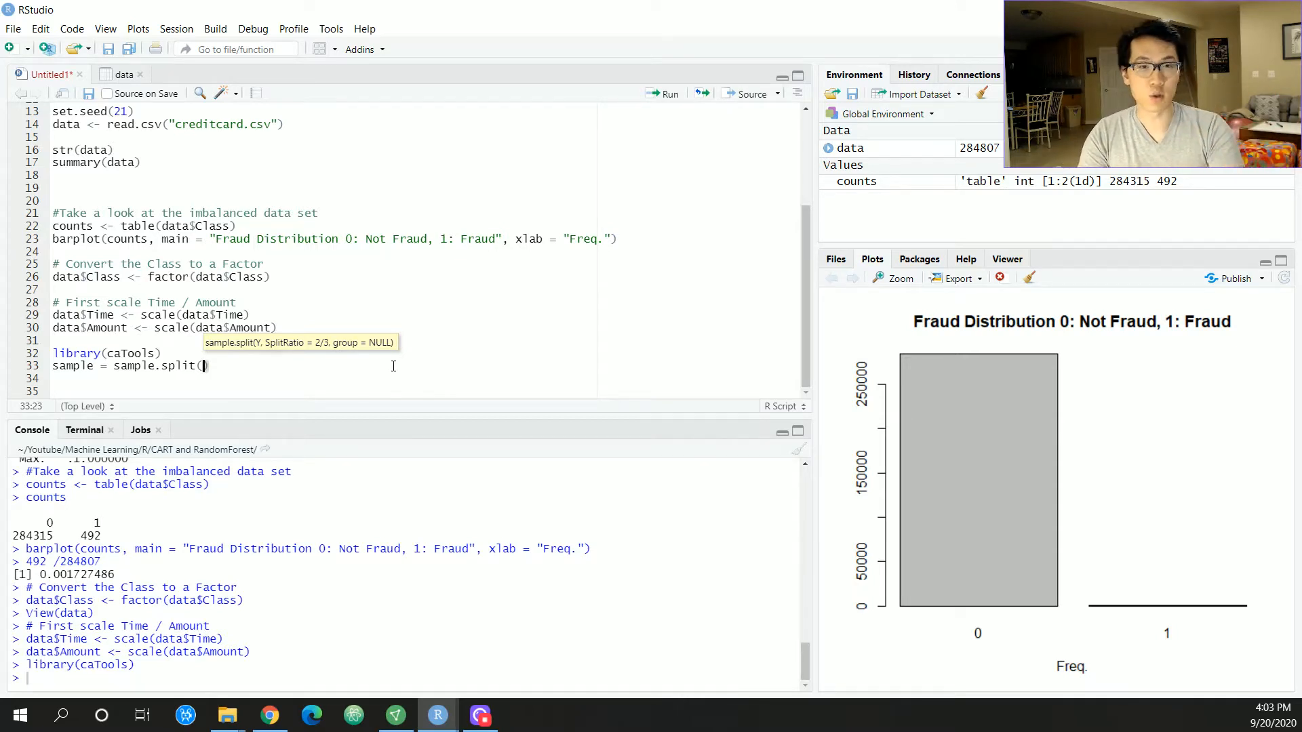
text(data,)
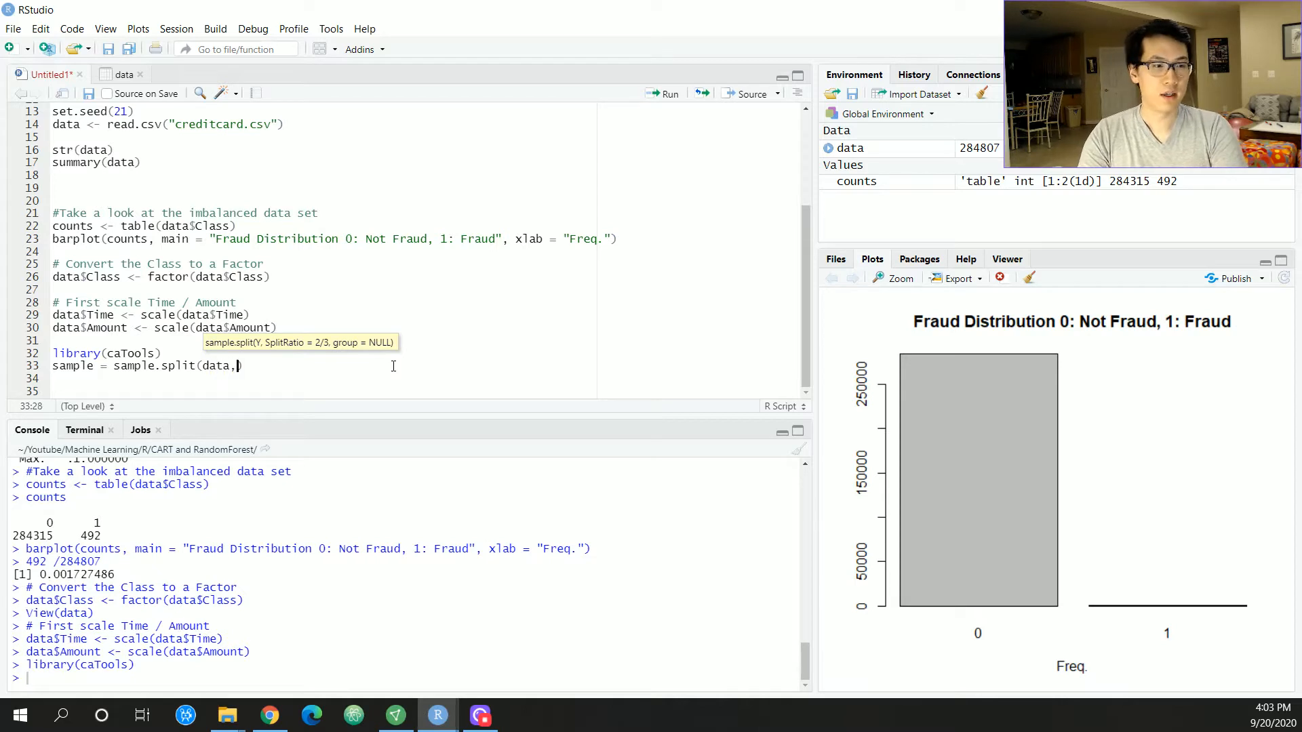
text(splitRatio =)
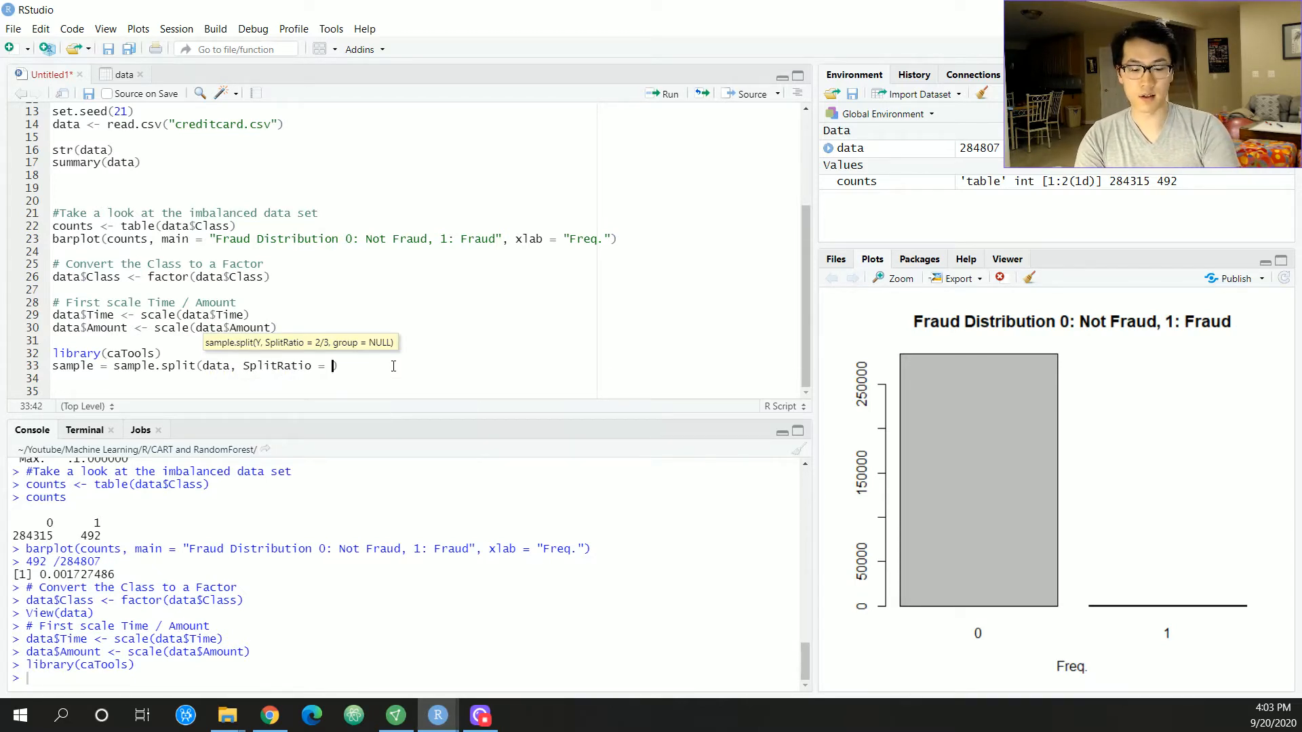
text(.8))
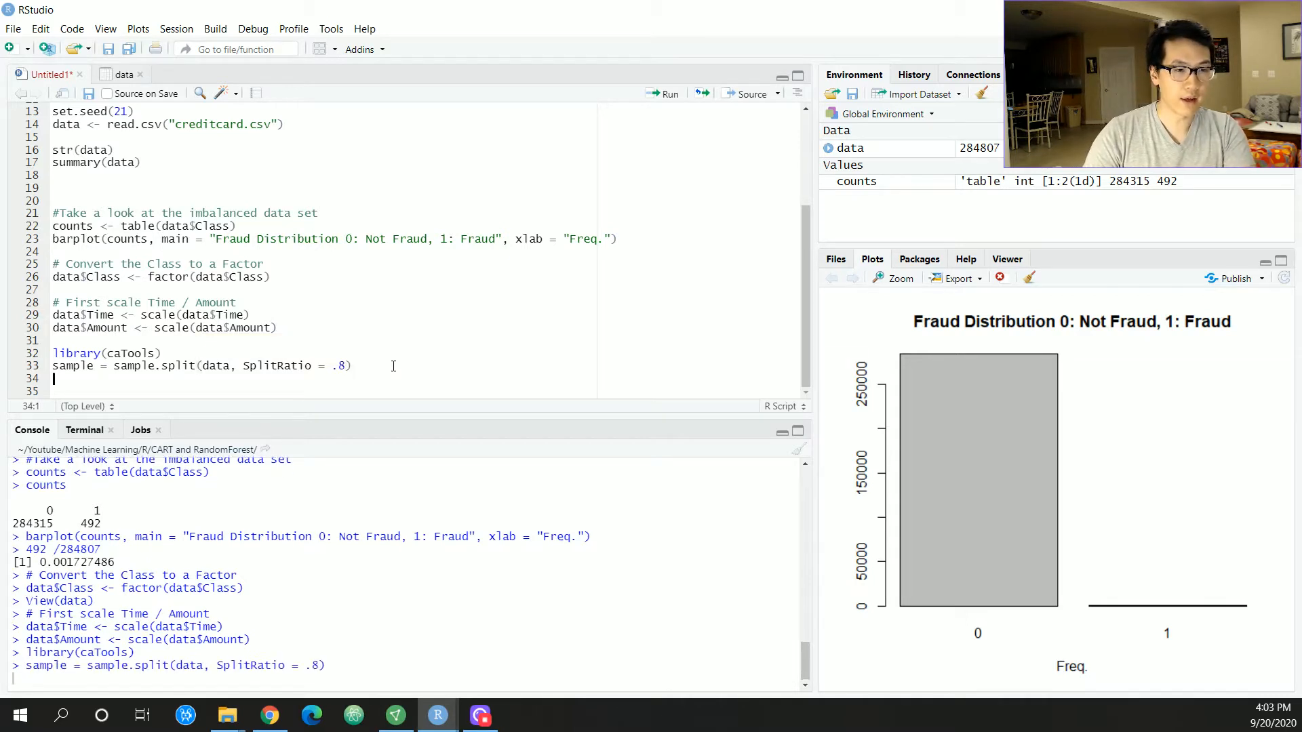
text(train = subset(data, ))
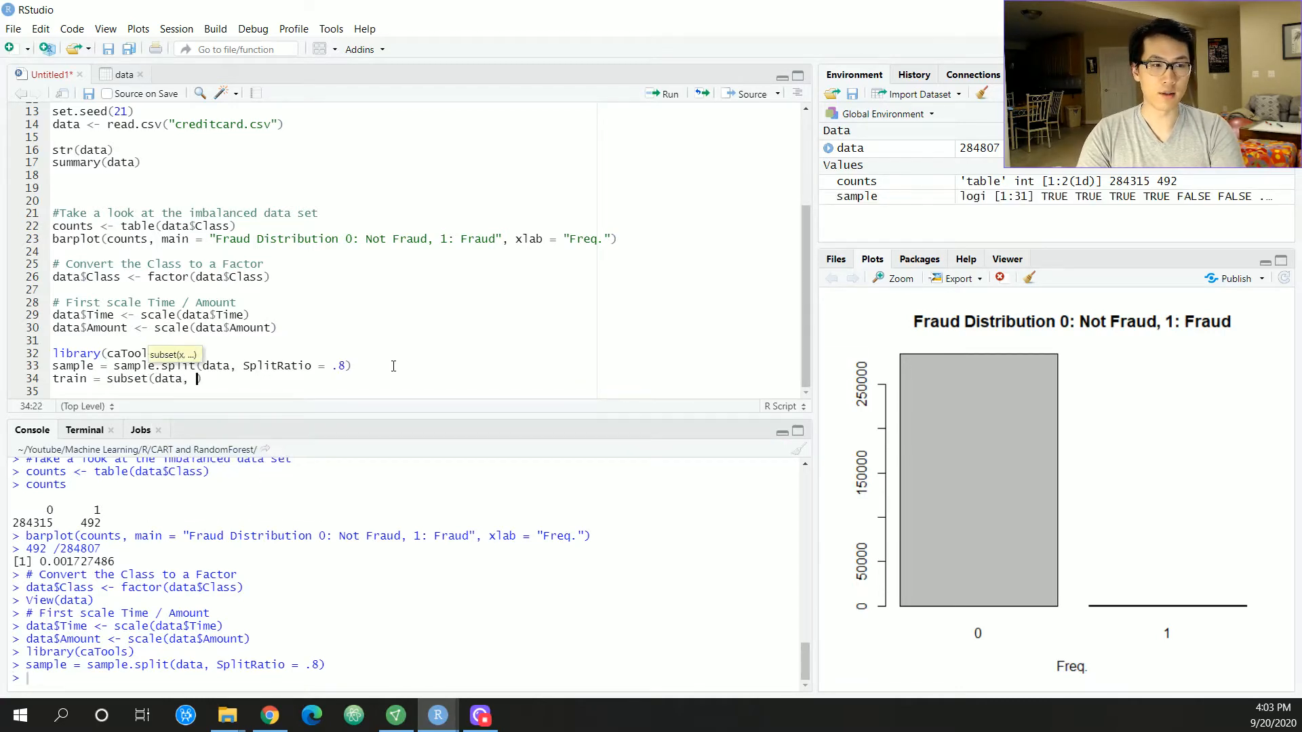
text(sample)
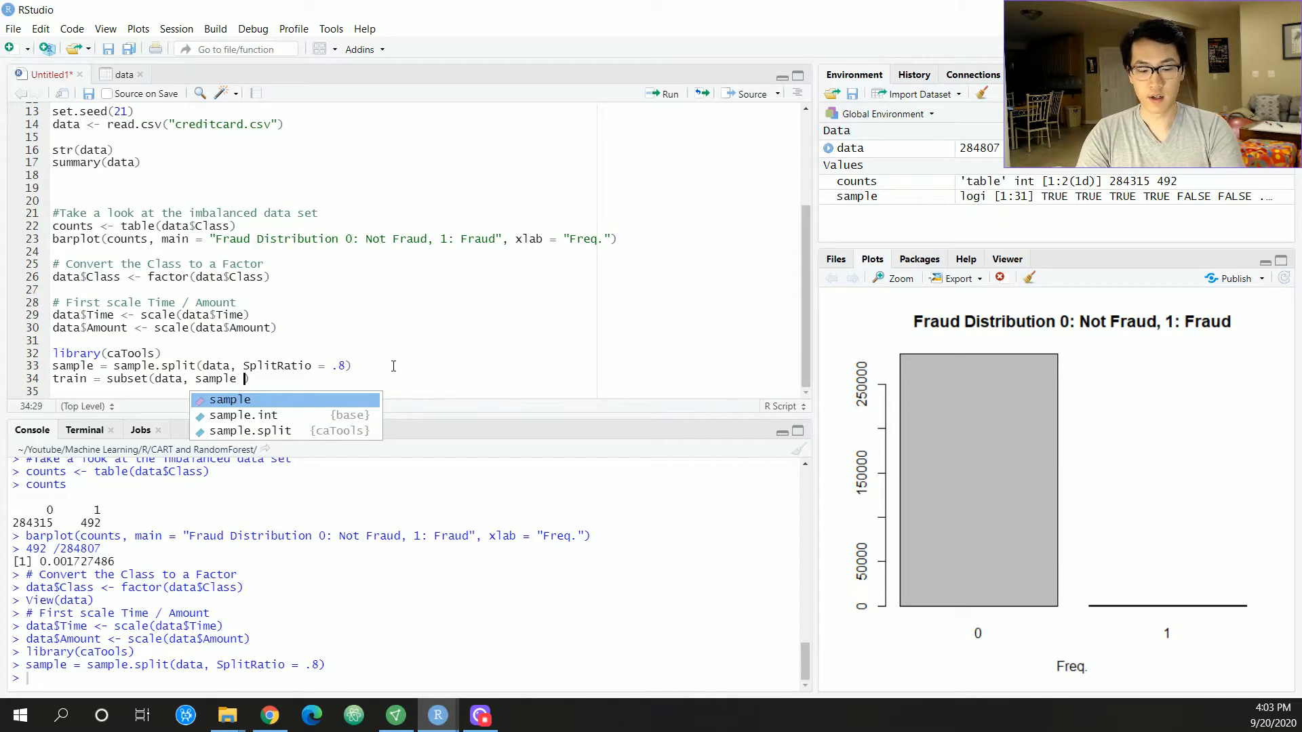
text(== TRUE)
click(228, 391)
text(test = subset(data, sample == FALSE))
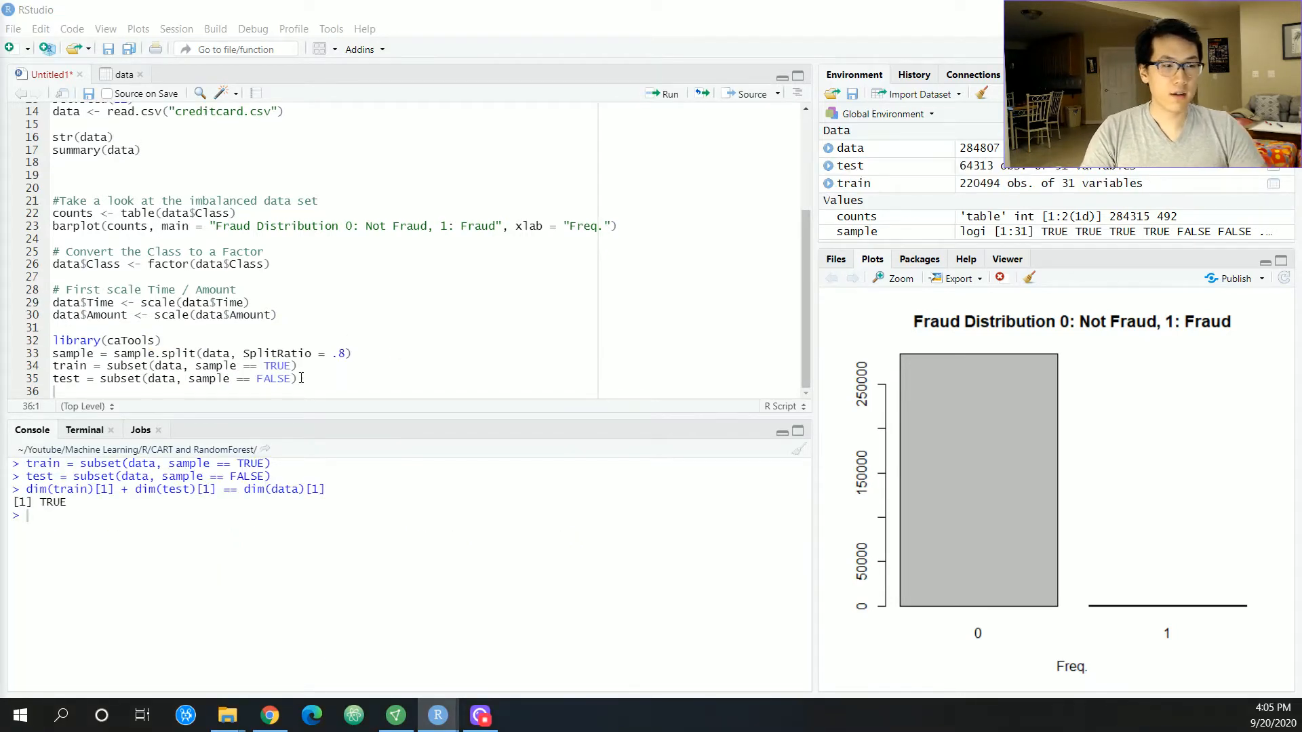
- Select the split lines and confirm train and test row counts sum to data's
drag(53, 353, 296, 378)
text(libr)
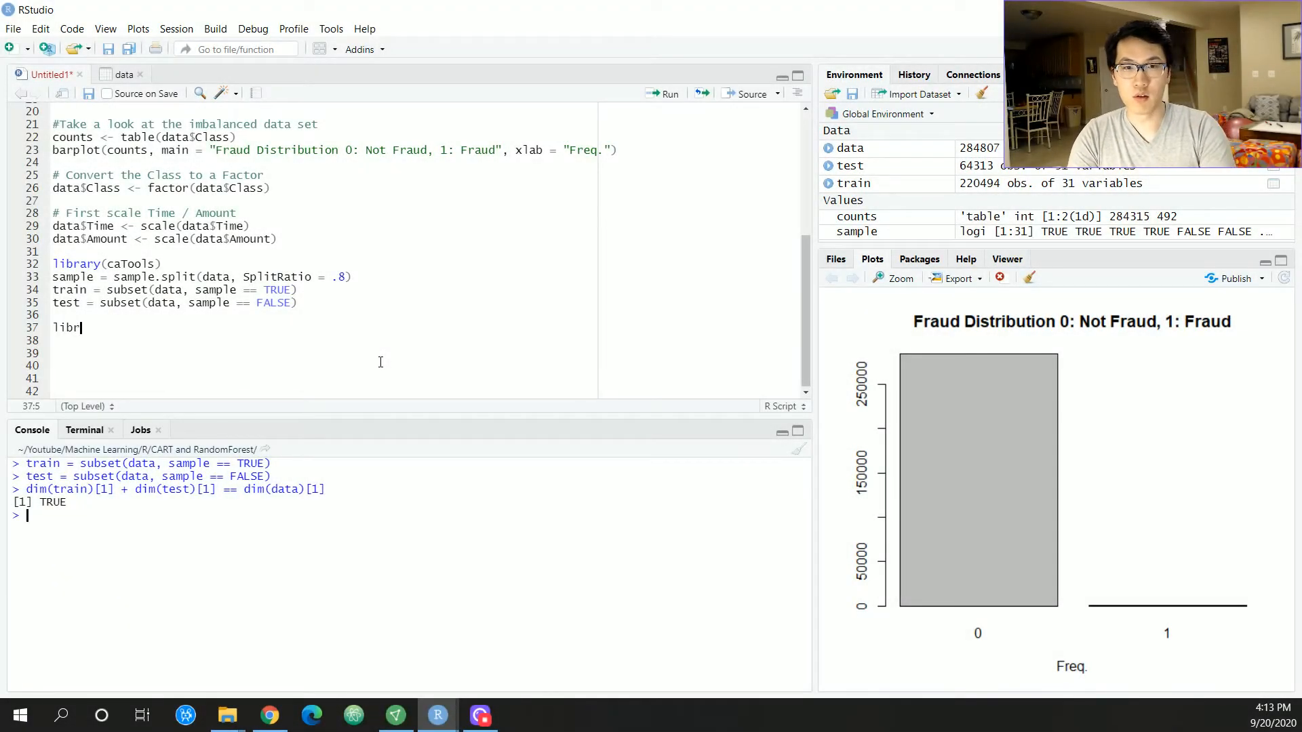
- Load the DMwR library and start the bal_data_train assignment
text(ary()
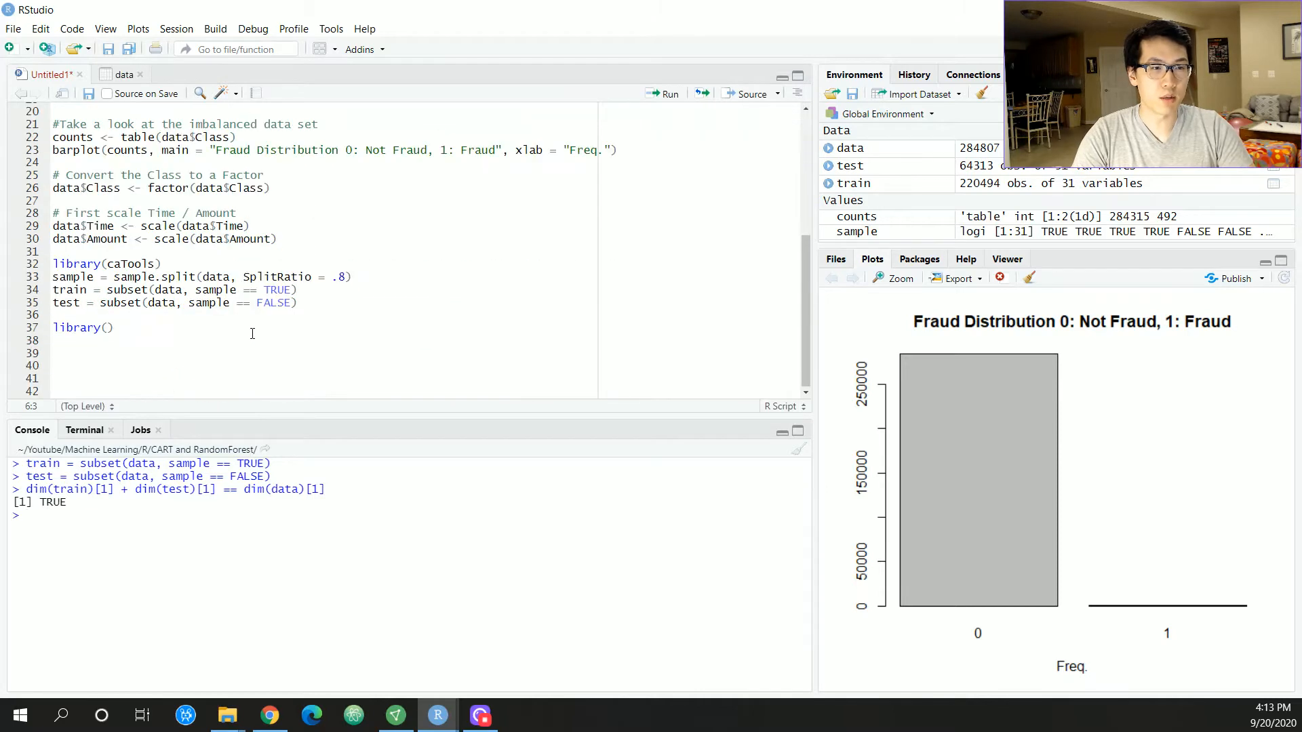
text(DMwR)
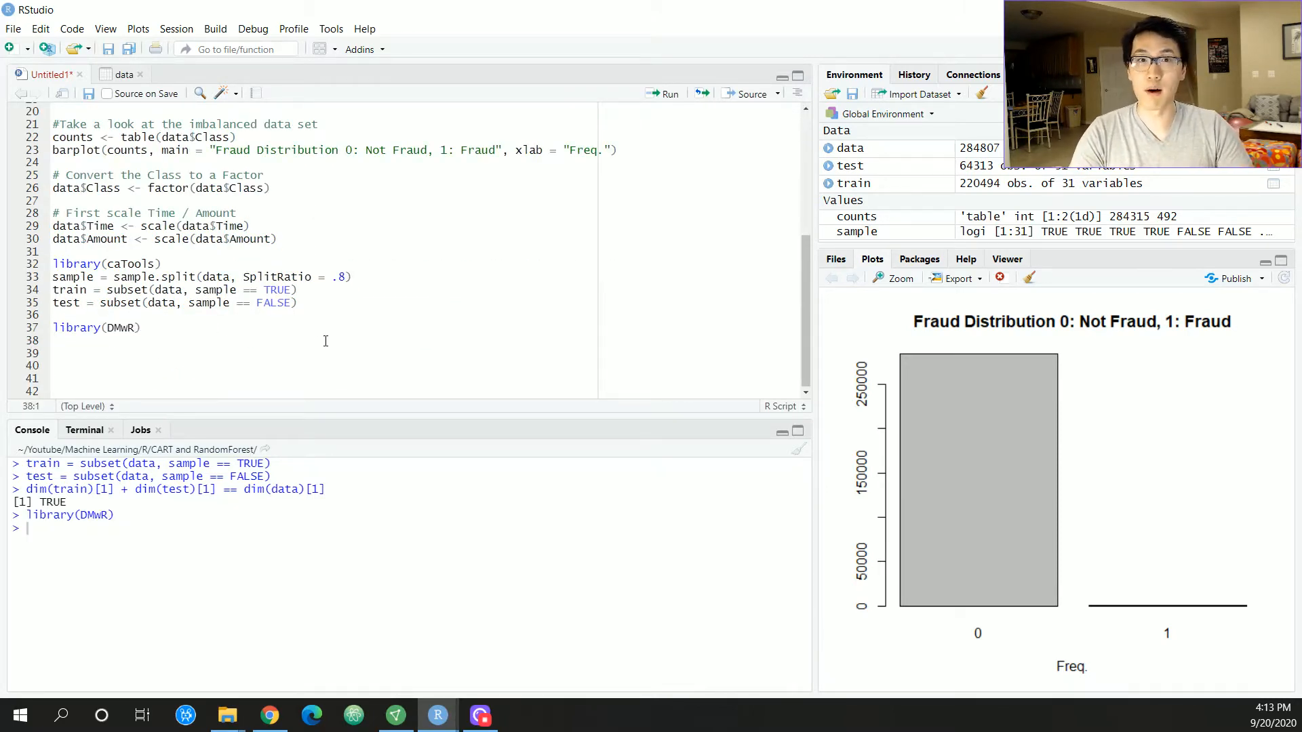
text(bal_)
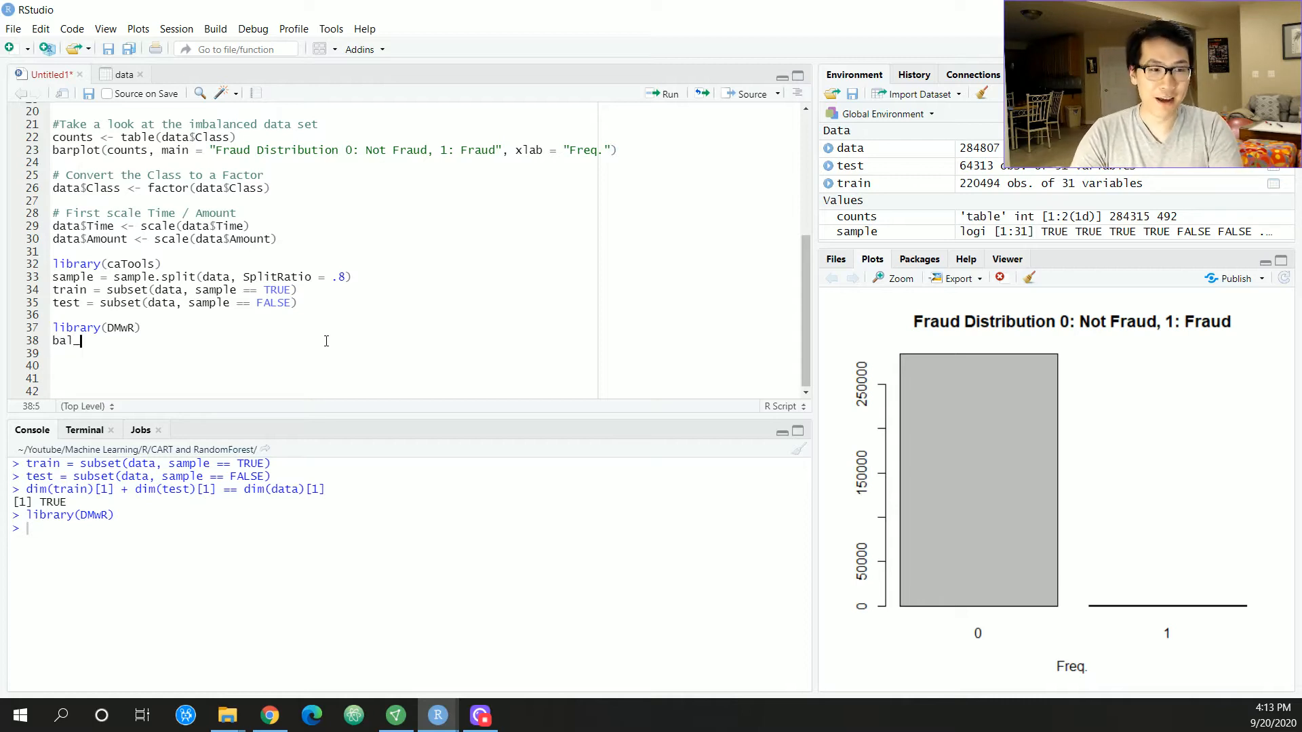
text(data_train)
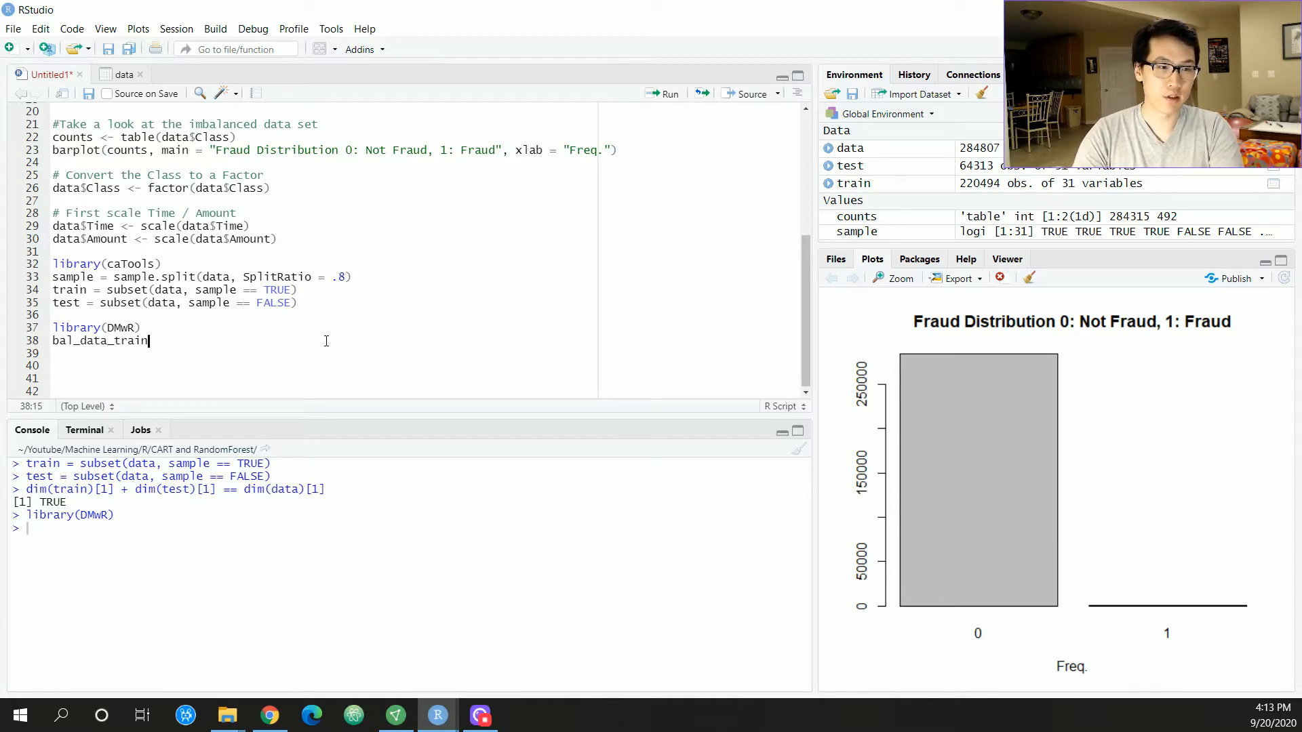
text(<-)
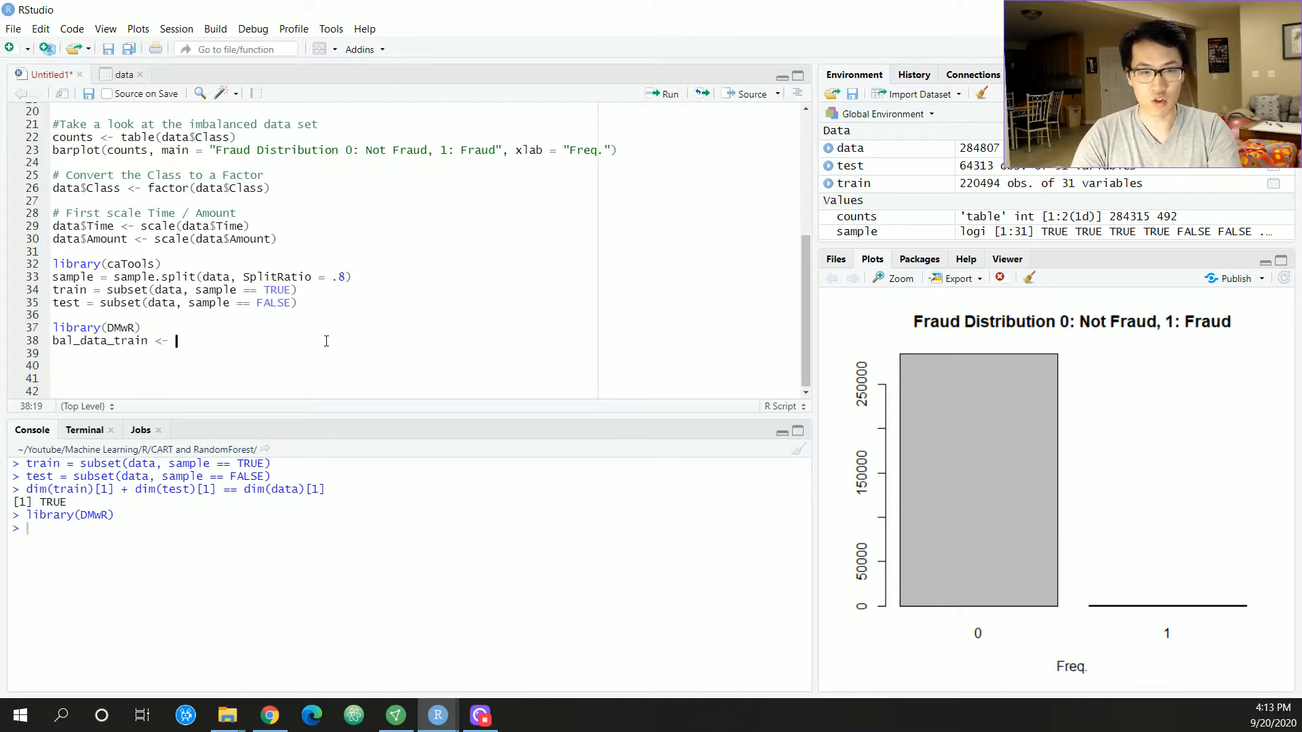
- Build bal_data_train with SMOTE(Class~., train, perc.over = 100) and open SMOTE's help
text(SMOTE()
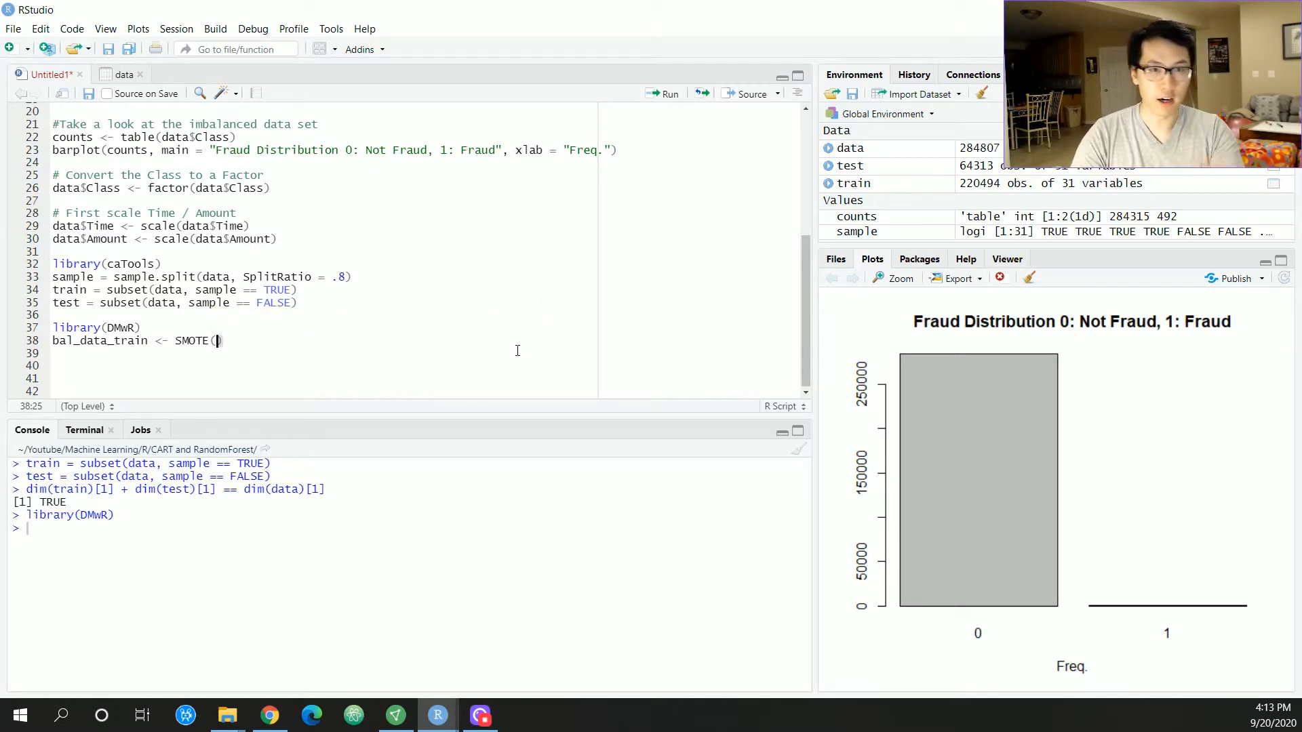
text(C)
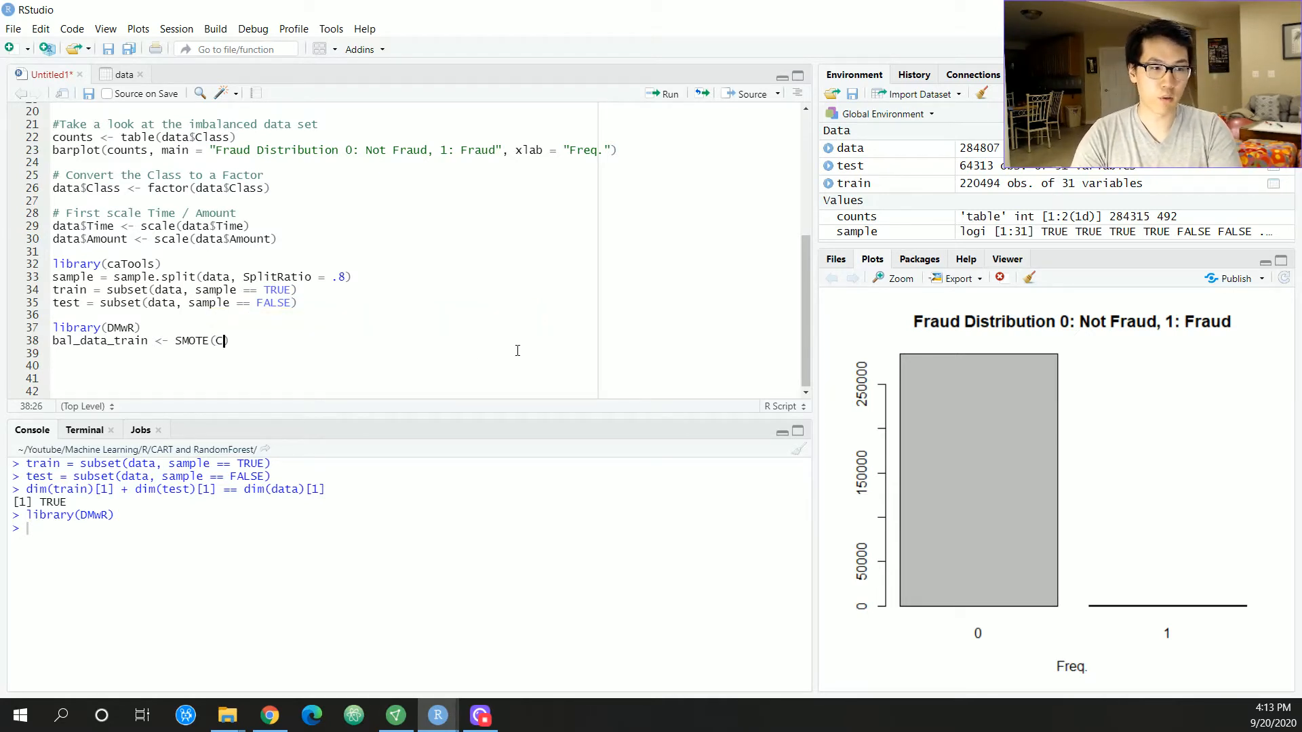
text(lass~.)
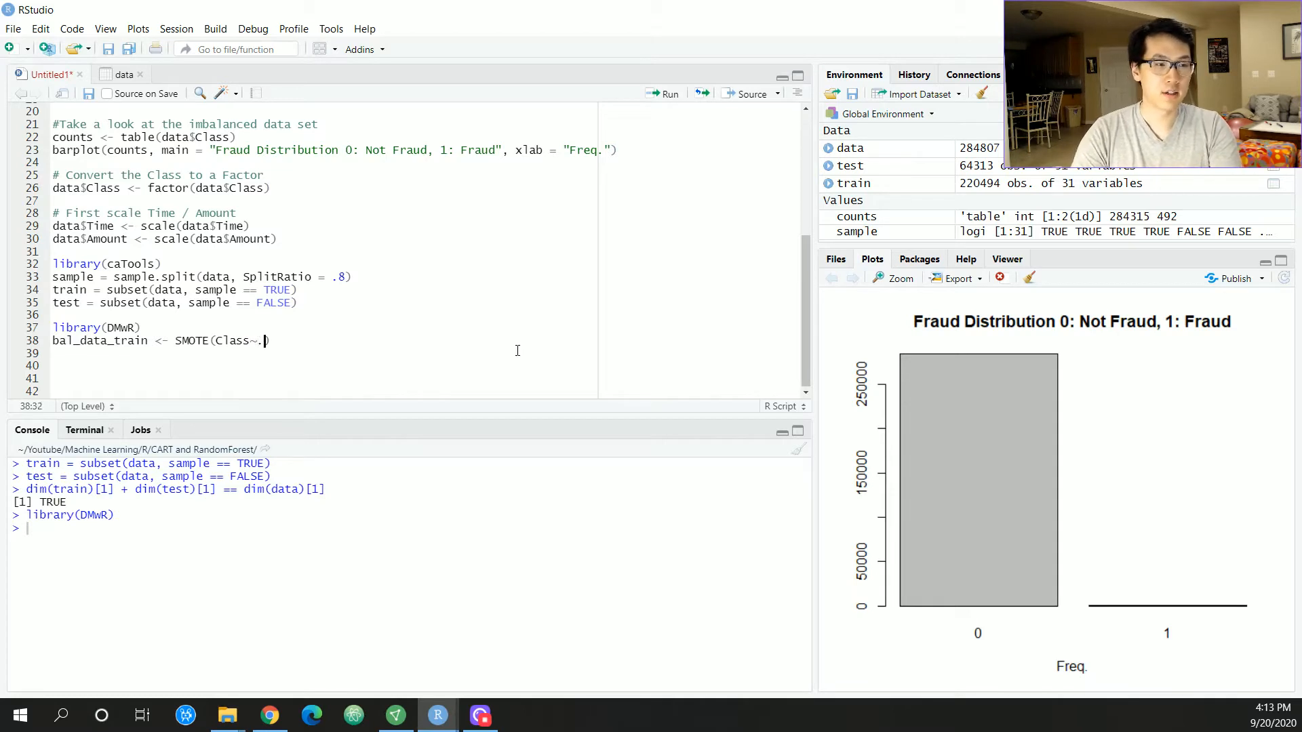
text(,)
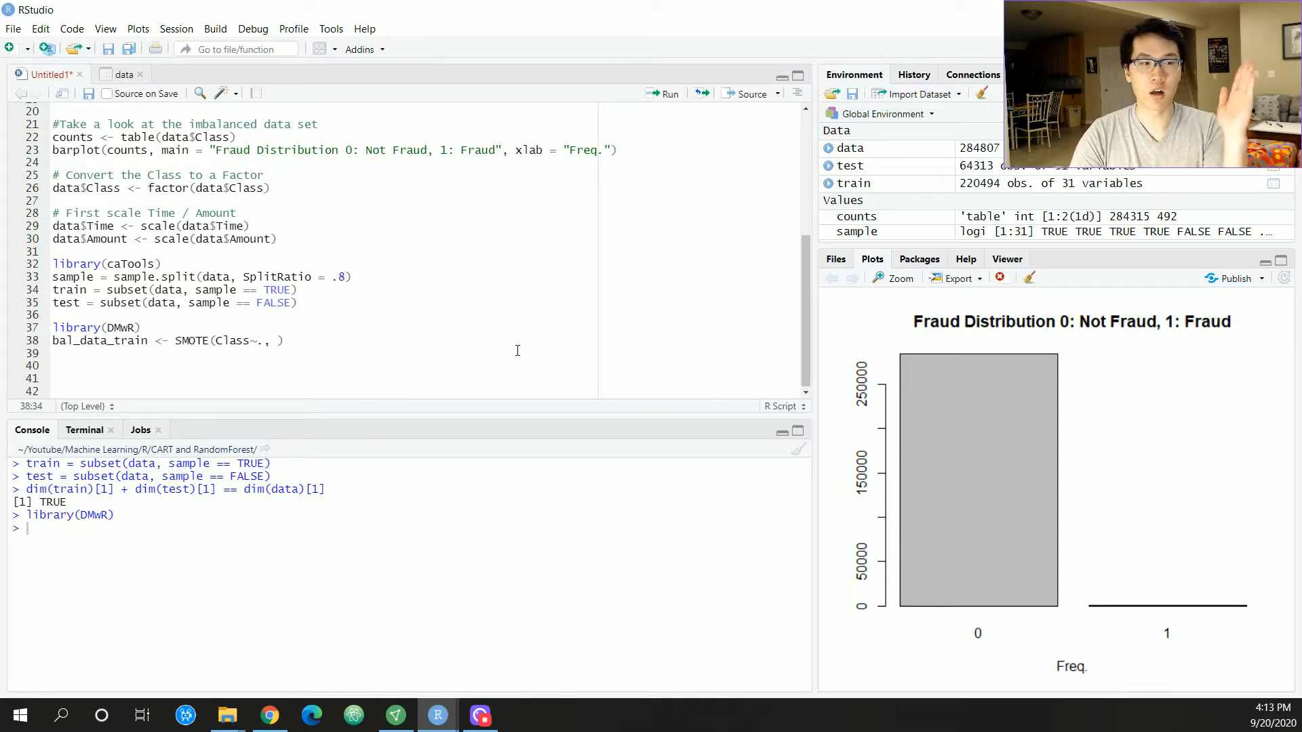
text(train)
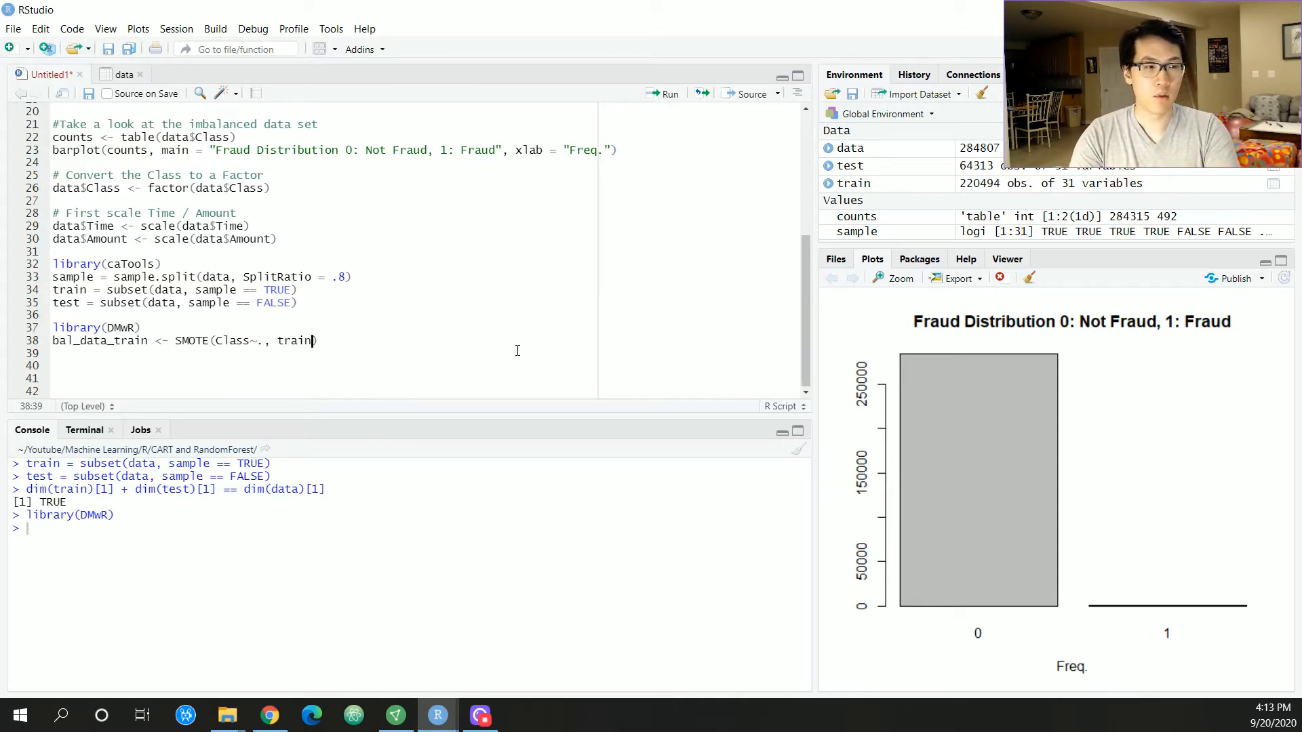
text(, p)
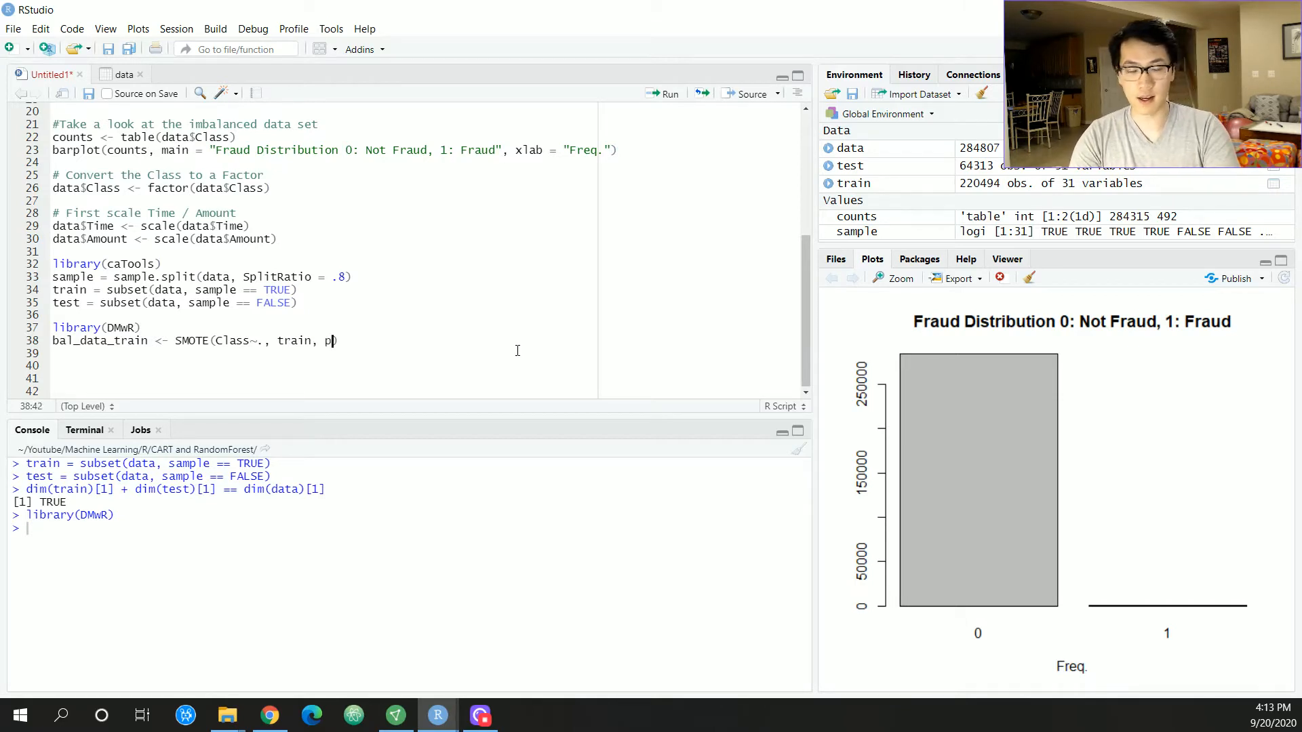
text(erc.over = 100)
click(407, 527)
text(s)
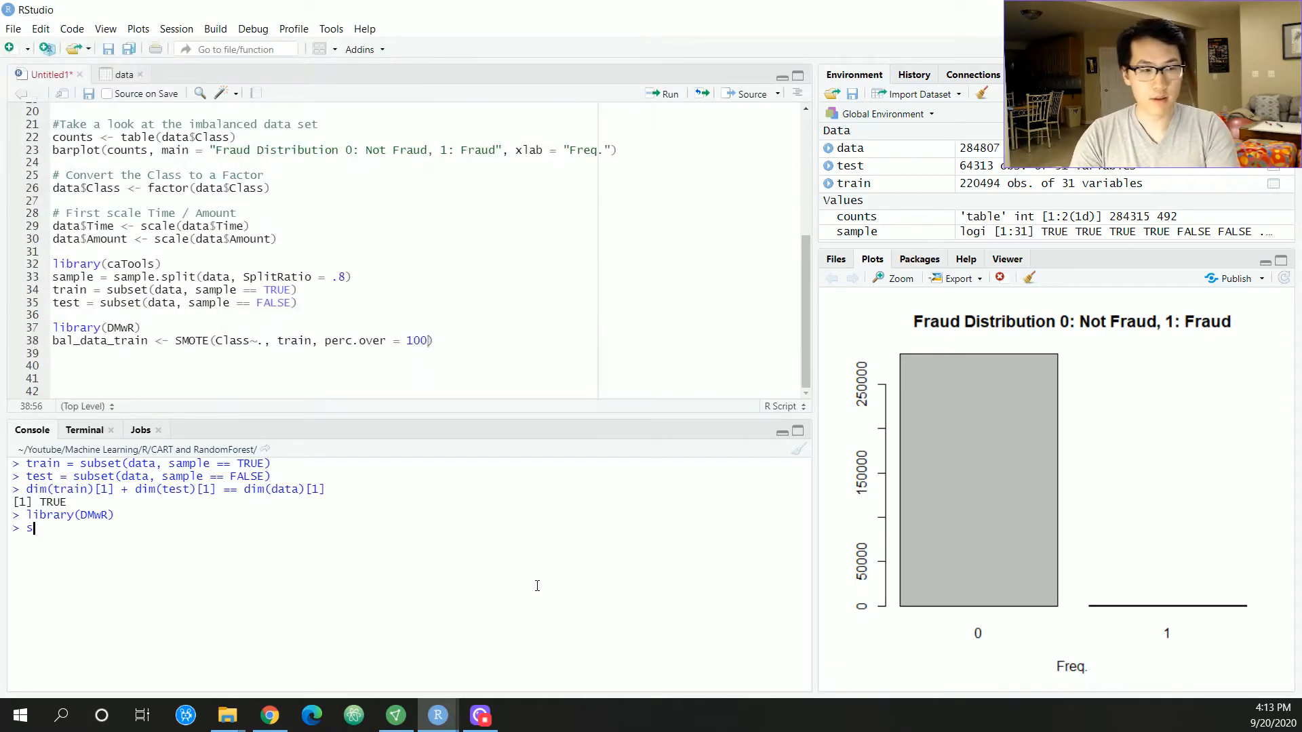
text(tr(bal_)
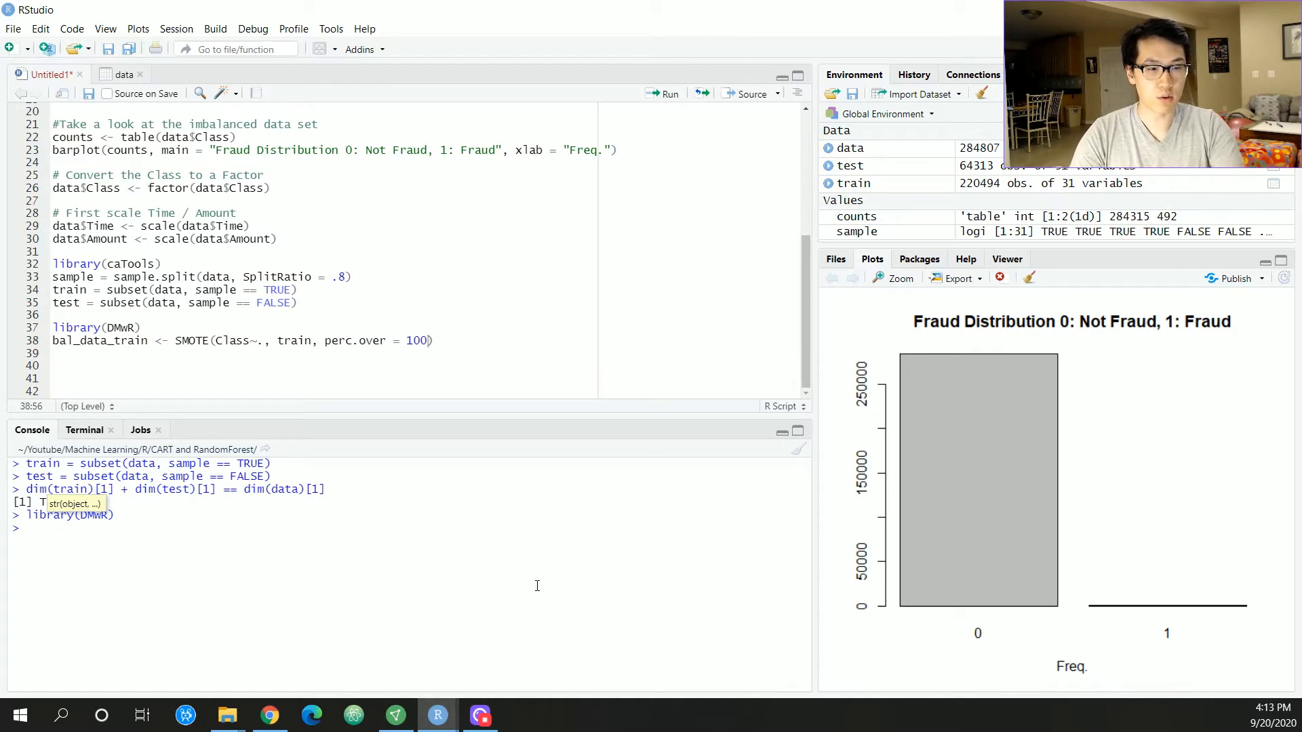
text(?SMOTE)
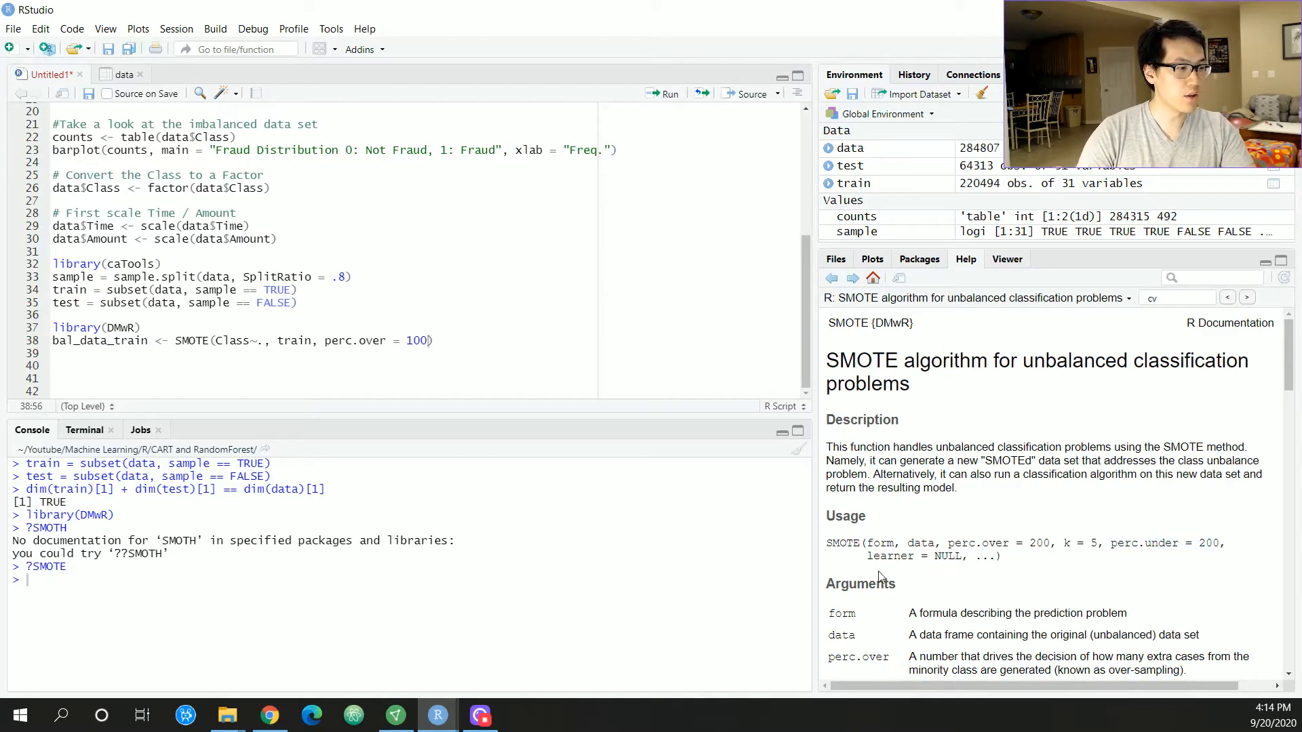
- Scroll the SMOTE help to its arguments and run the SMOTE balancing line
scroll(down, 3)
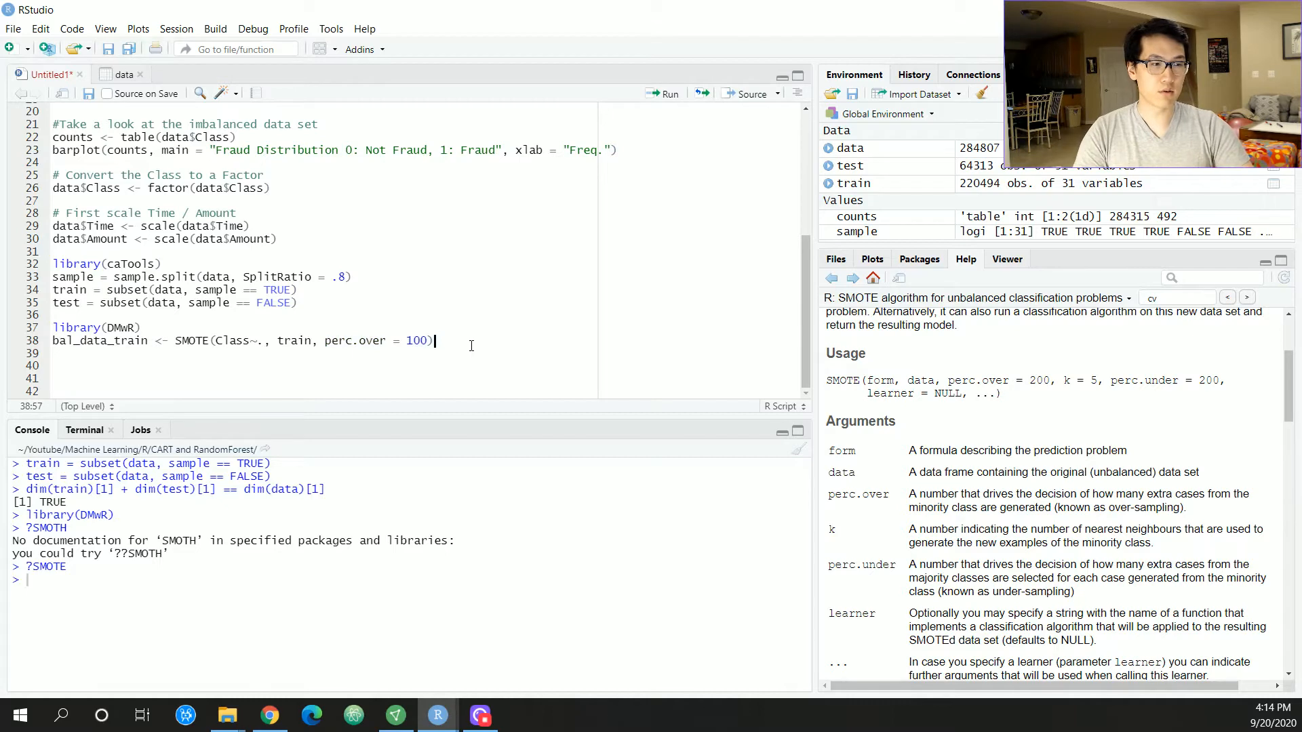
key(Return)
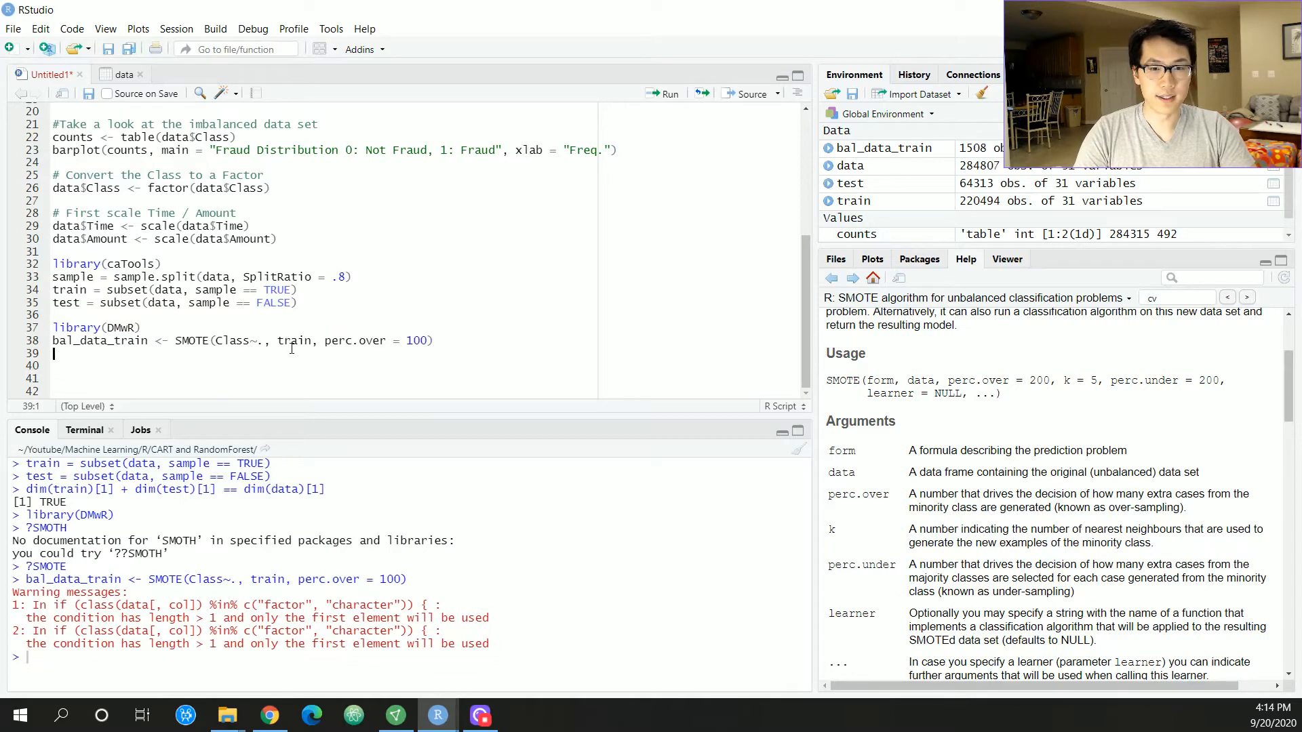
- Begin writing table(bal_ on the next script line to tabulate the balanced classes
text(table()
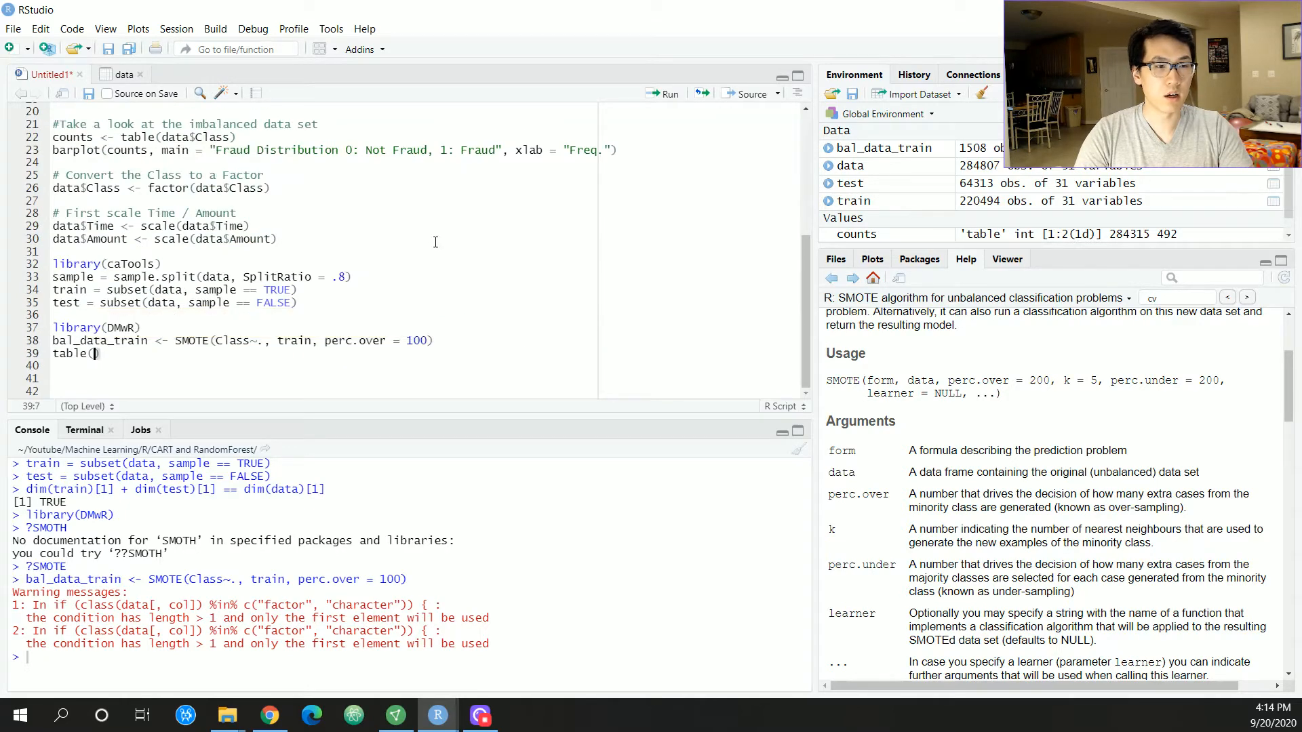
text(bal_)
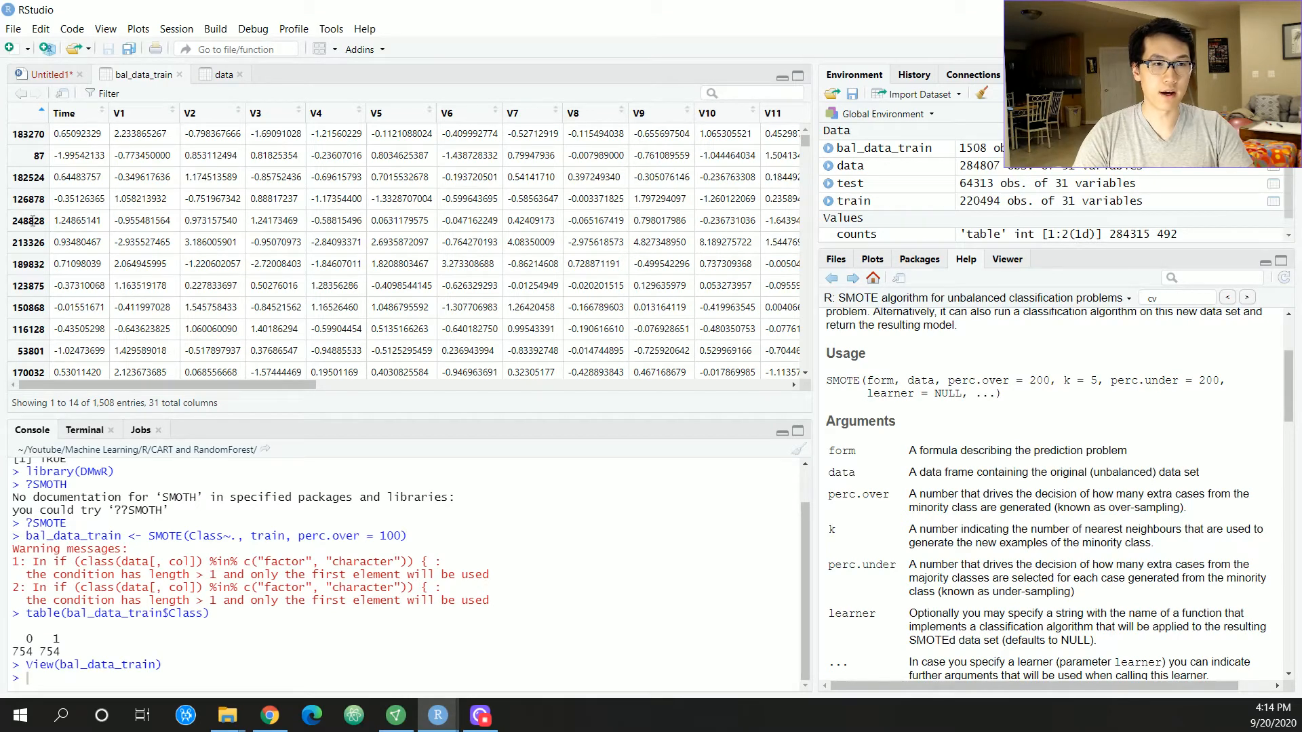
- Scroll the script down below the table(bal_data_train$Class) line
scroll(down, 3)
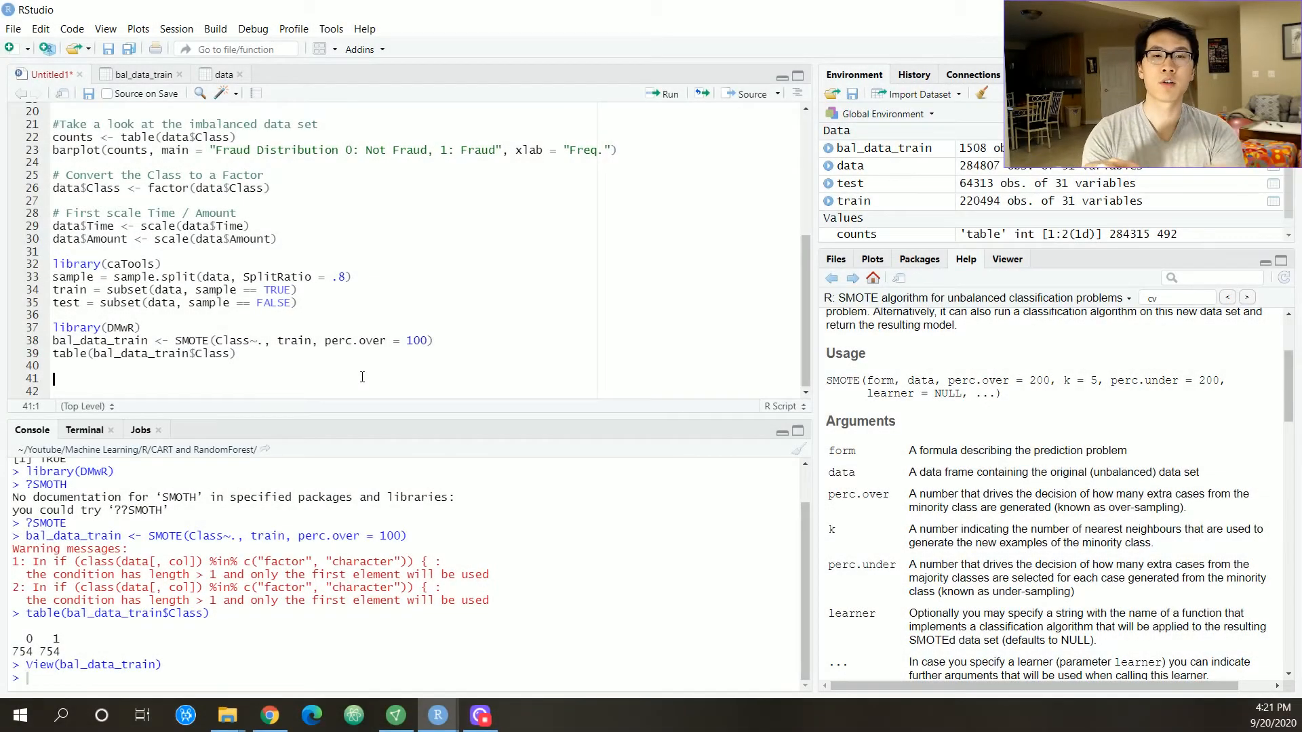
- Add library lines for caret, randomForest and e1071 to the script
scroll(down, 3)
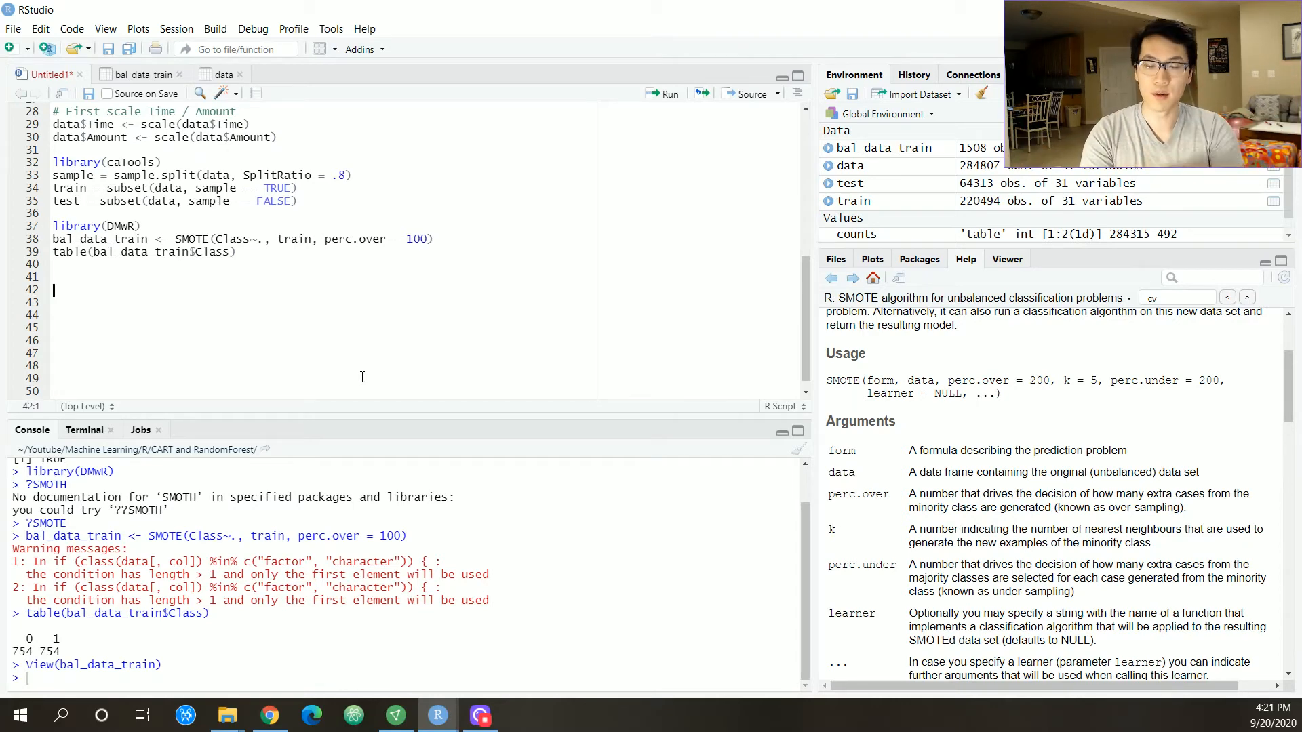
text(library()
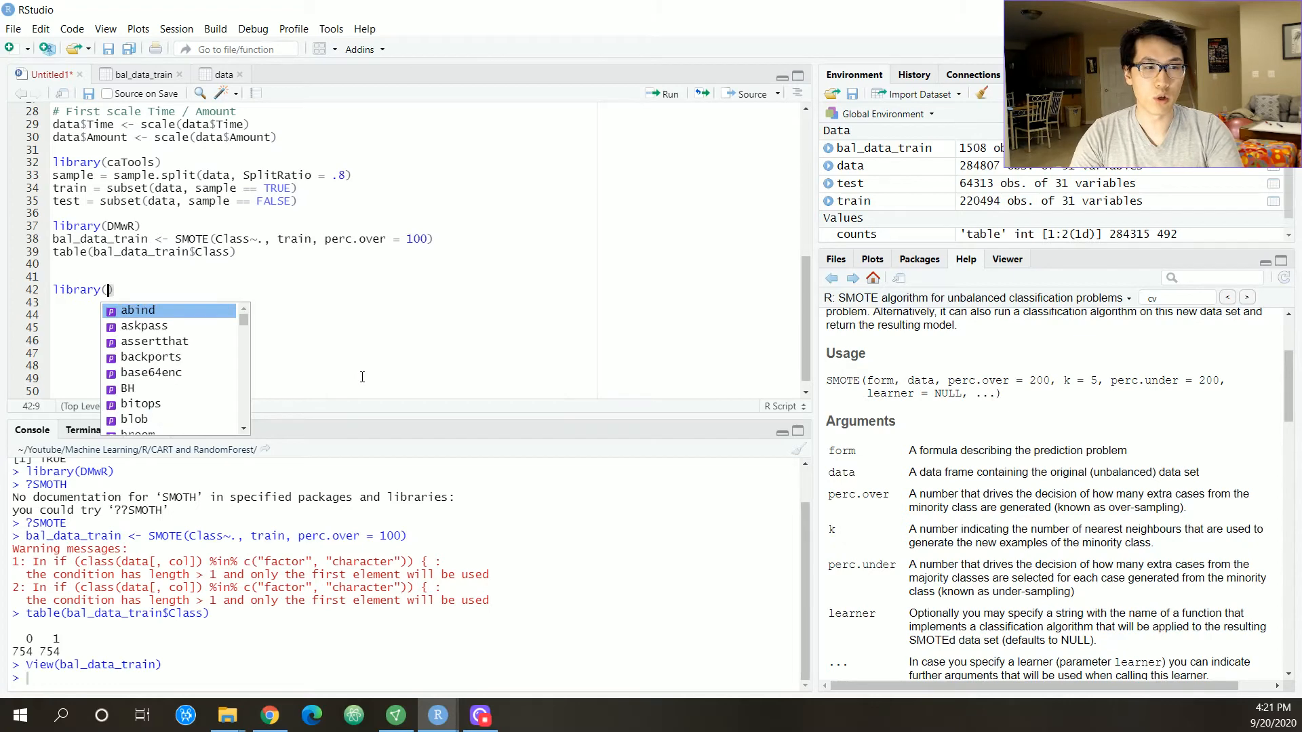
text(caret)
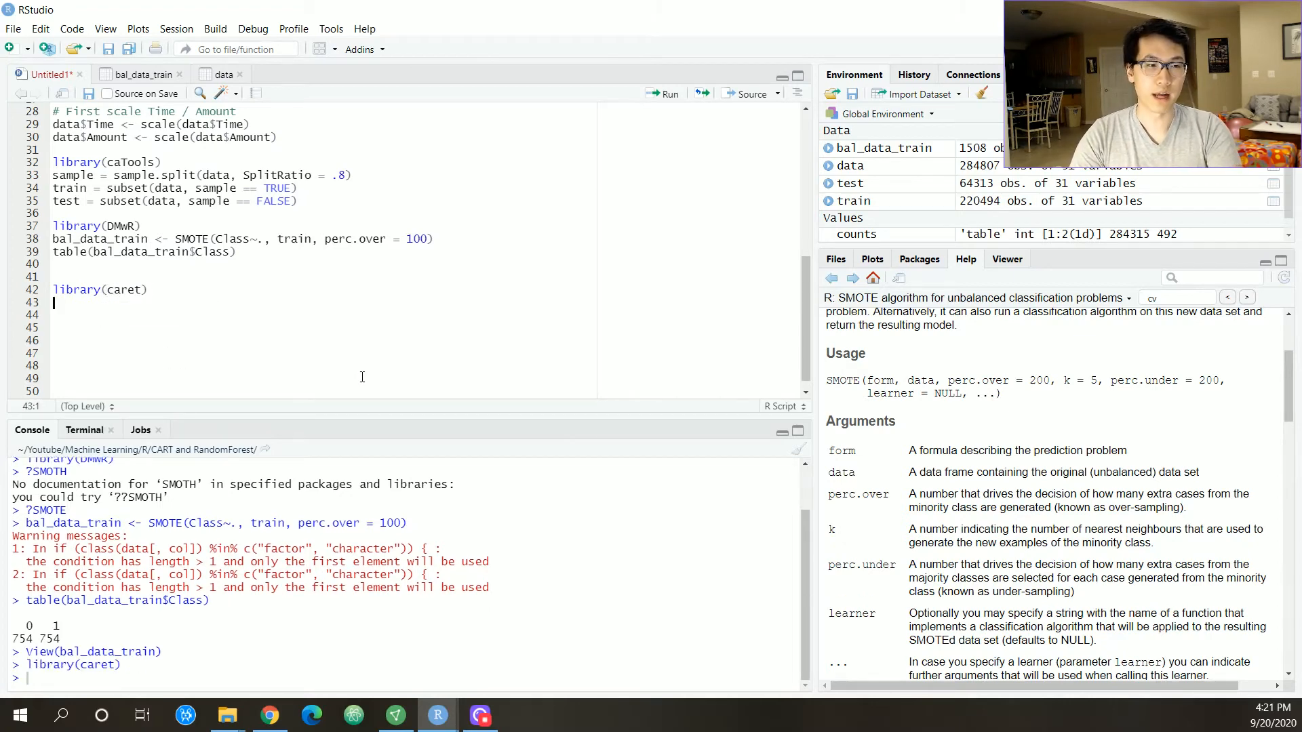
text(library)
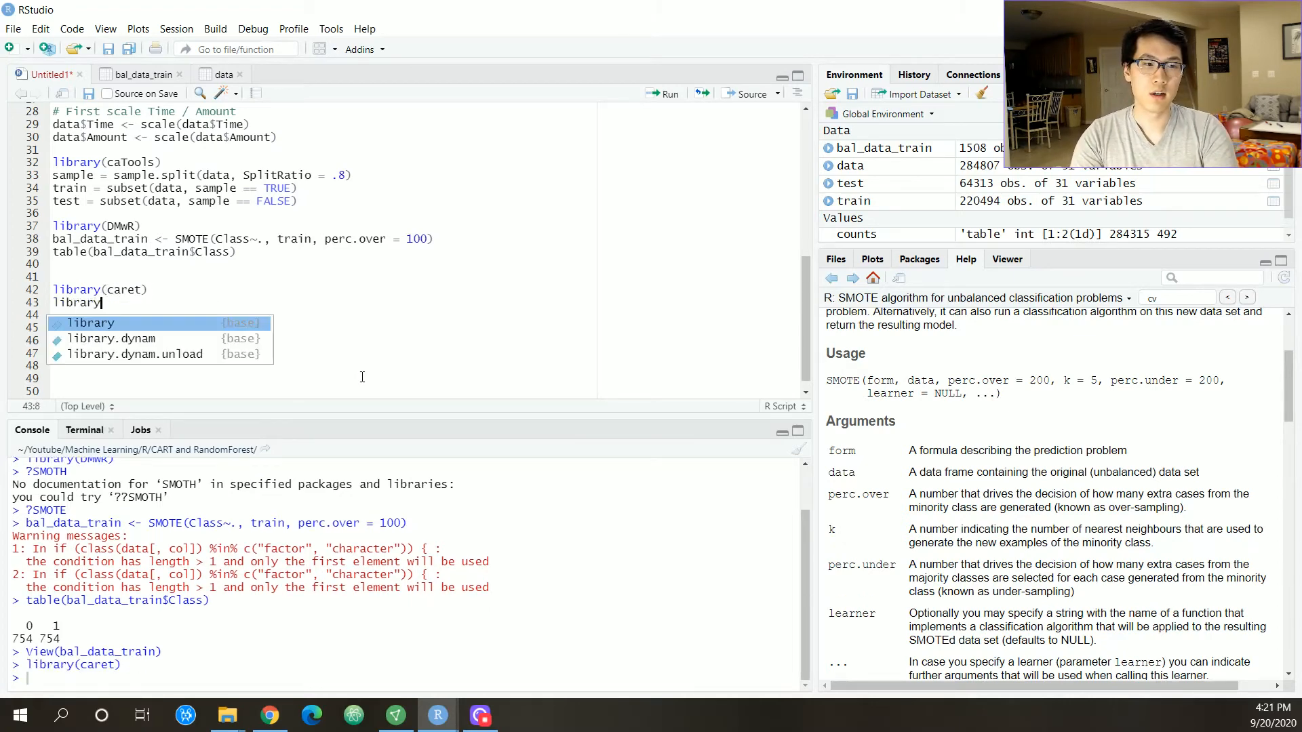
text((randomForest))
click(324, 315)
text(libr)
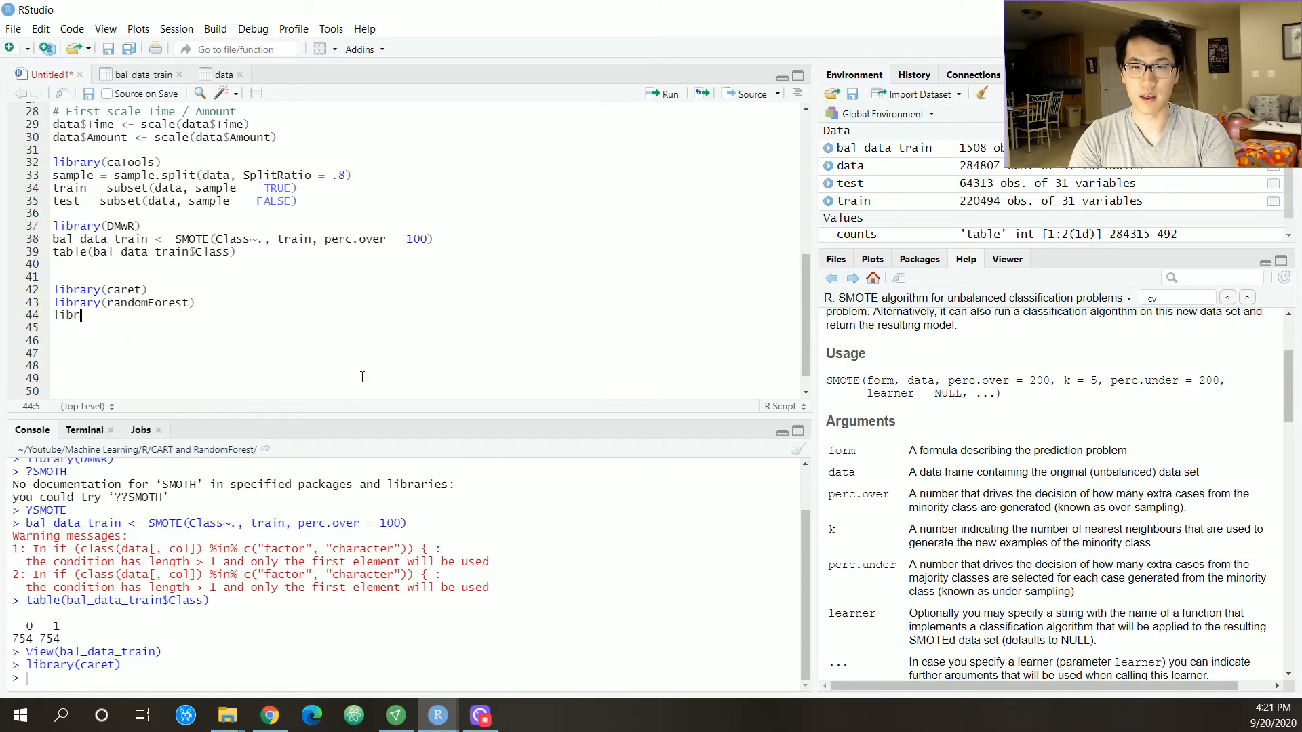
text(ary(e1071)
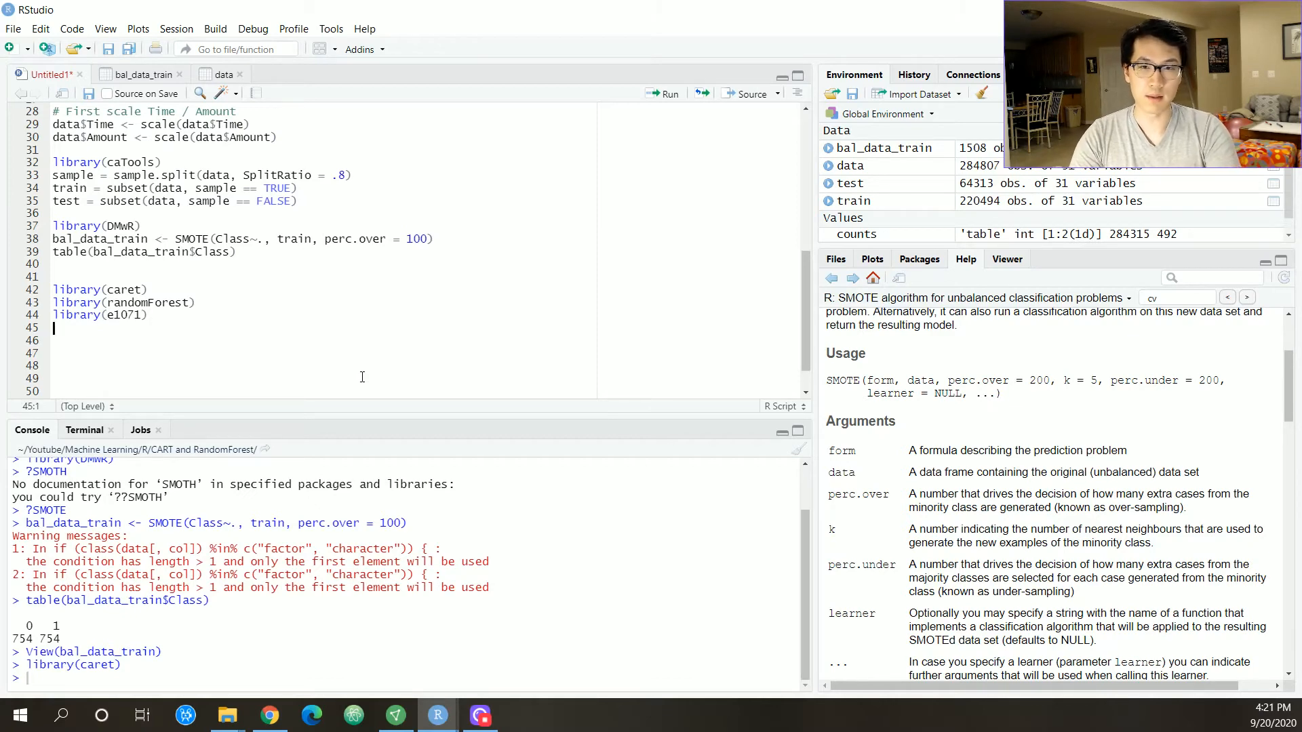
- Add library(rpart) commented '# CART - desc. tree' and select the four library lines
text(library)
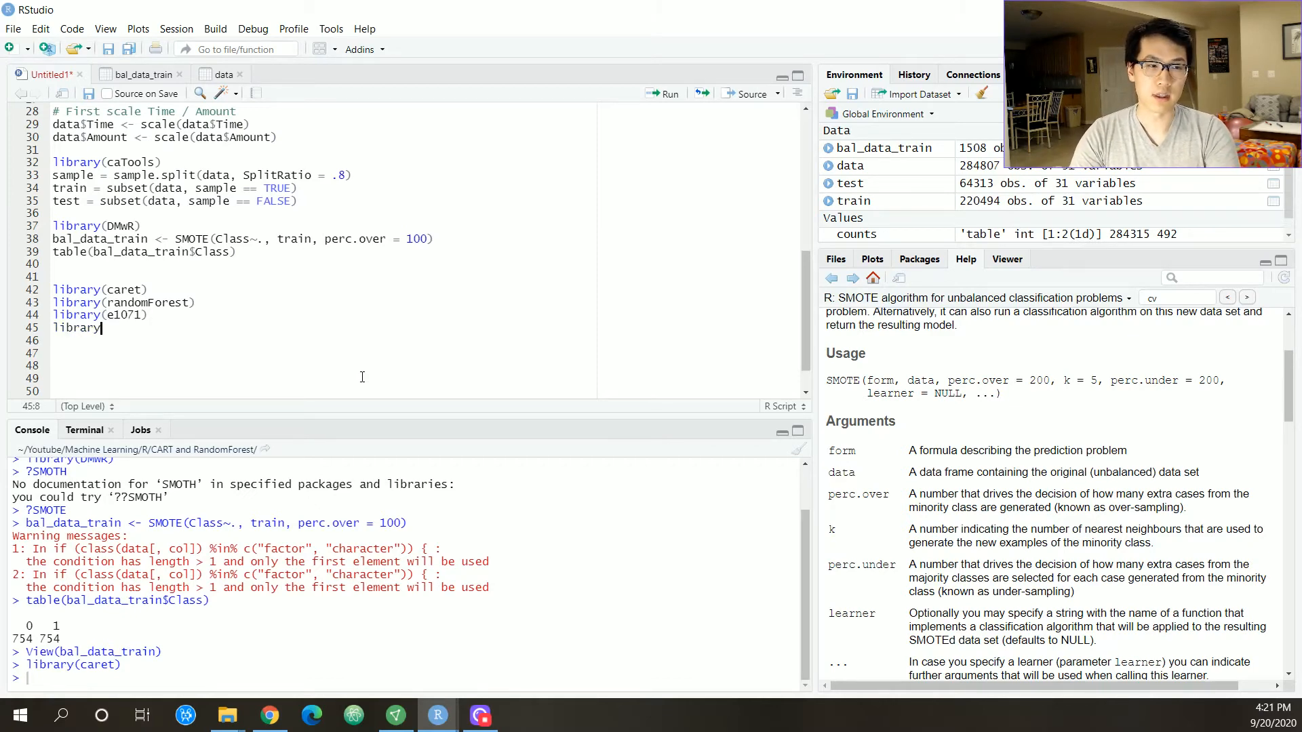
text((rpart) #)
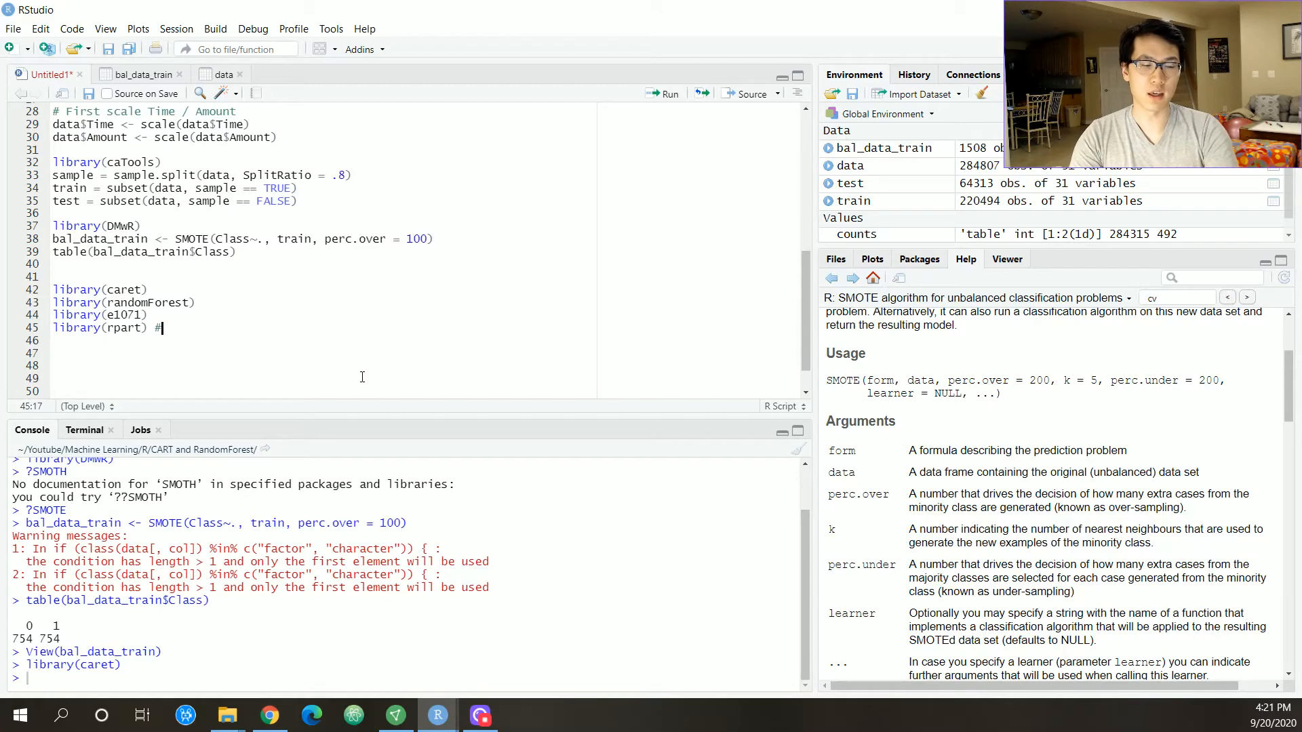
text(C)
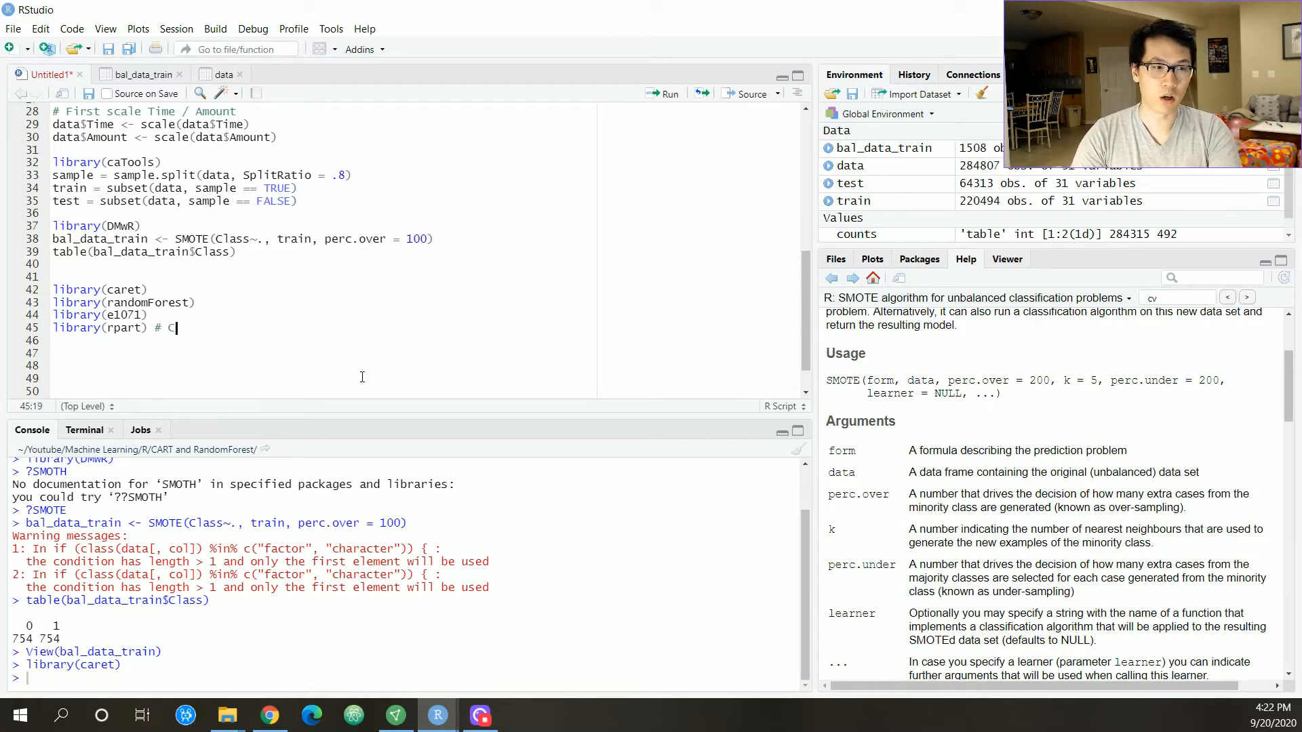
text(ART - des)
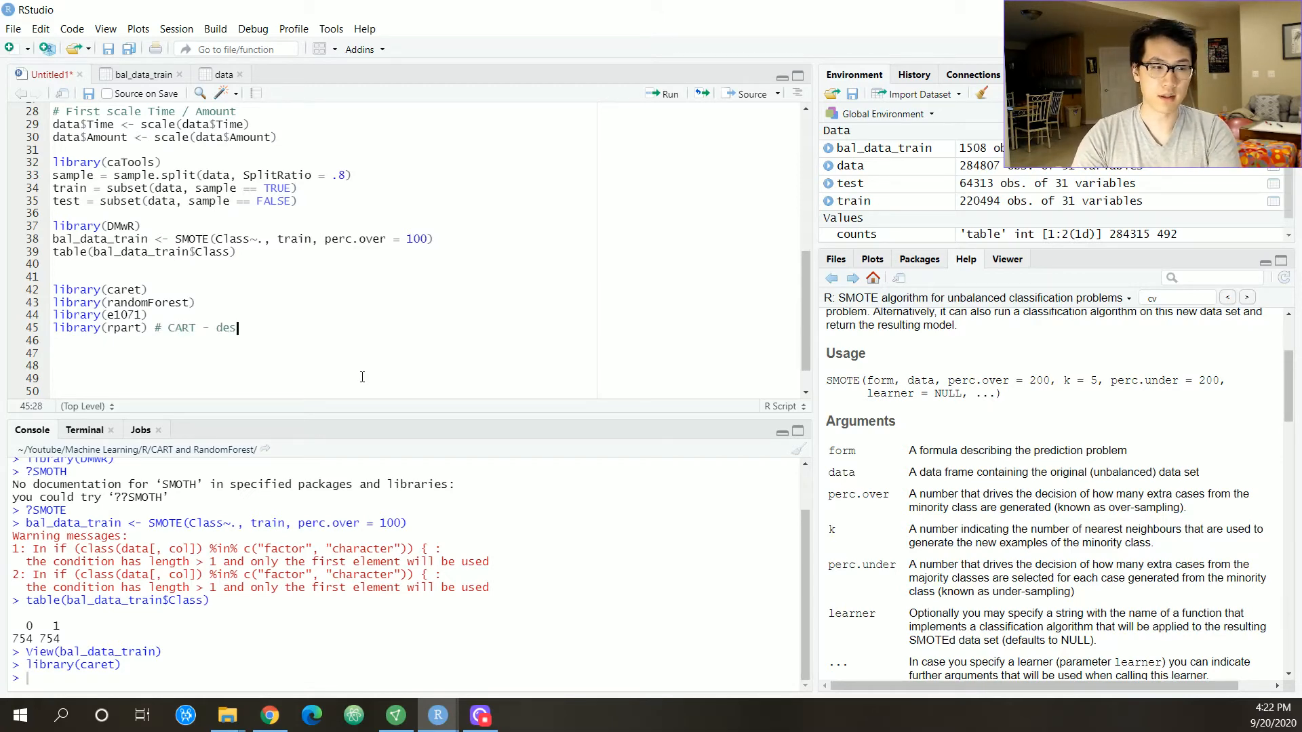
text(c. tree)
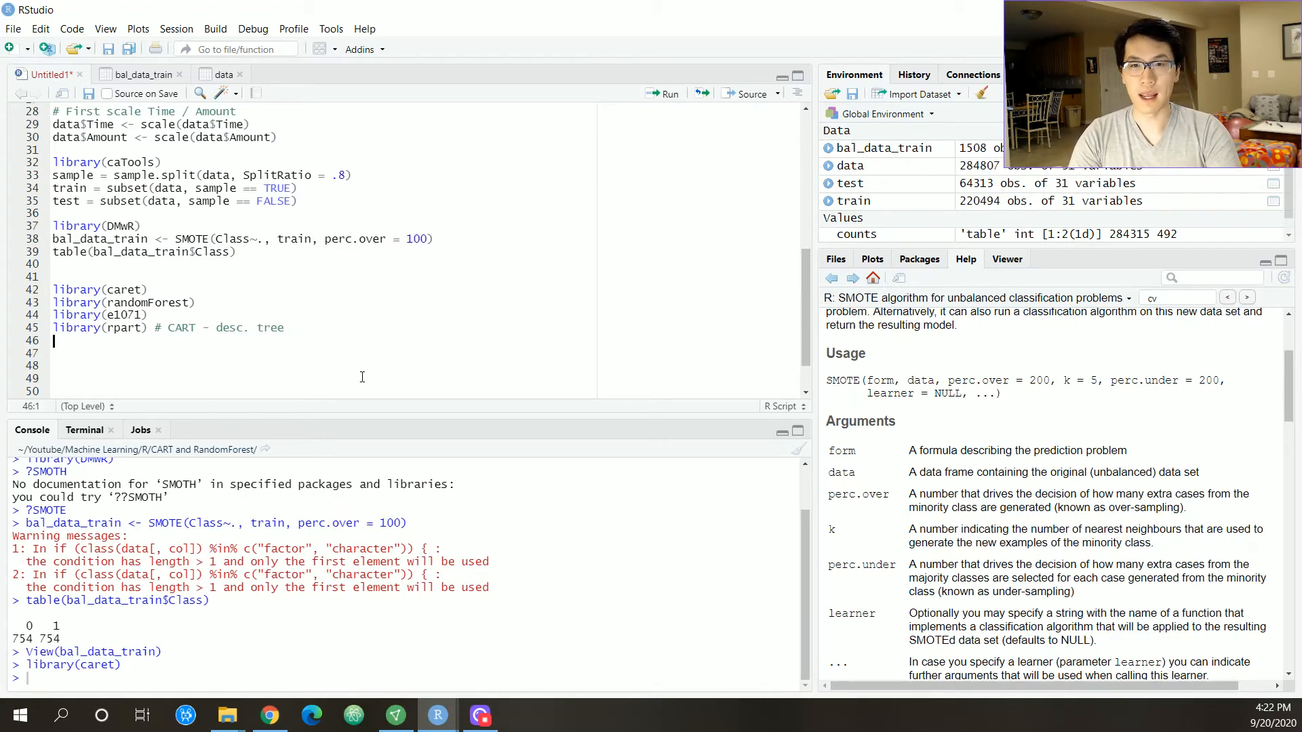
drag(54, 289, 284, 327)
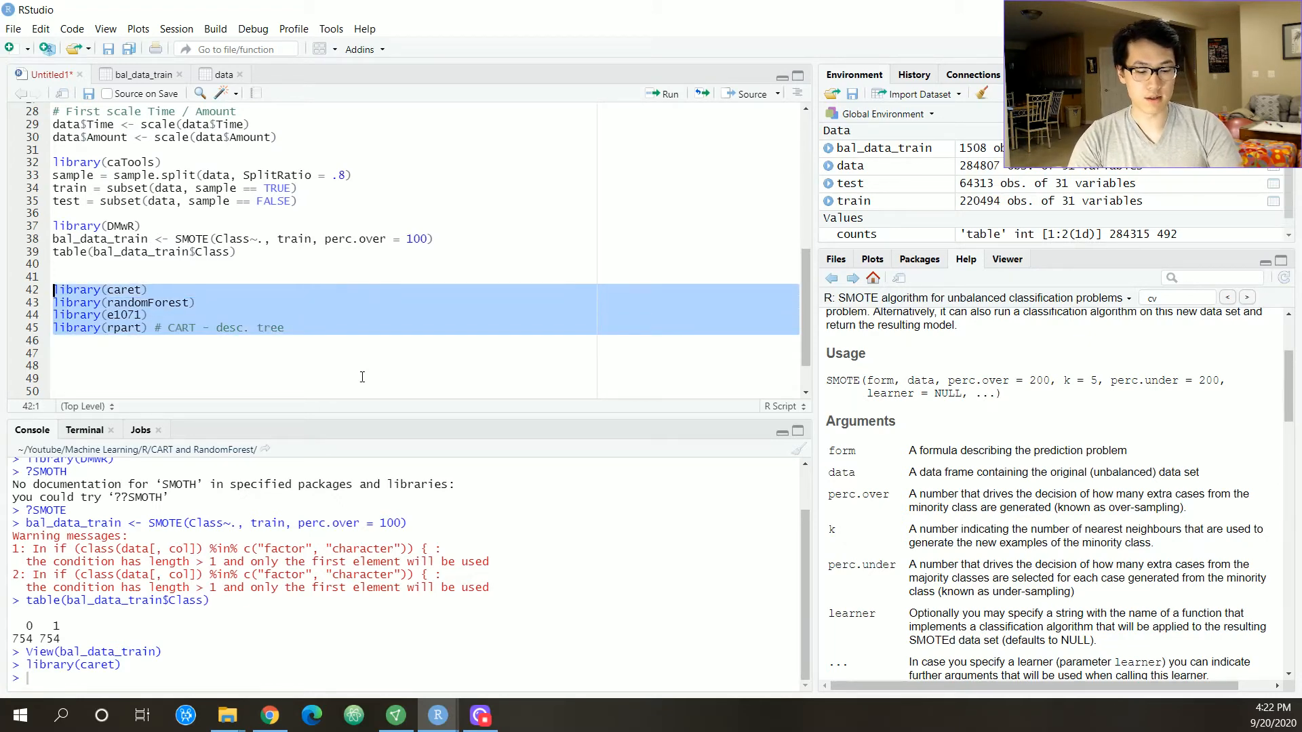
- Load the caret, randomForest, e1071 and rpart libraries and begin the cart_model assignment
click(663, 93)
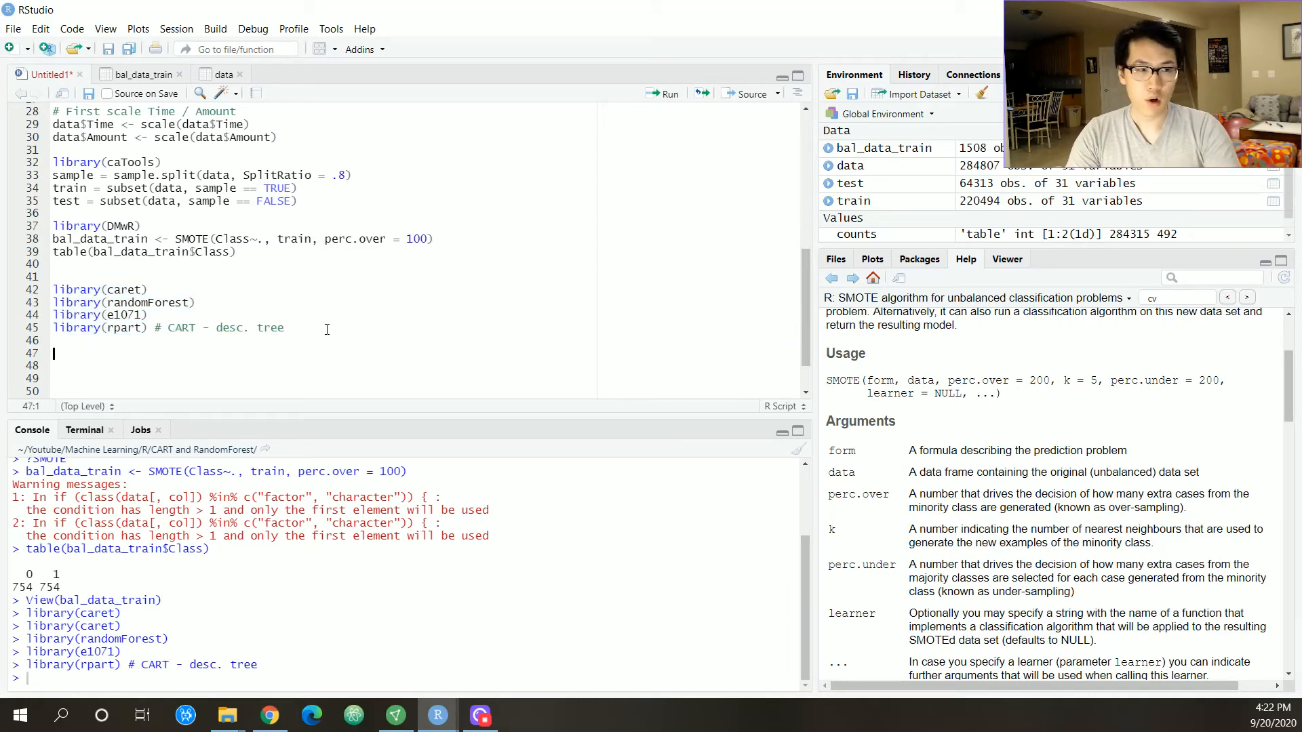
text(cart)
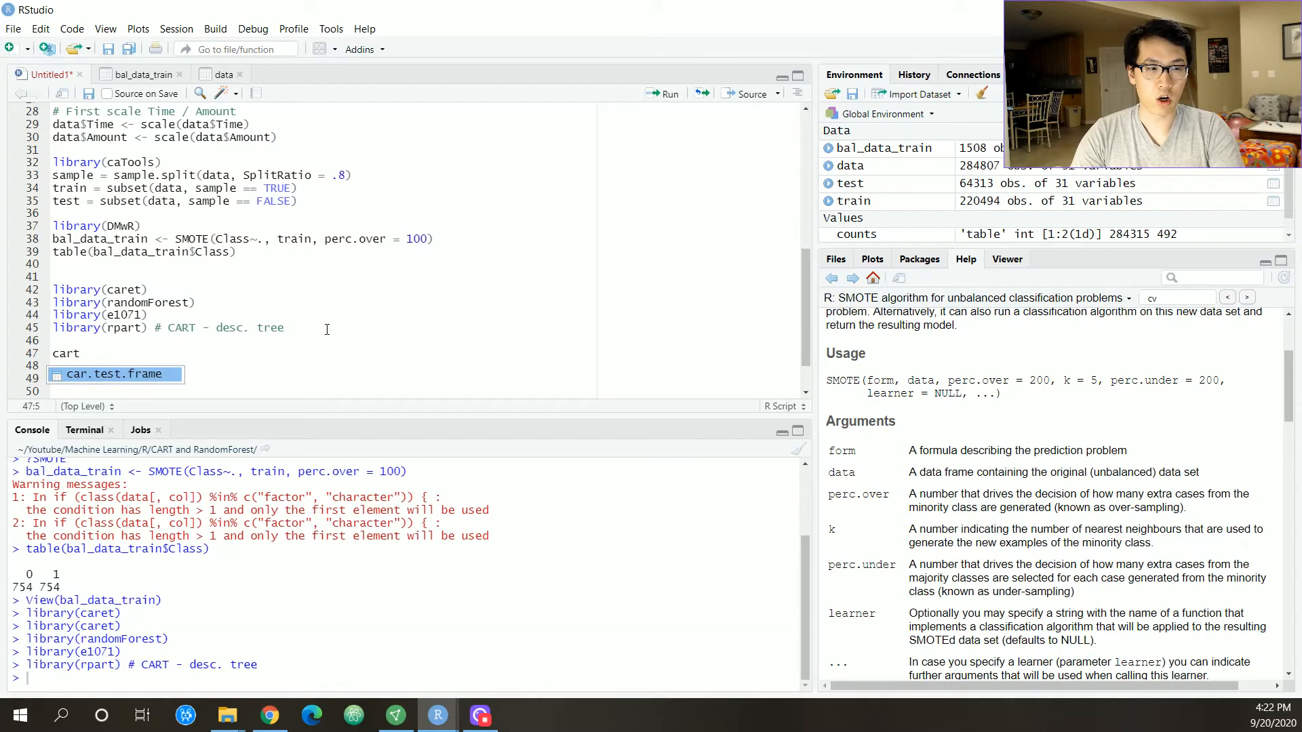
text(_model)
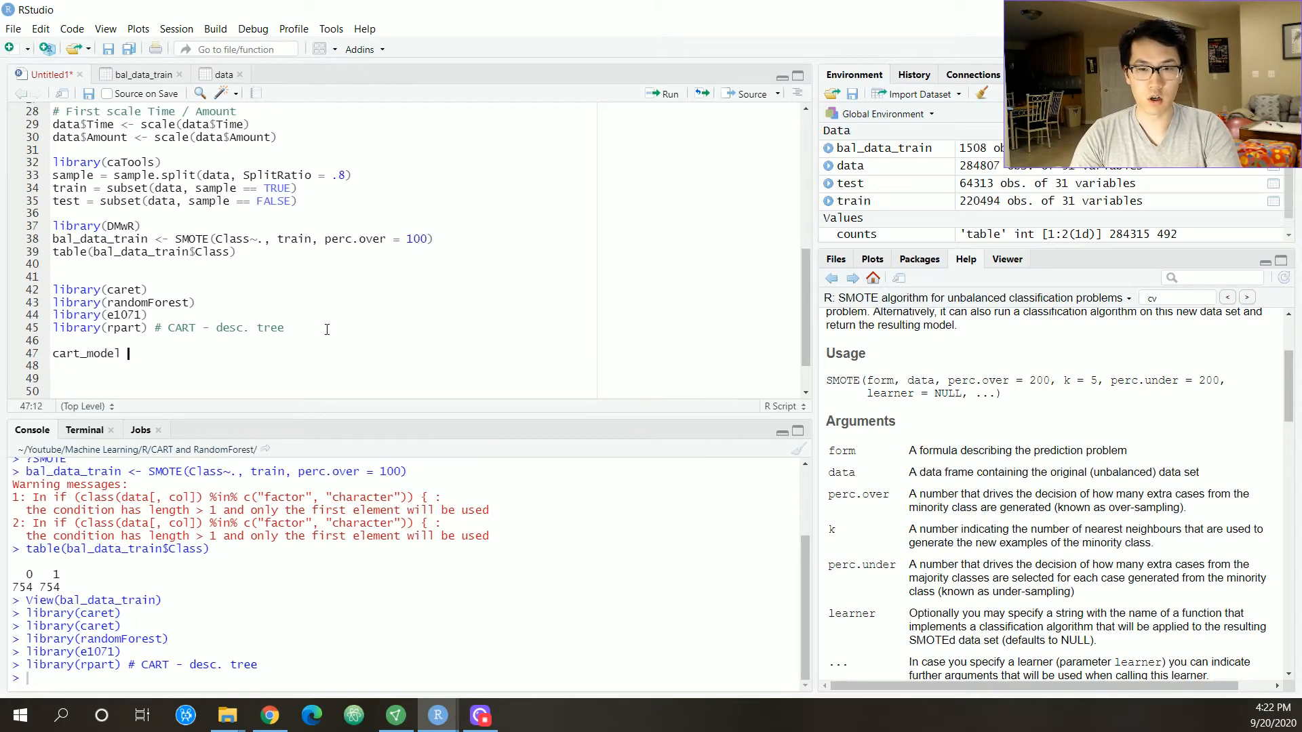
text(<- rpart()
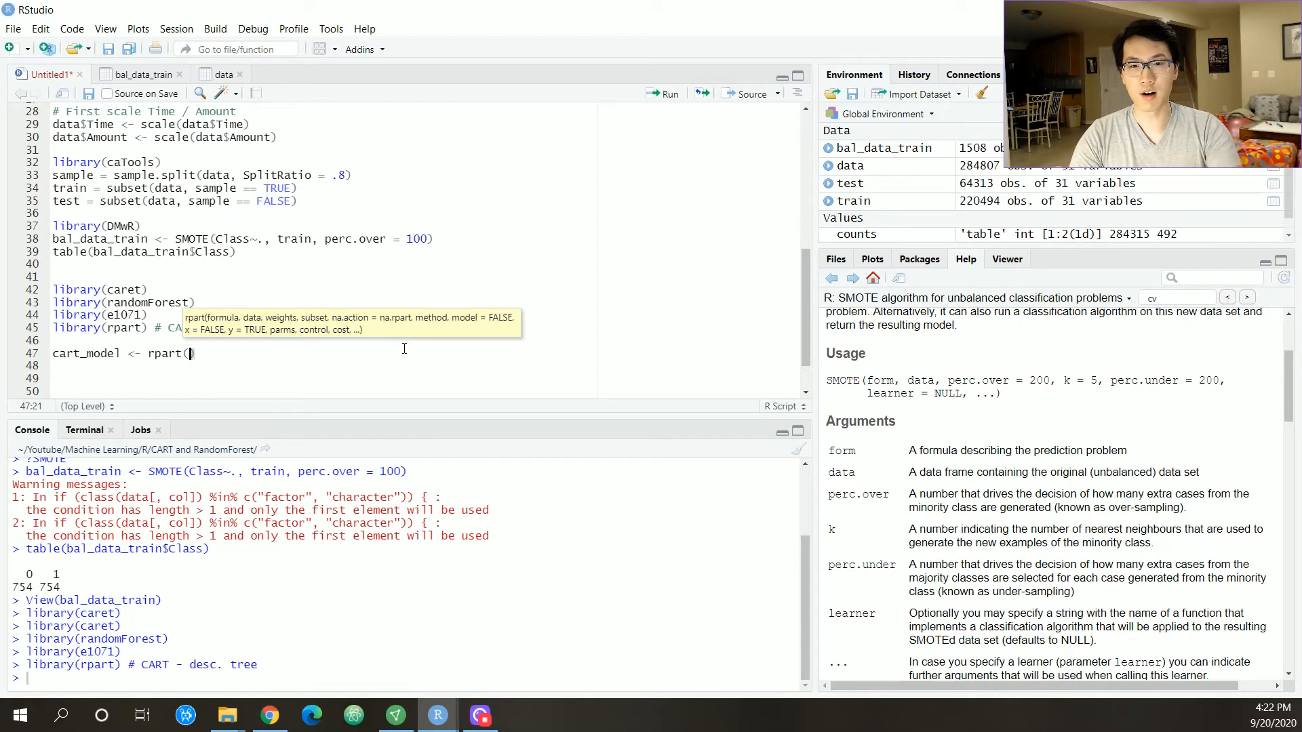
- Complete rpart(Class~., data = bal_data_train, method = "class") and dismiss the unwanted Save dialog
text(Class~)
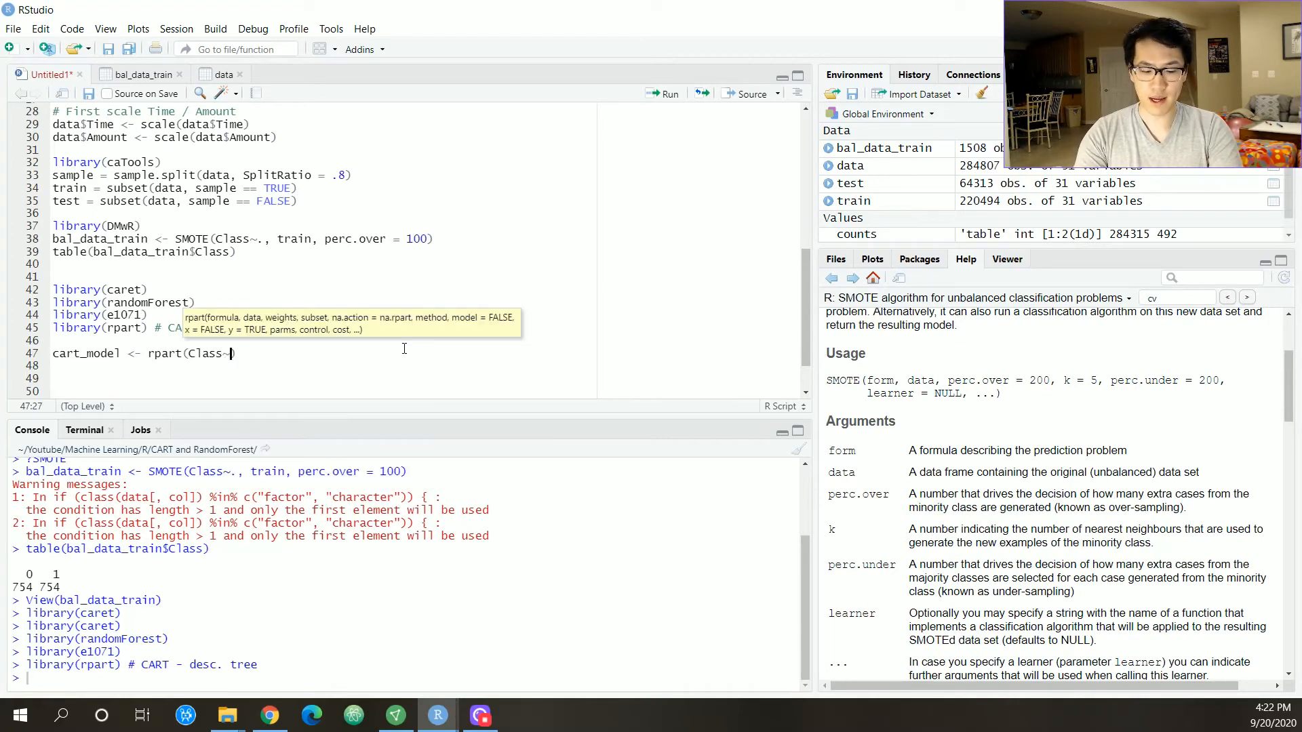
text(,)
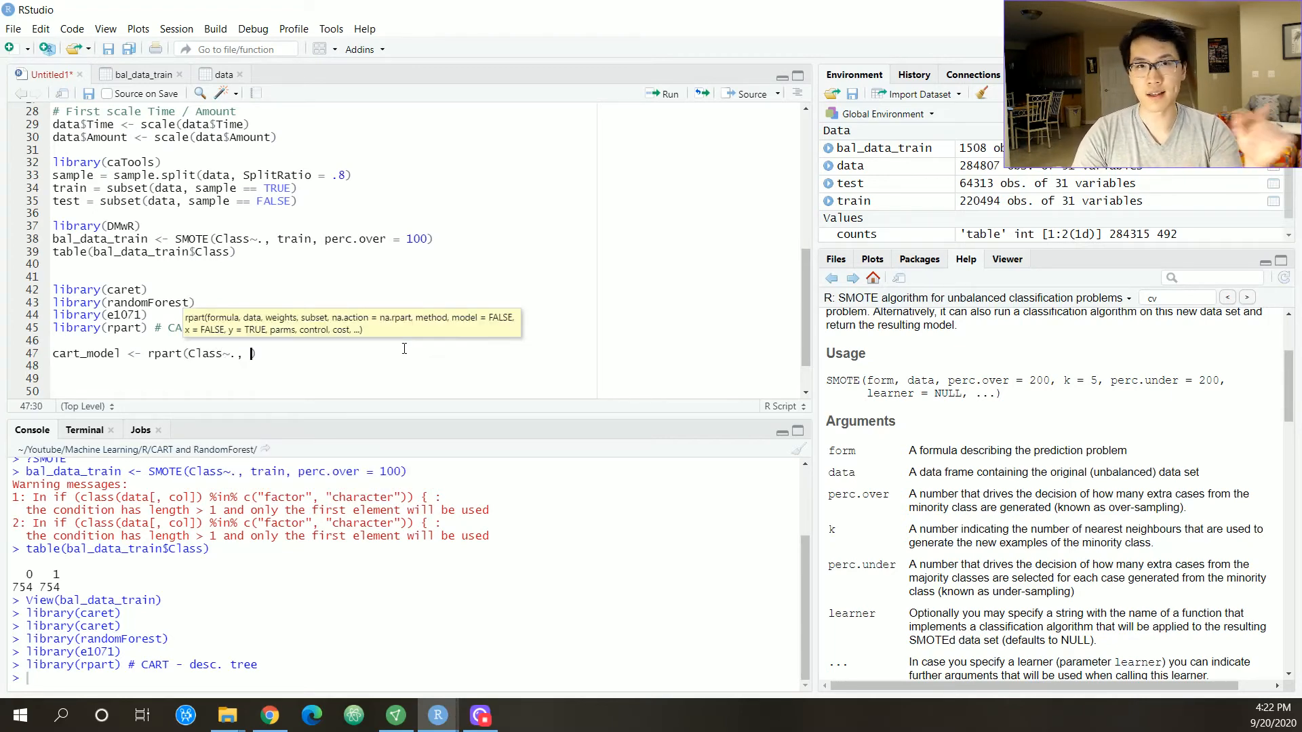
text(data =)
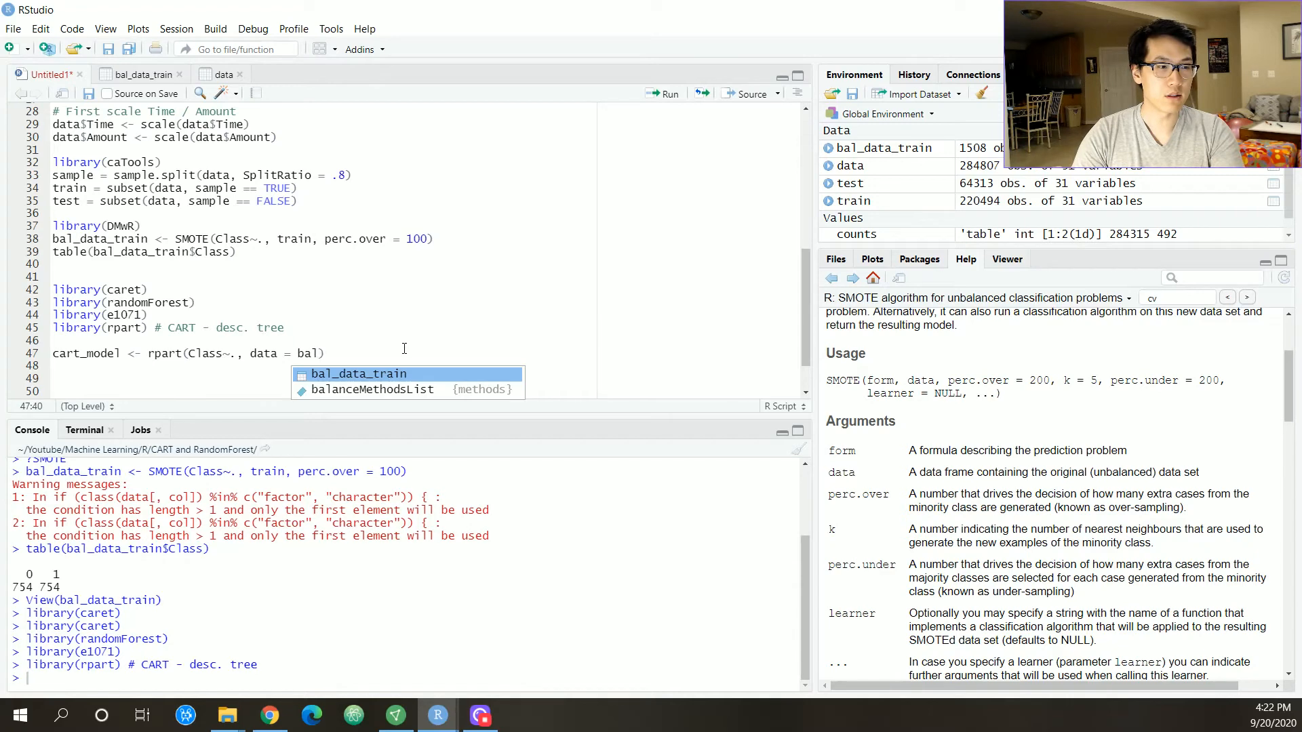
text(bal_data_train,)
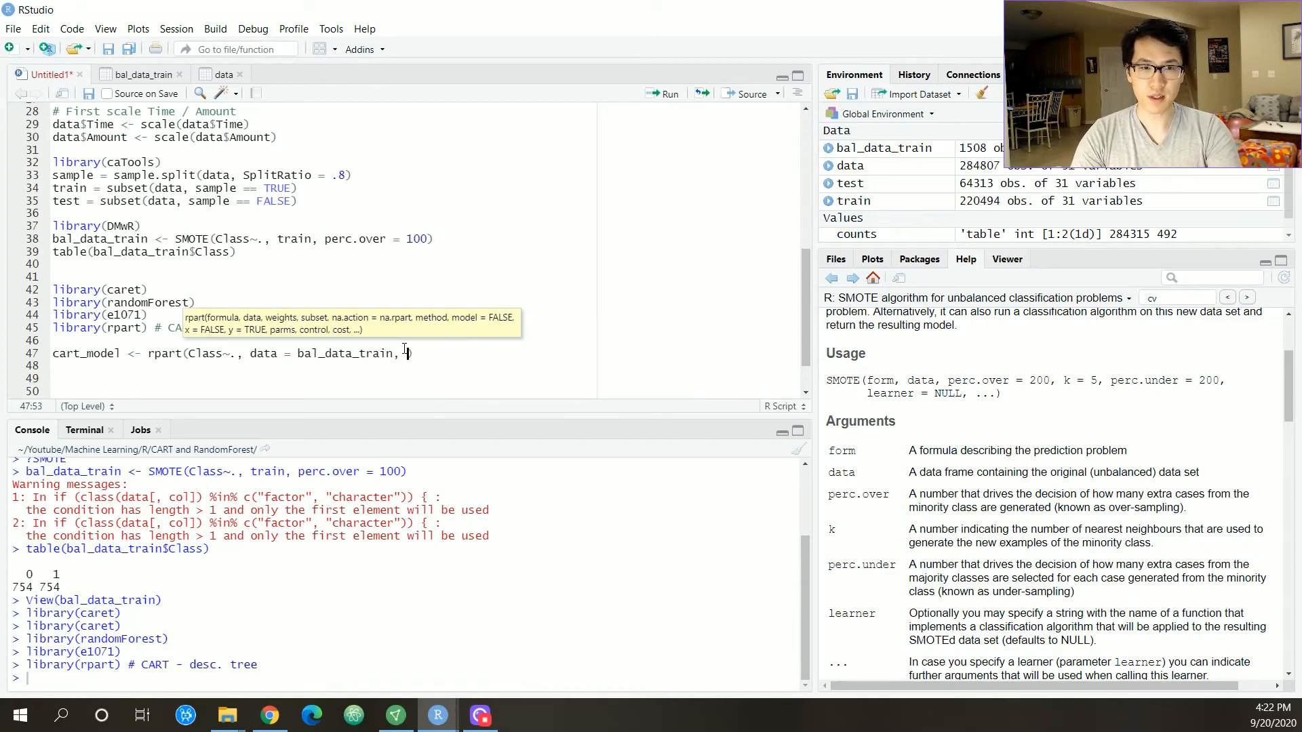
text(method = "")
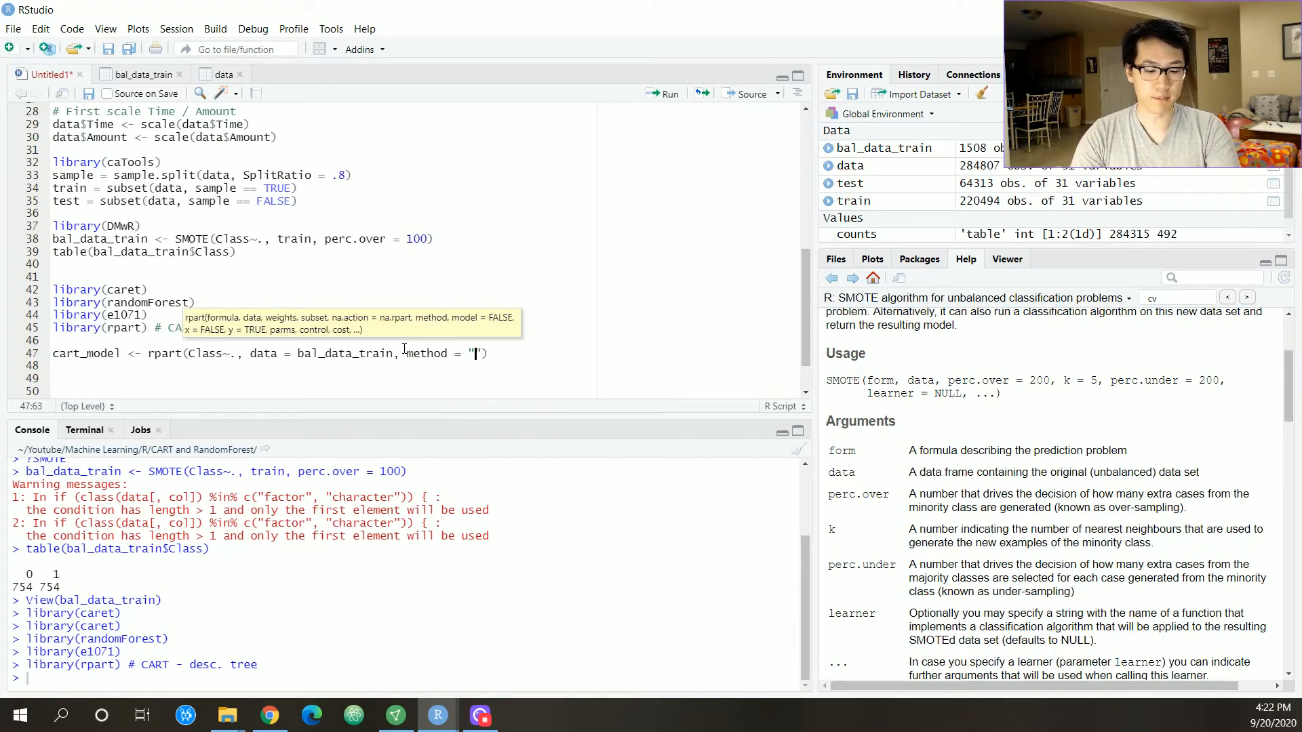
text(Clas)
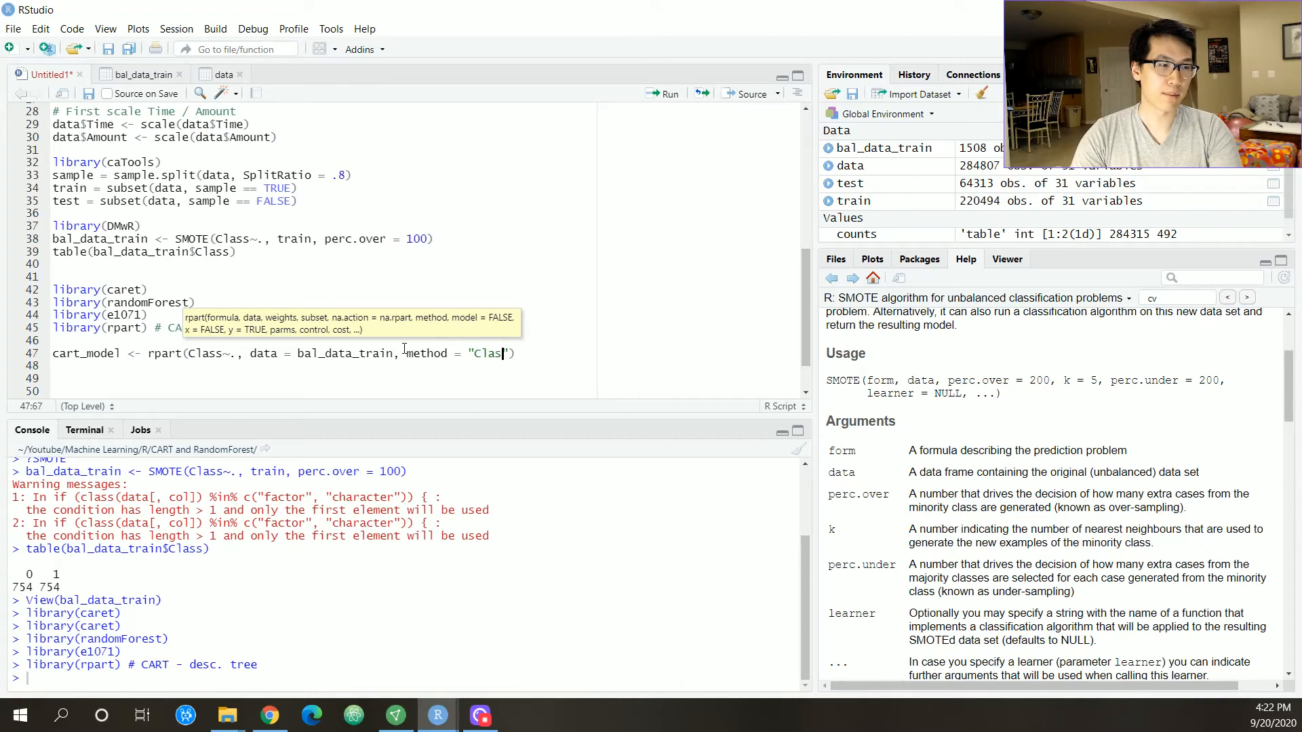
click(107, 48)
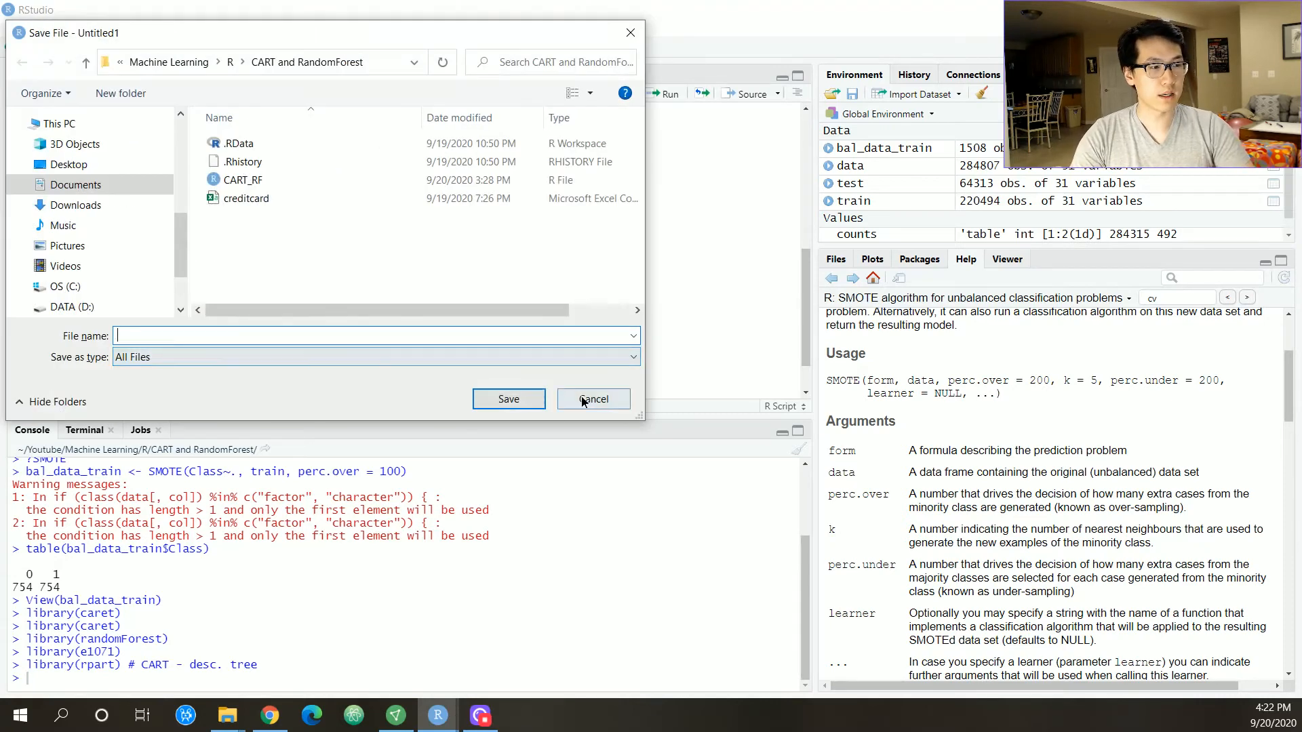
click(592, 399)
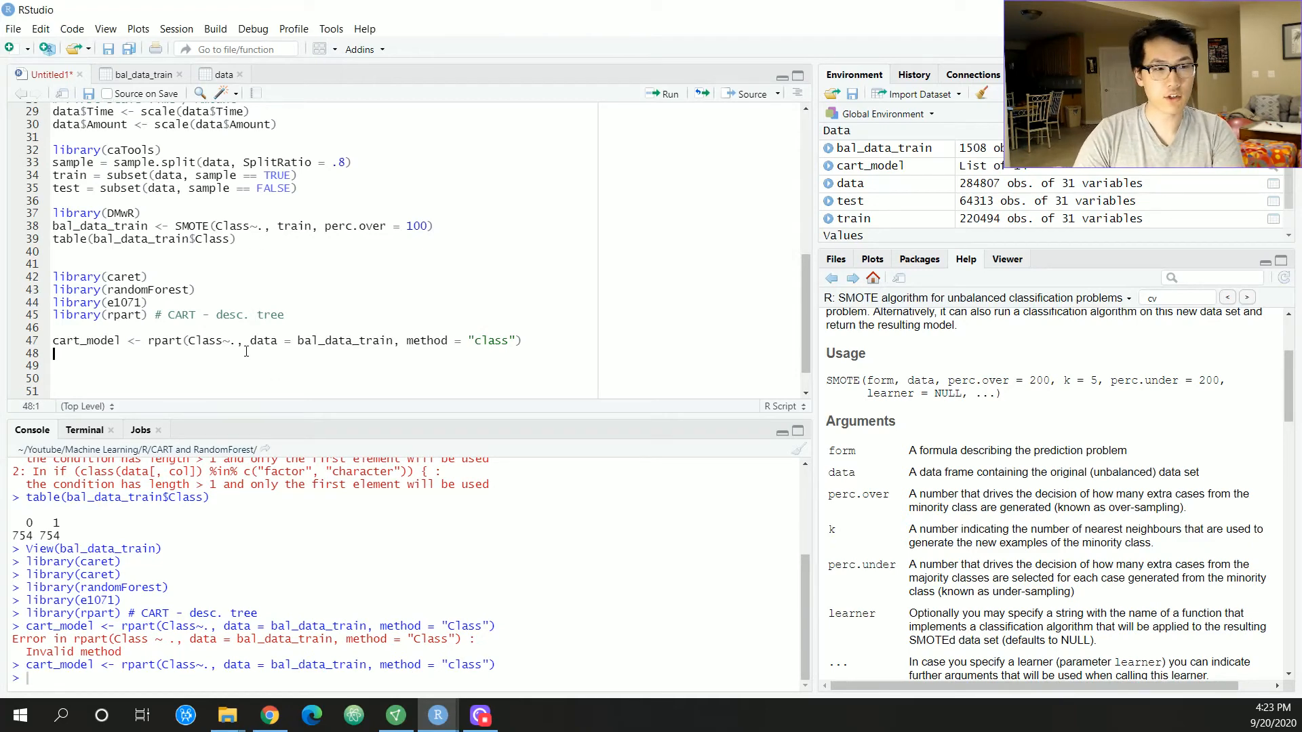
- Write par(xpd = NA), plot(cart_model) and text(cart_model, digits = 3), then select them
text(par()
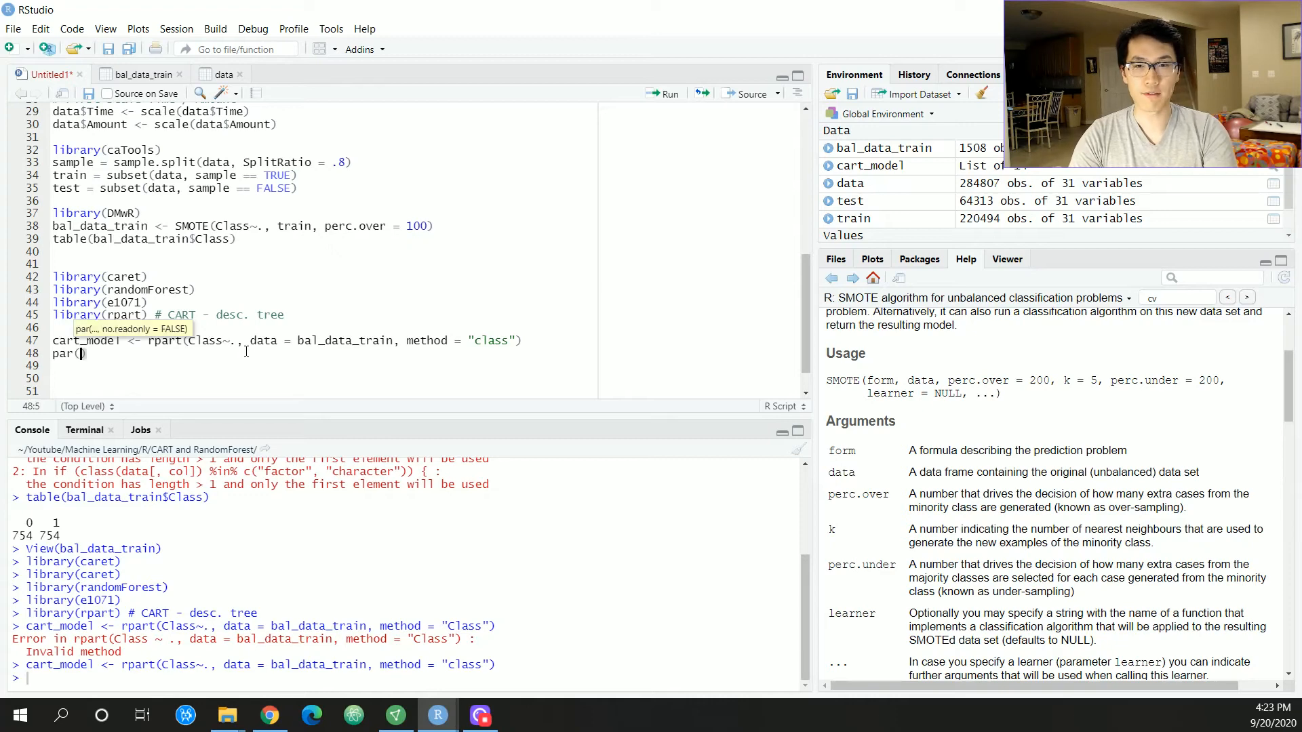
text(xpd =)
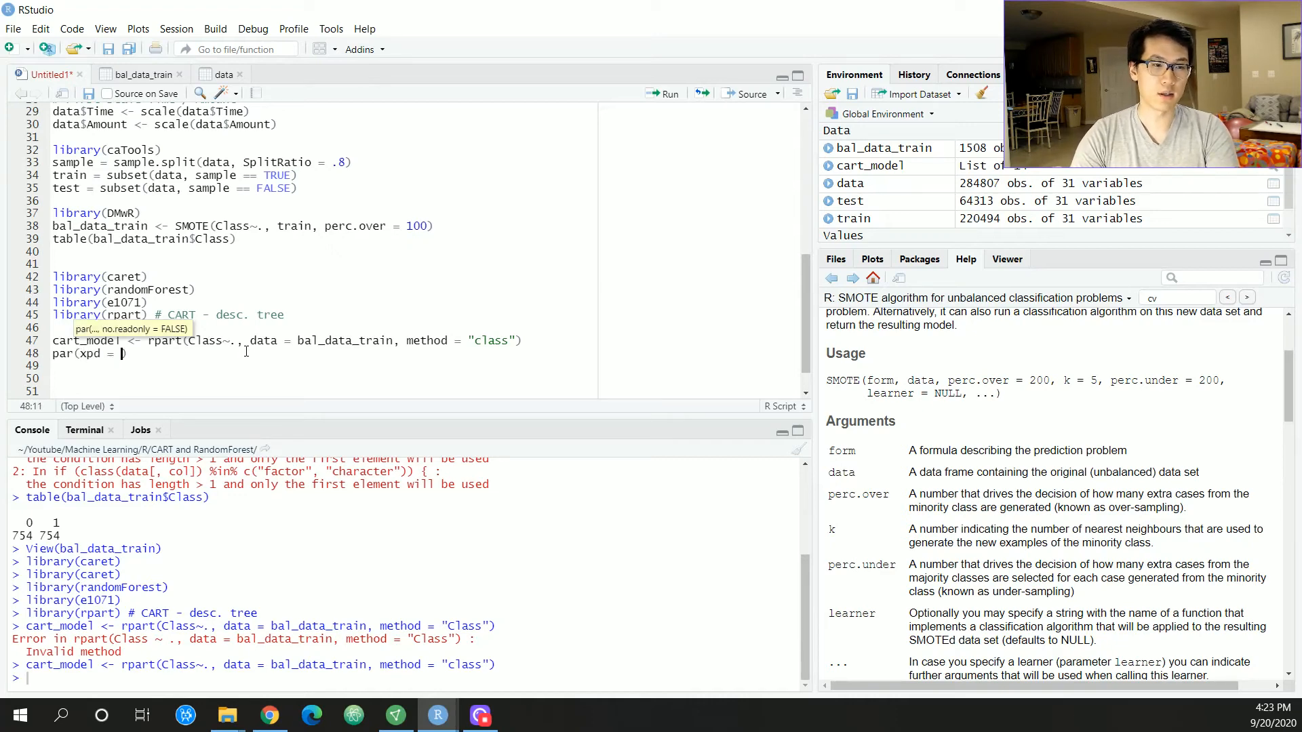
text(NA)
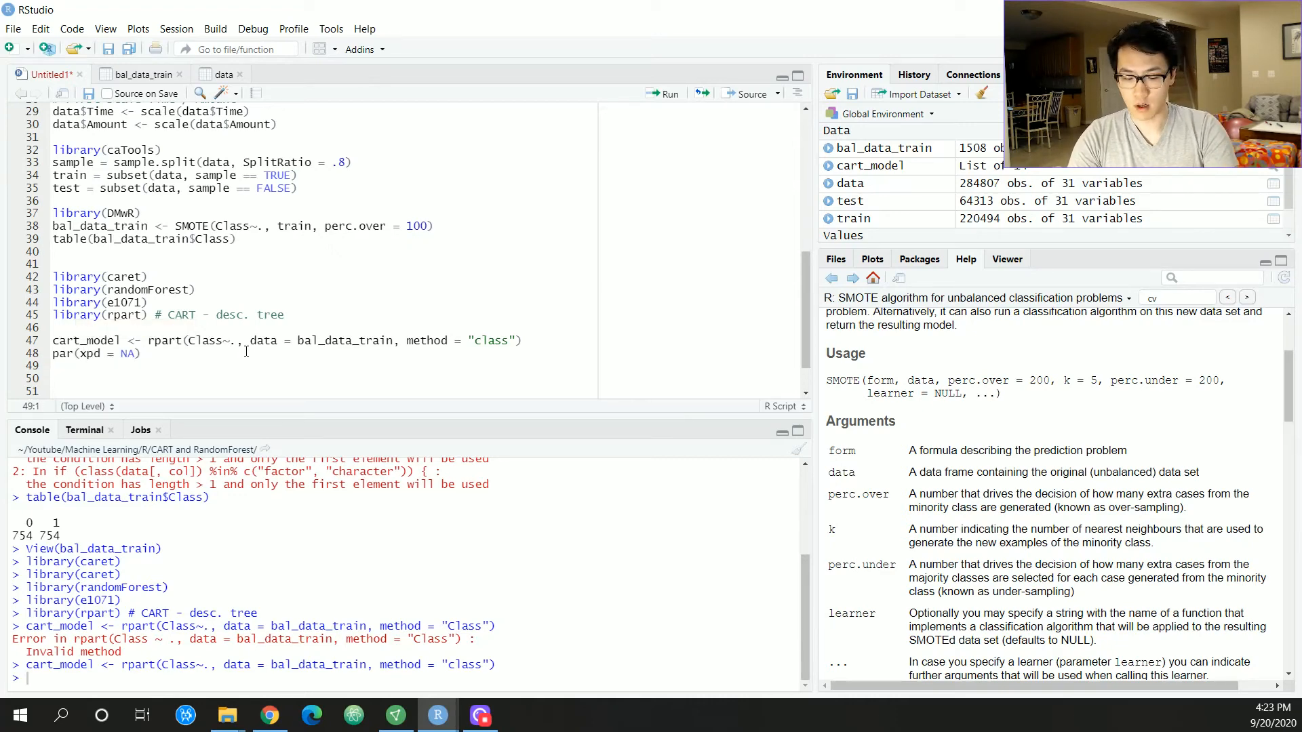
text(plot())
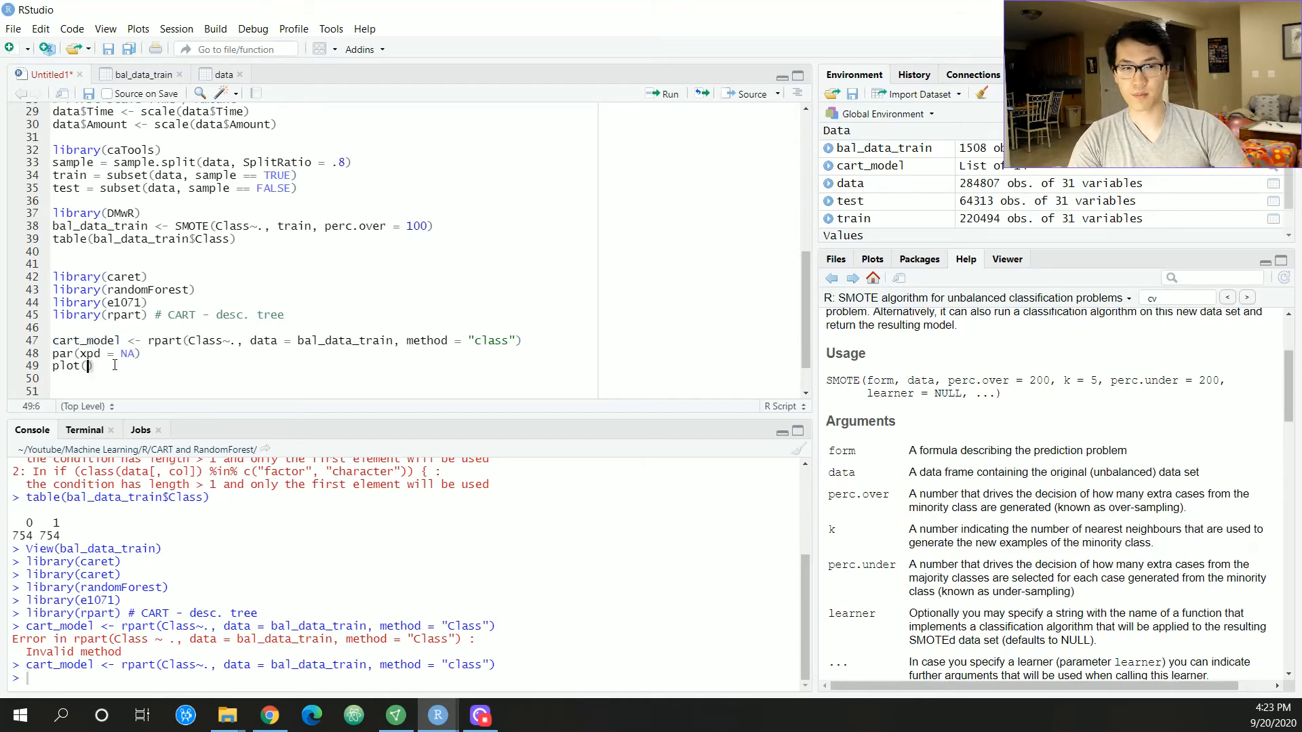
text(cart_model))
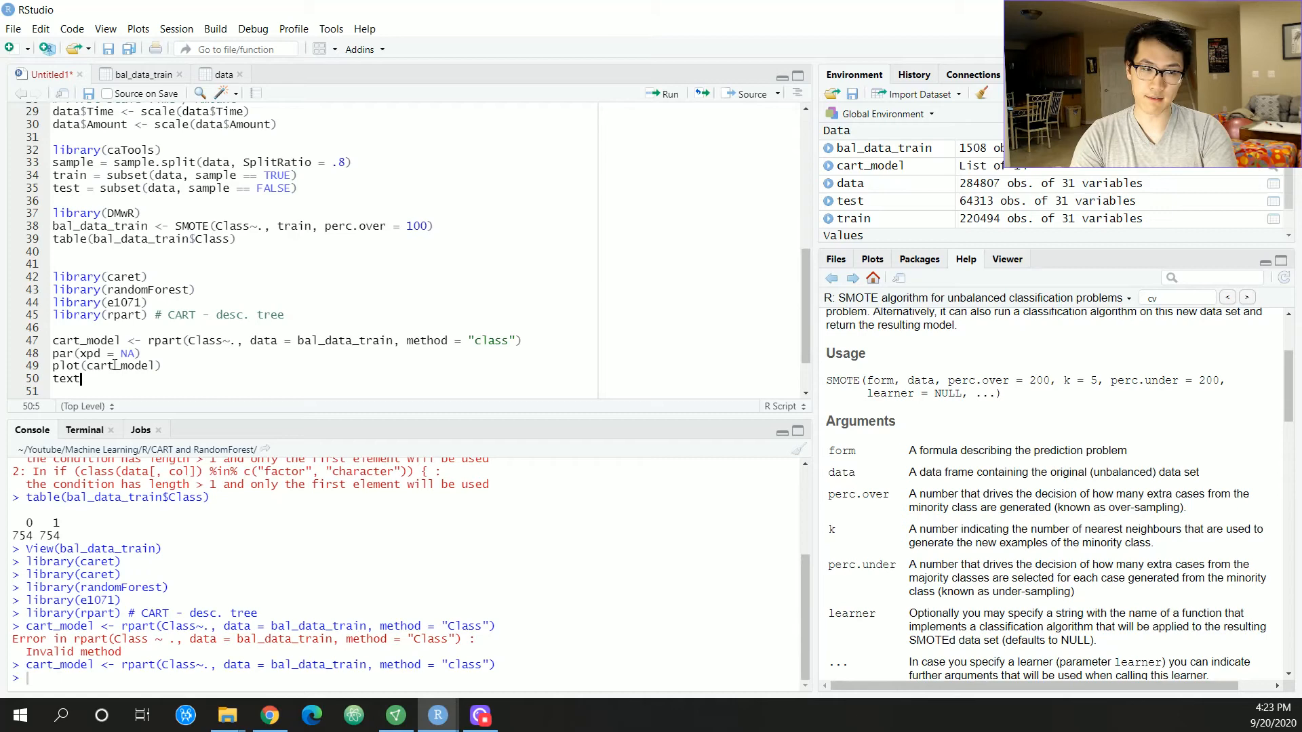
text((cart_model,)
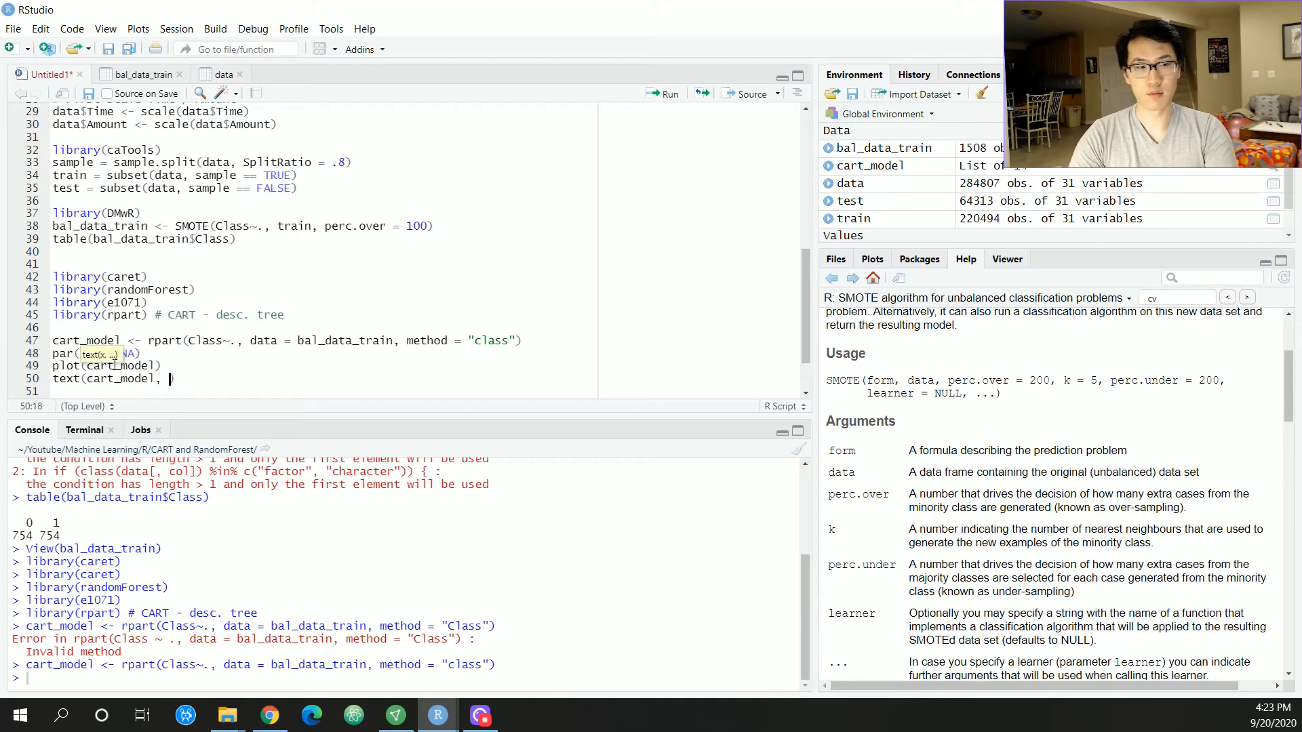
text(digits = 3)
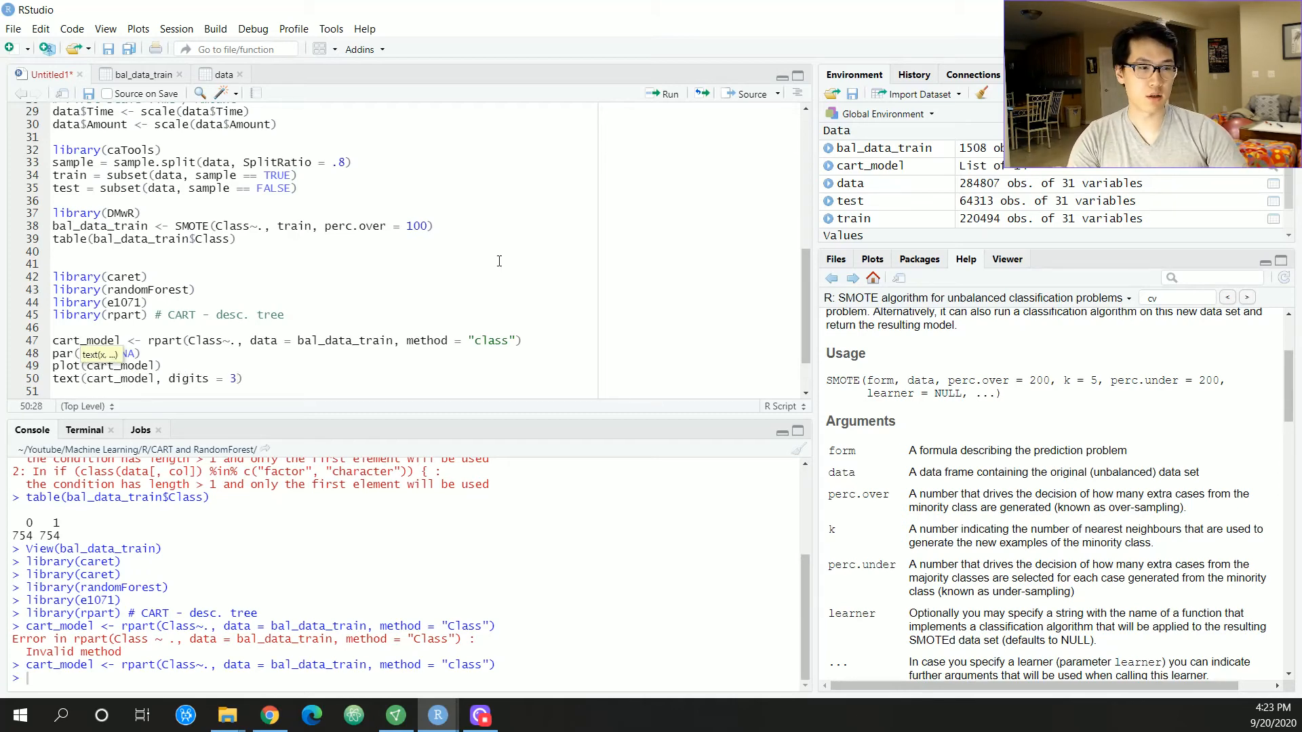
drag(53, 353, 243, 379)
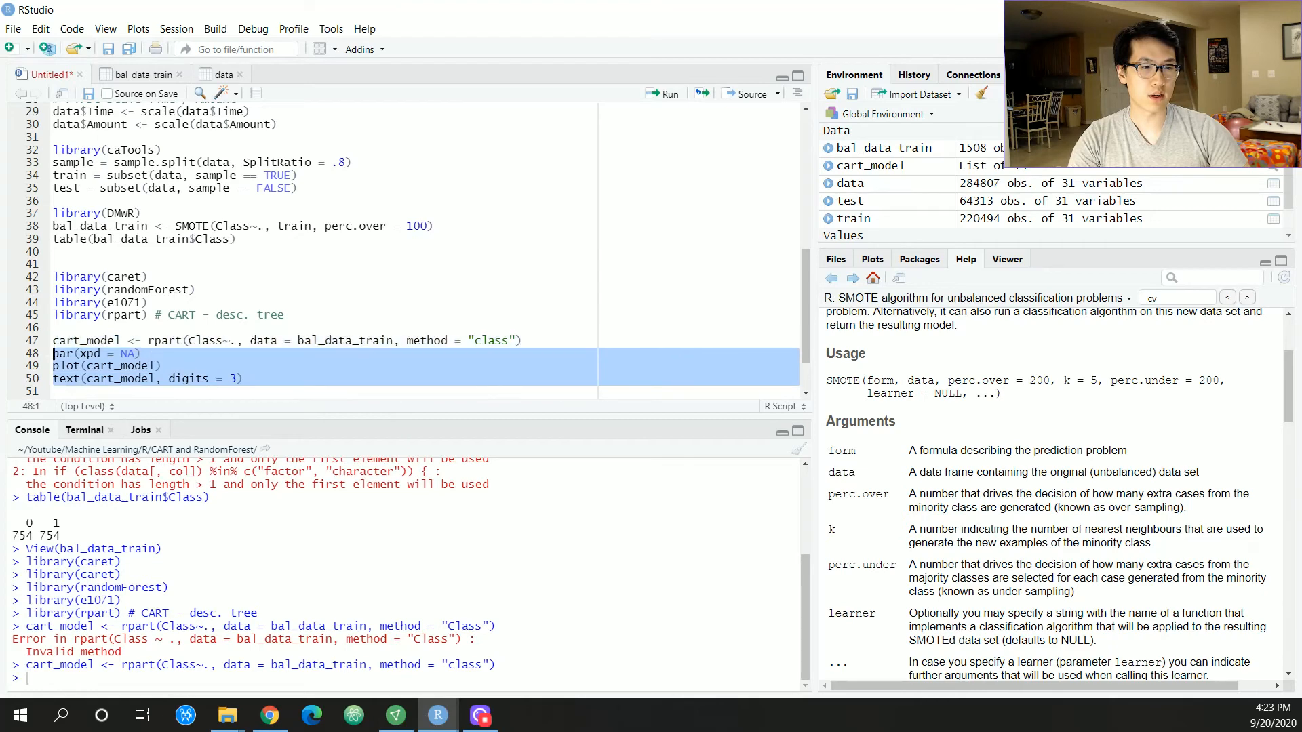
- Run the plotting lines to draw the CART tree splitting on V14, V4 and V8
click(662, 93)
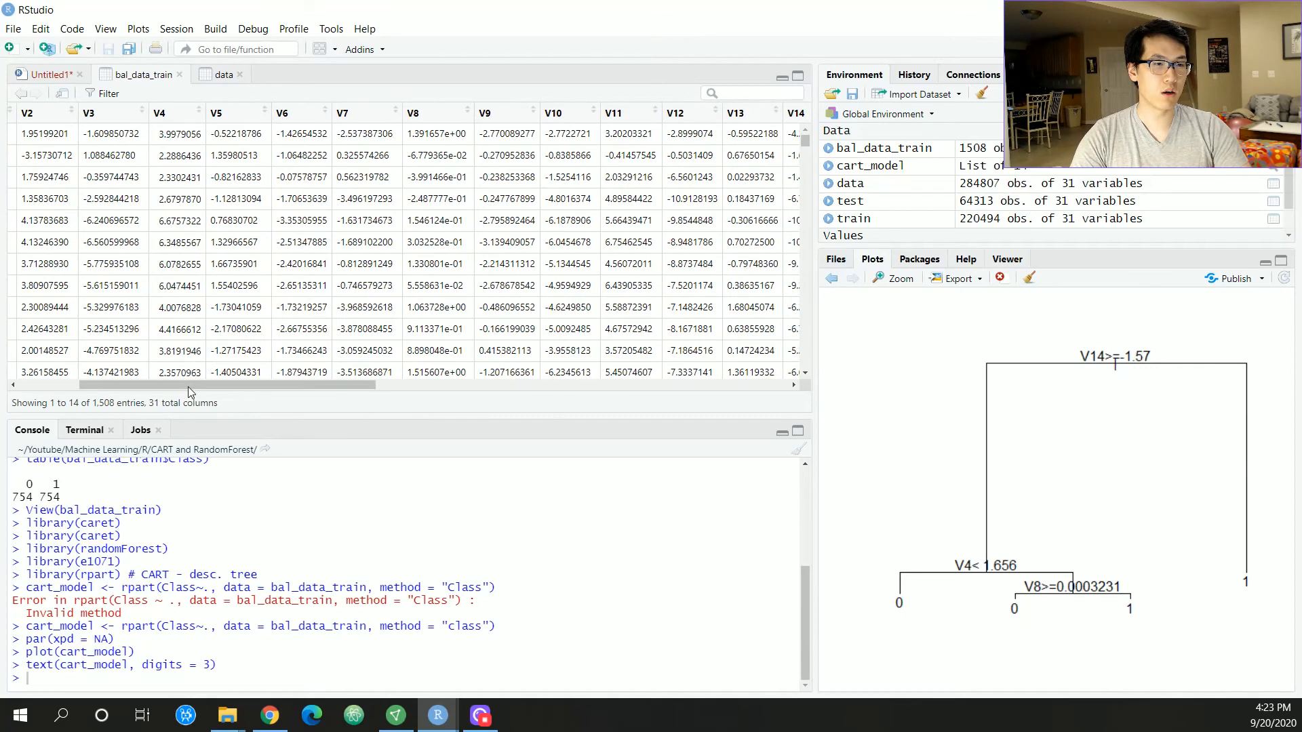
mouse_move(872, 598)
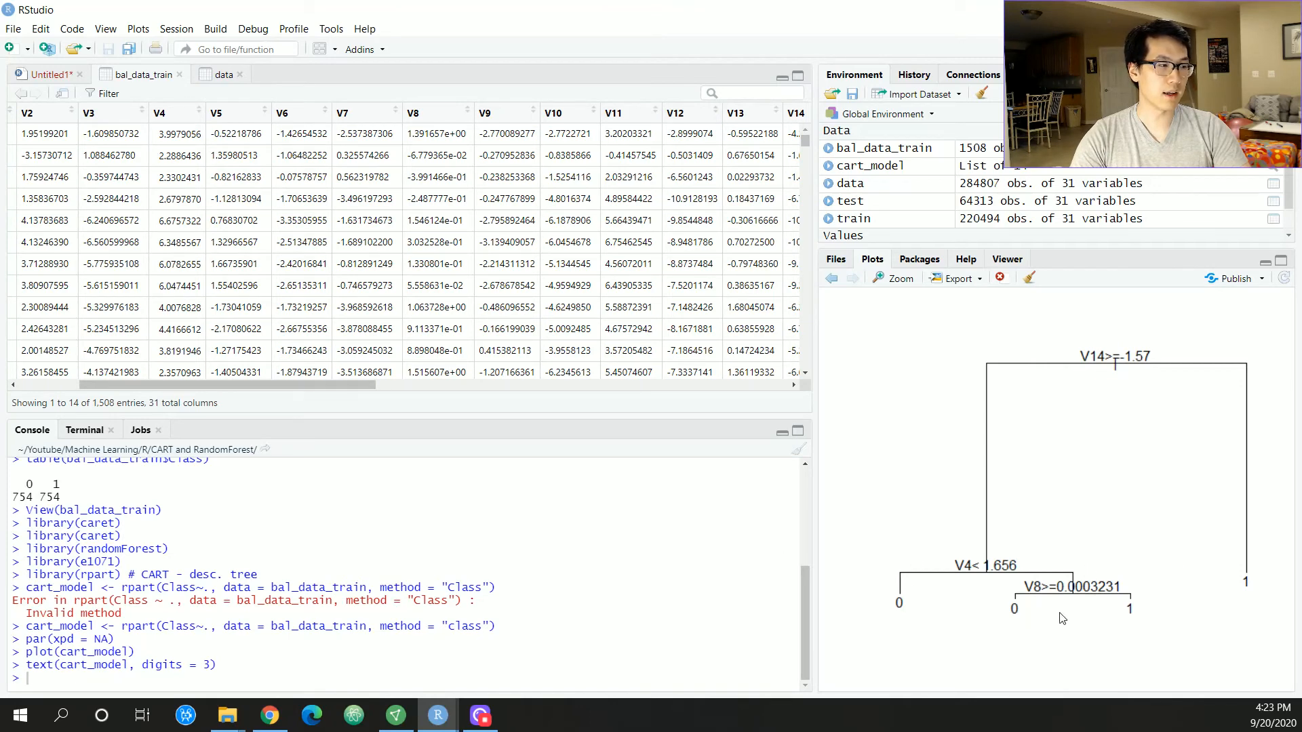
mouse_move(311, 399)
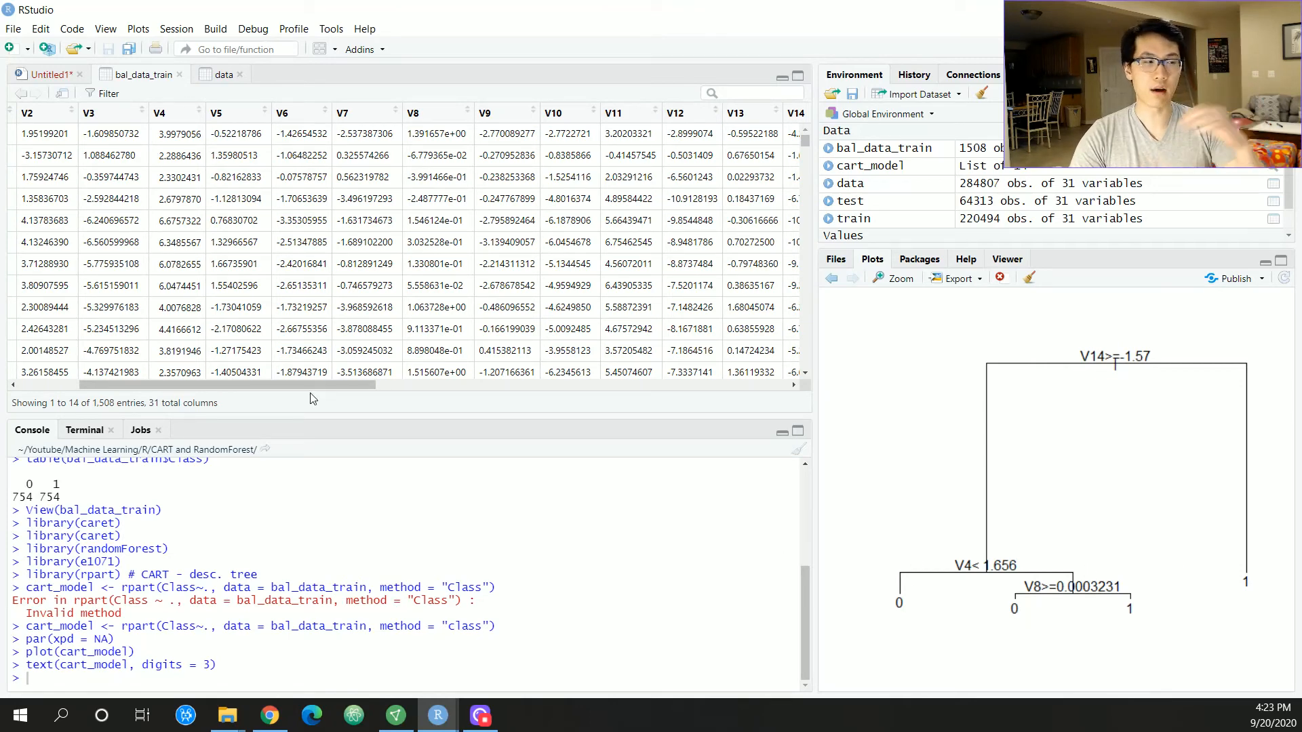